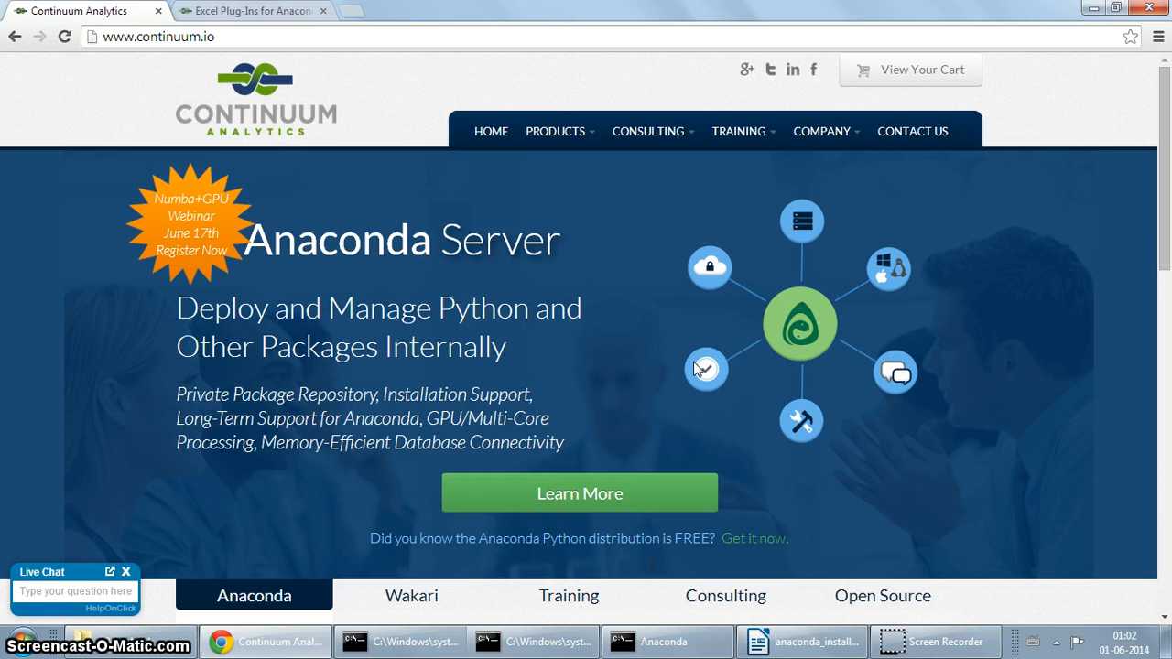
pyautogui.moveTo(732, 351)
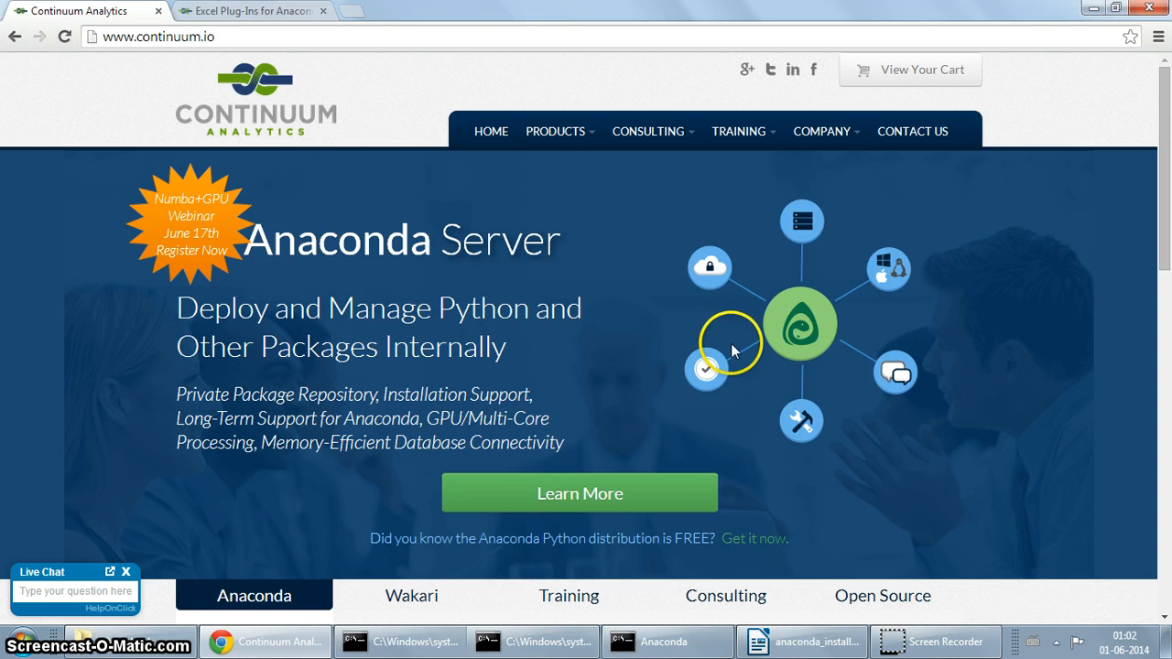
pyautogui.moveTo(560, 157)
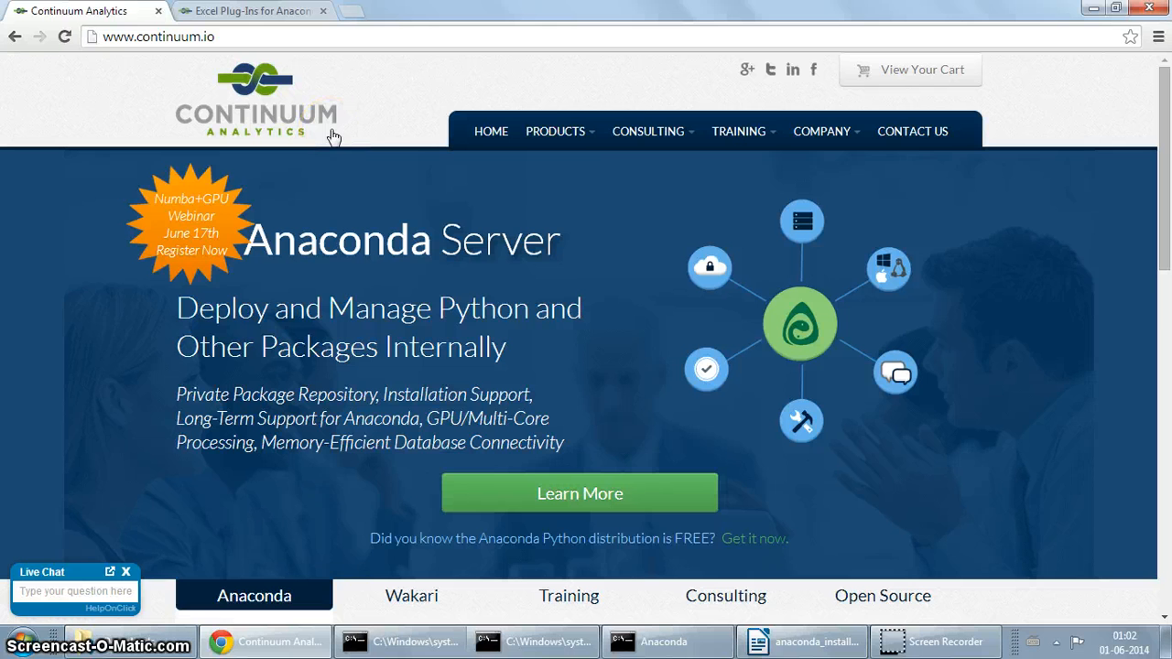
# Step: Expand the PRODUCTS menu on the continuum.io homepage to list Continuum's offerings
pyautogui.click(183, 37)
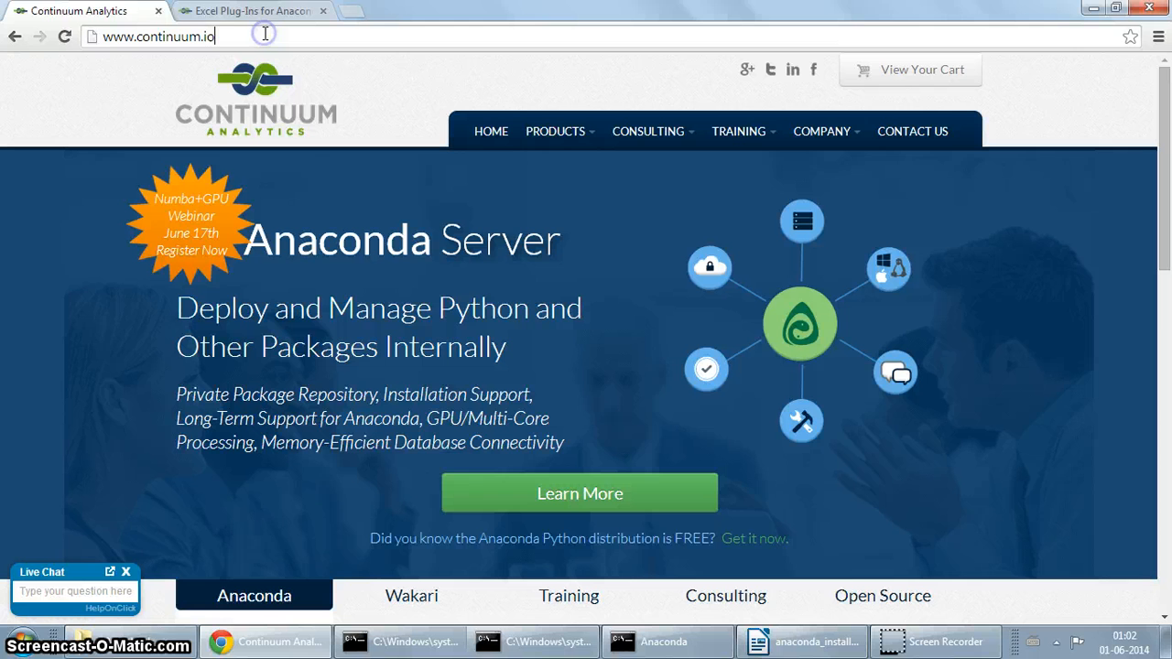
pyautogui.moveTo(555, 131)
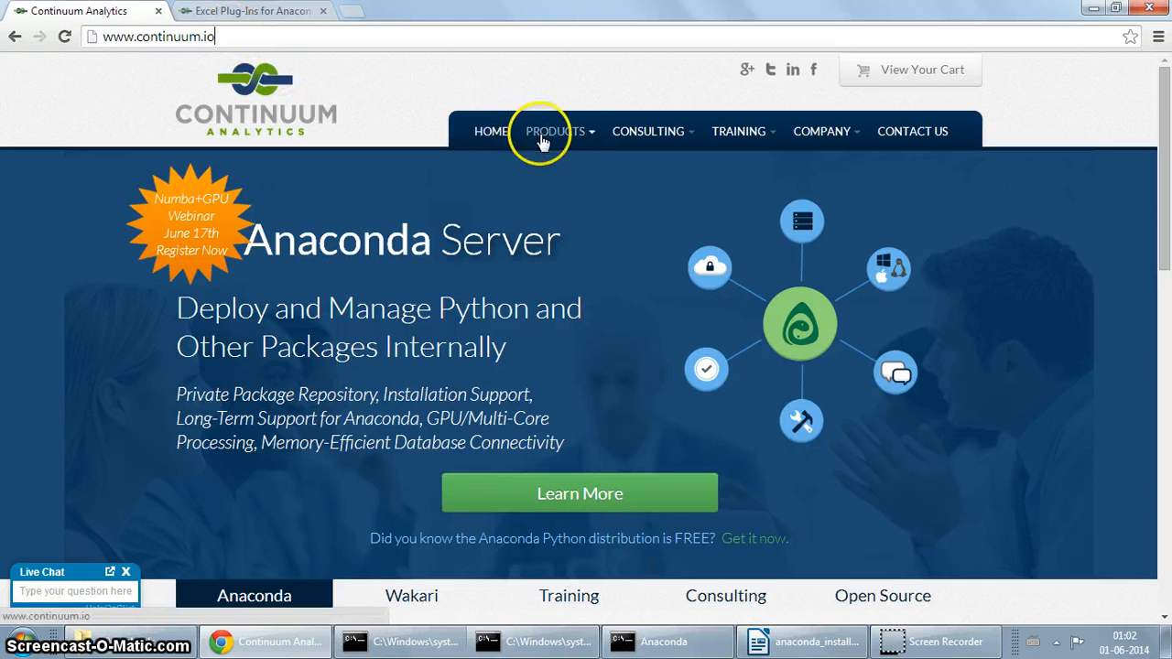
pyautogui.click(556, 131)
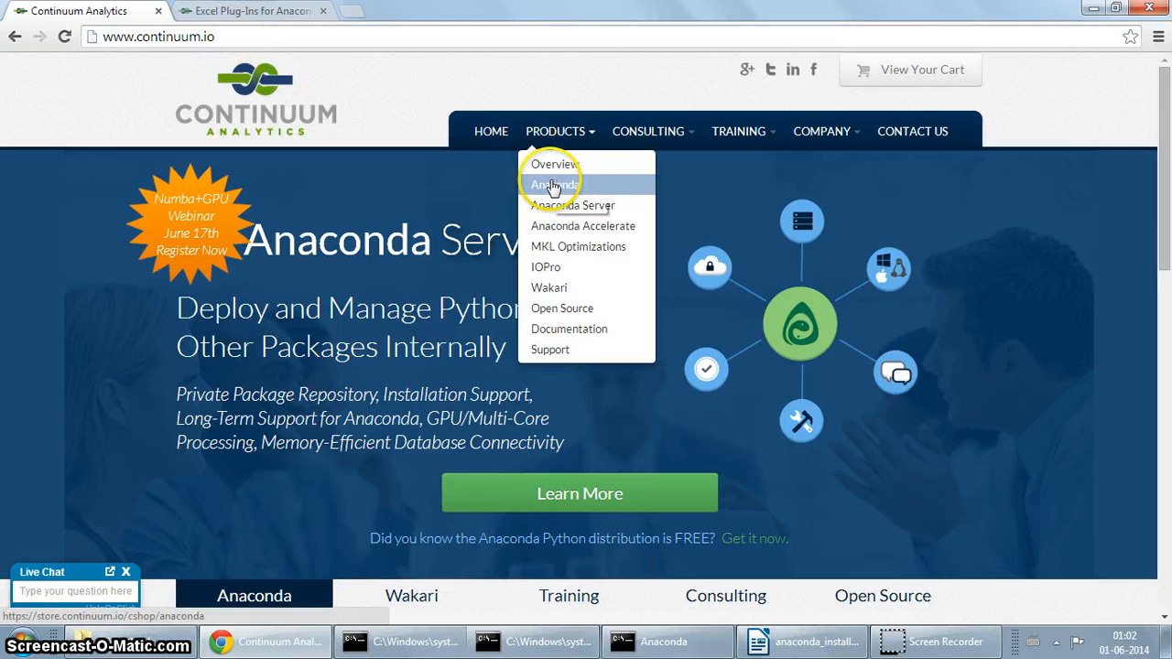
# Step: Open the Anaconda product page from the Products menu and scroll through it
pyautogui.click(553, 184)
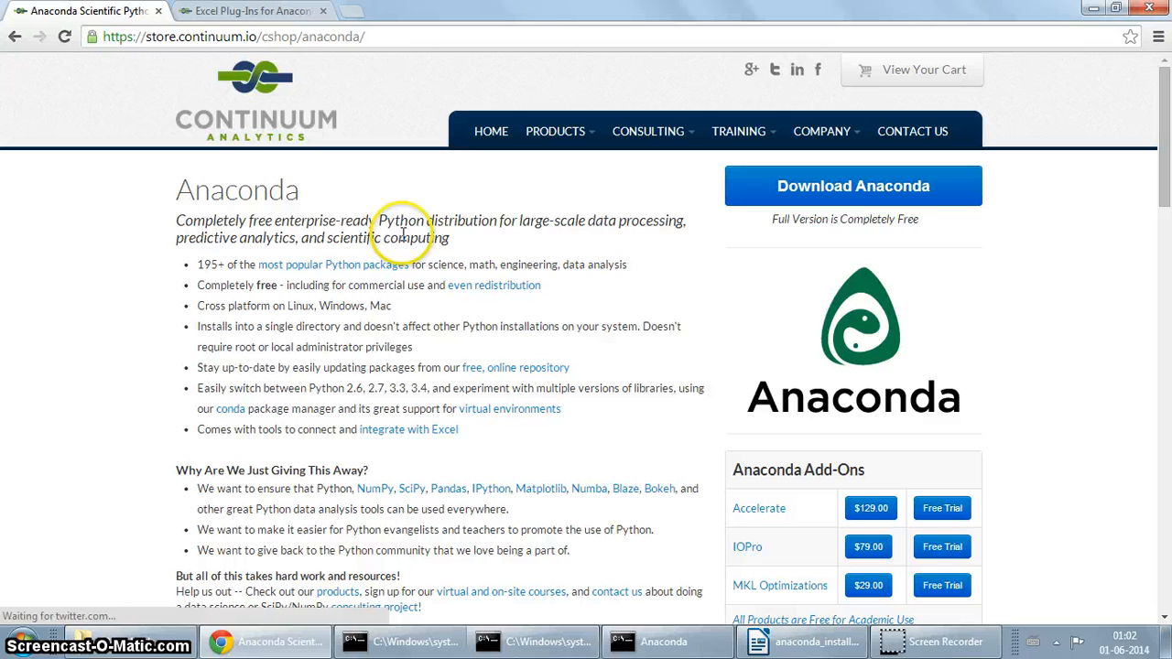
pyautogui.moveTo(591, 355)
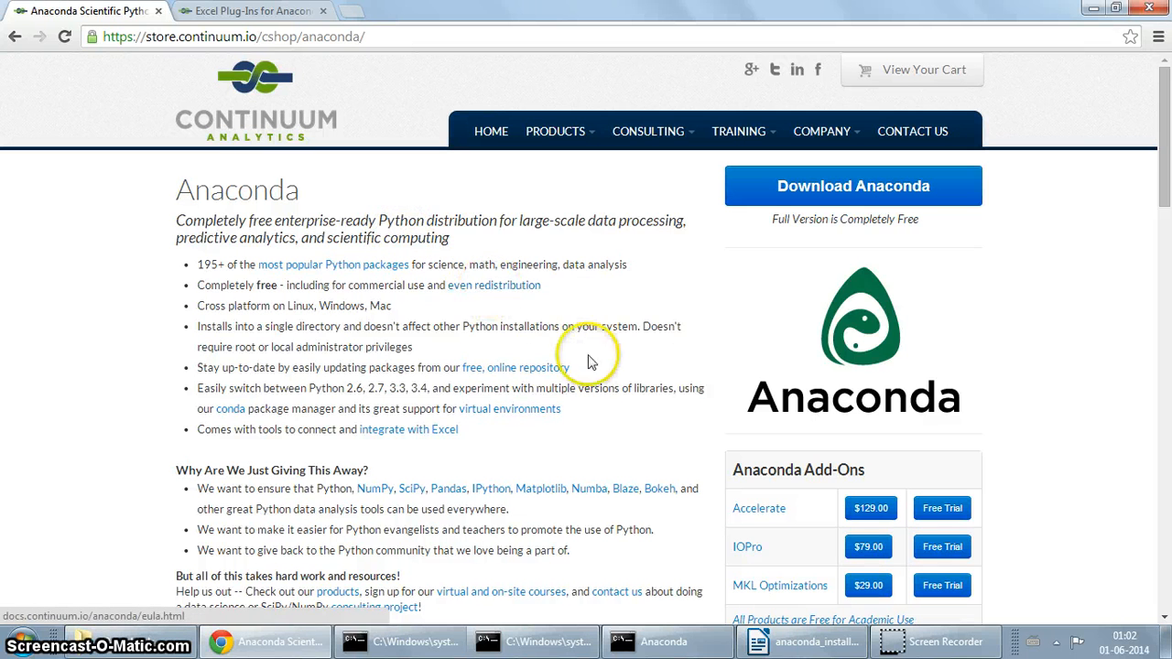
pyautogui.moveTo(352, 282)
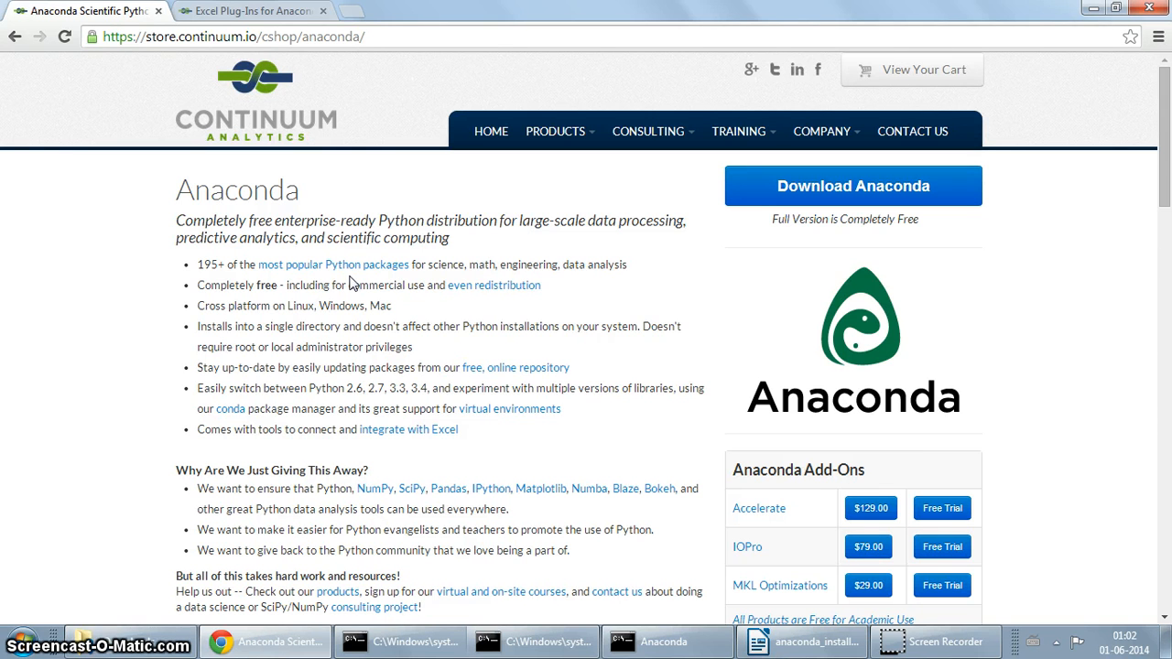
pyautogui.moveTo(426, 310)
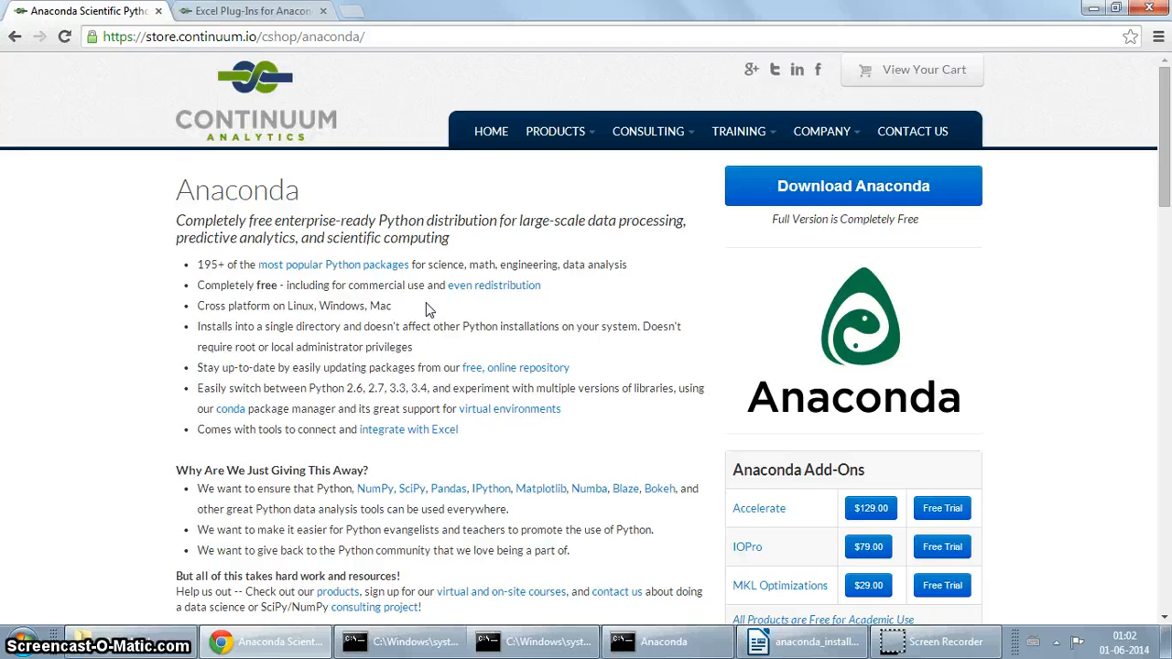
pyautogui.scroll(-3)
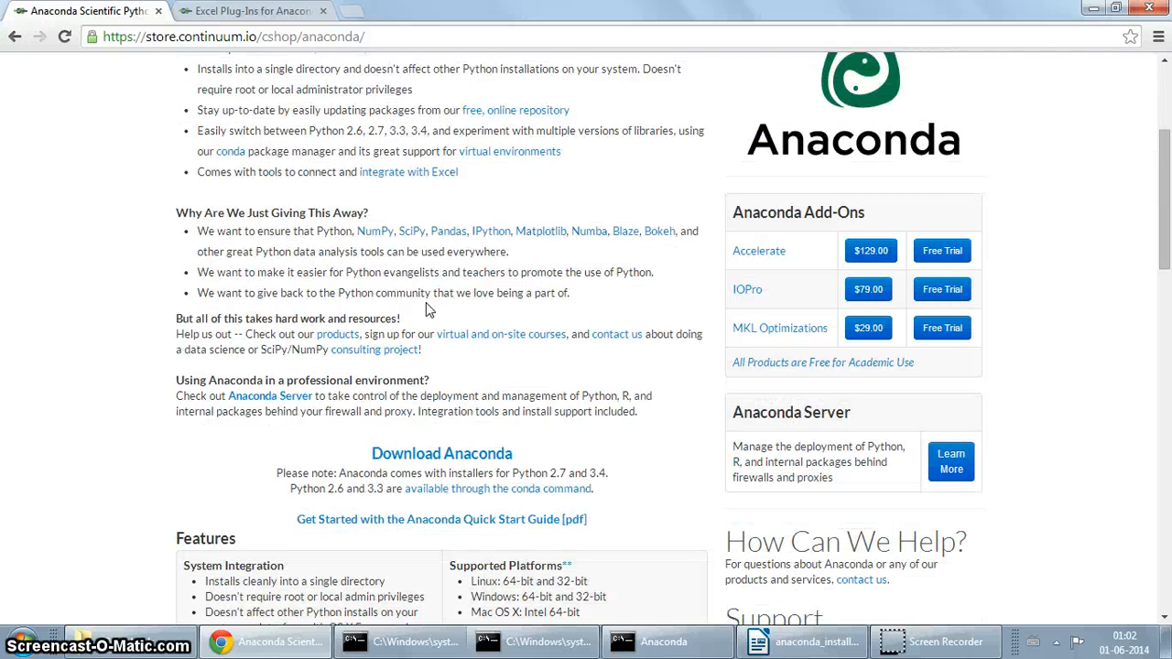
pyautogui.scroll(3)
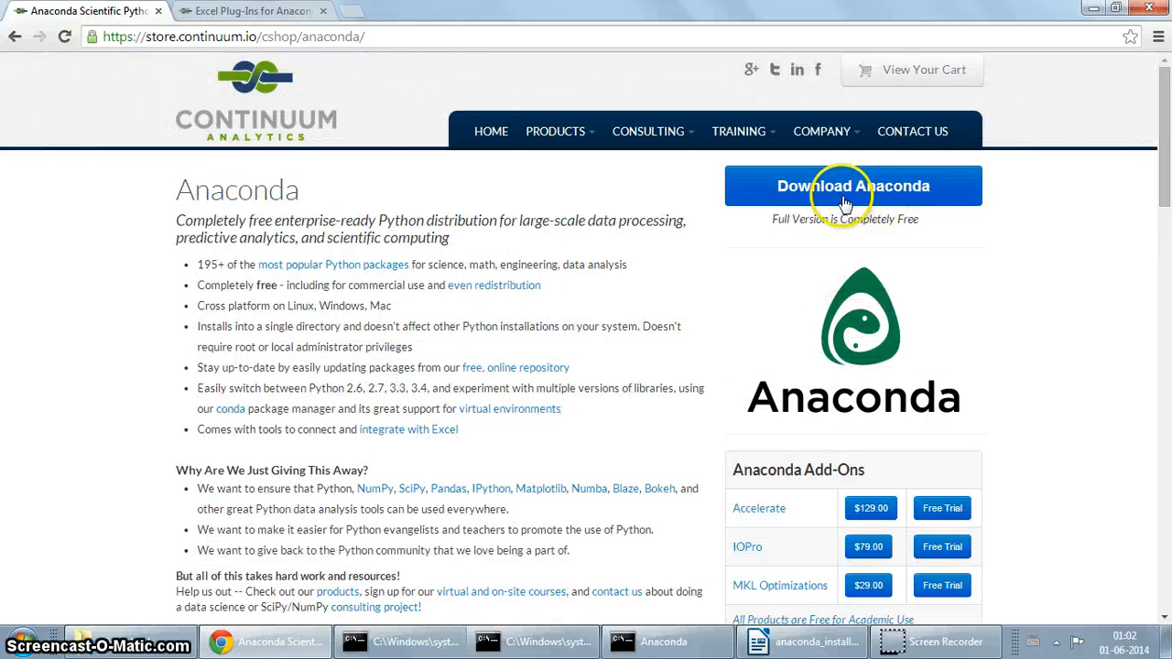
# Step: Fill the Download Anaconda form with the e-mail entered and confirmed, then submit it
pyautogui.click(853, 186)
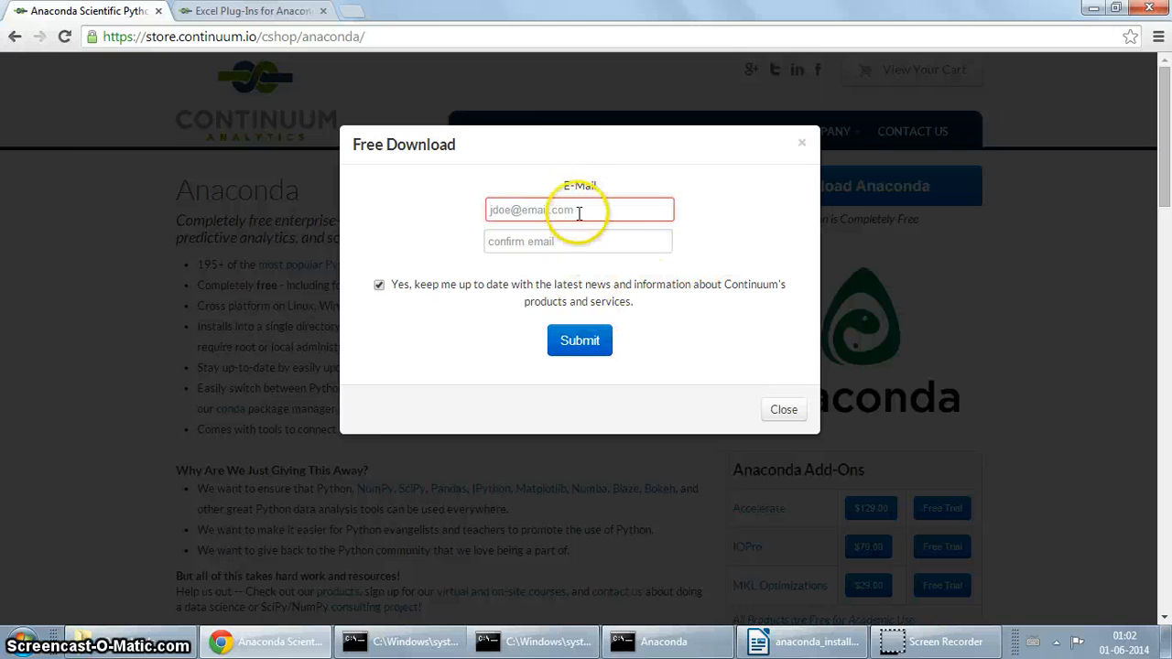
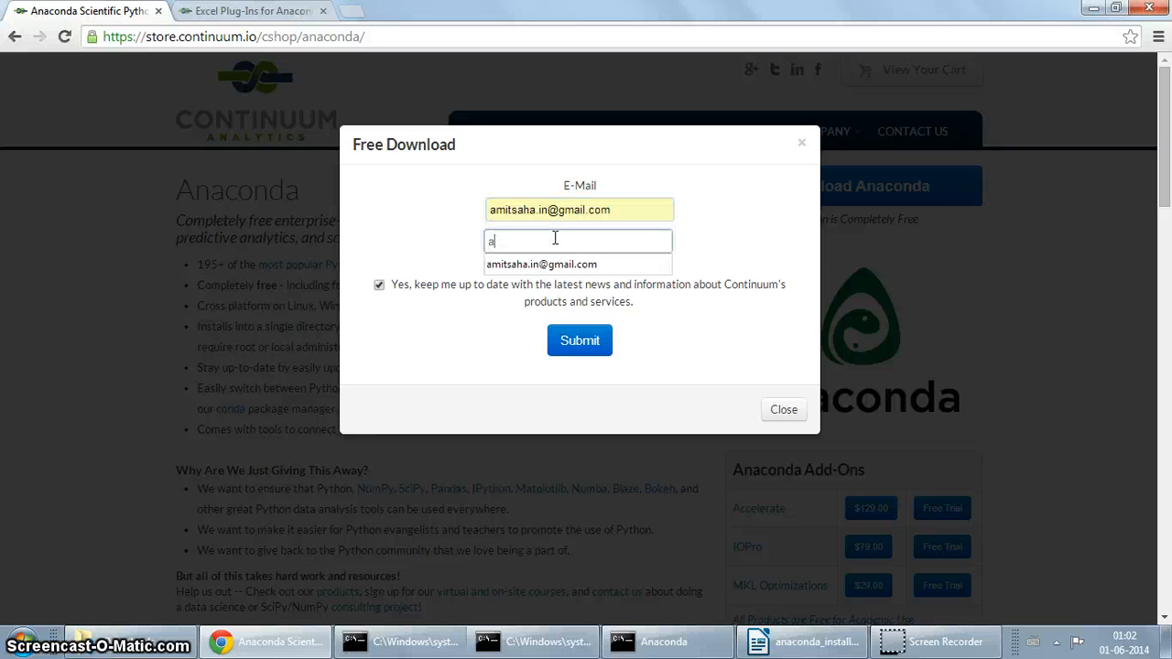
pyautogui.click(540, 264)
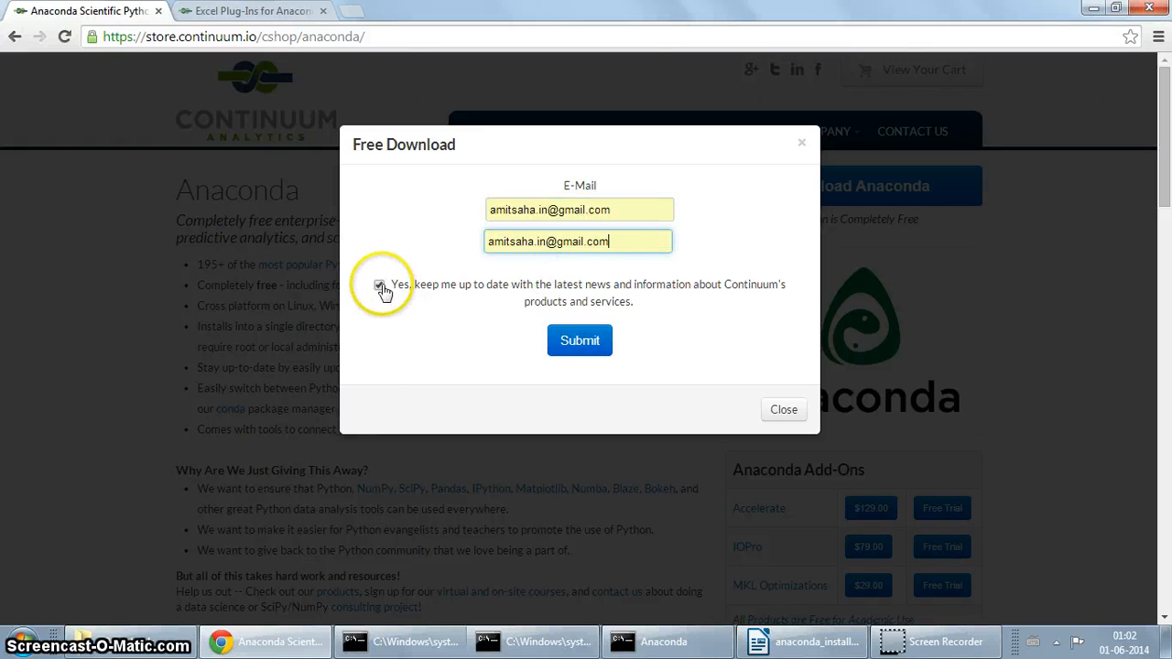
pyautogui.moveTo(580, 341)
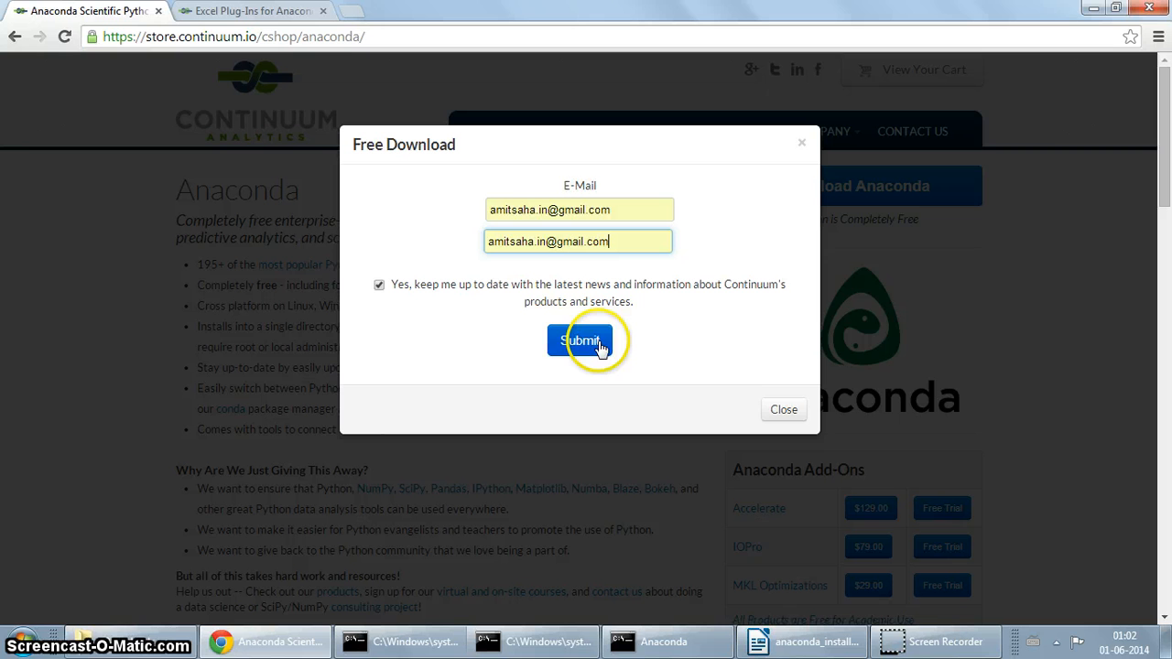
pyautogui.click(580, 340)
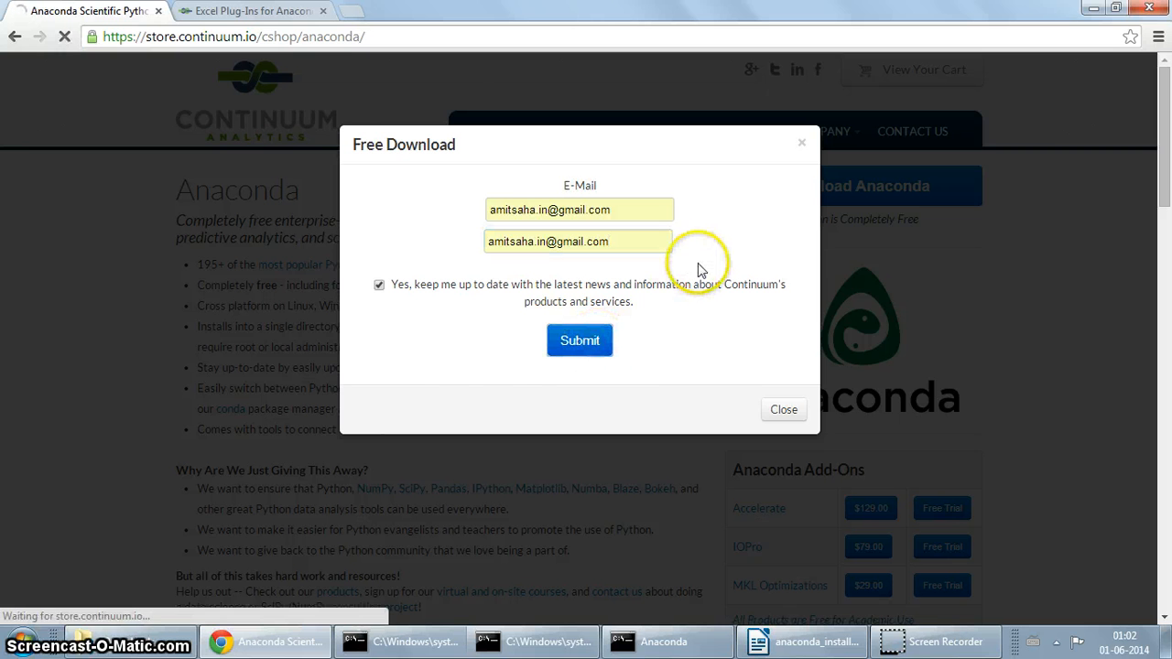
# Step: Scroll the continuum.io/downloads page past installation notes to the Linux, Mac and Windows installers
pyautogui.click(579, 339)
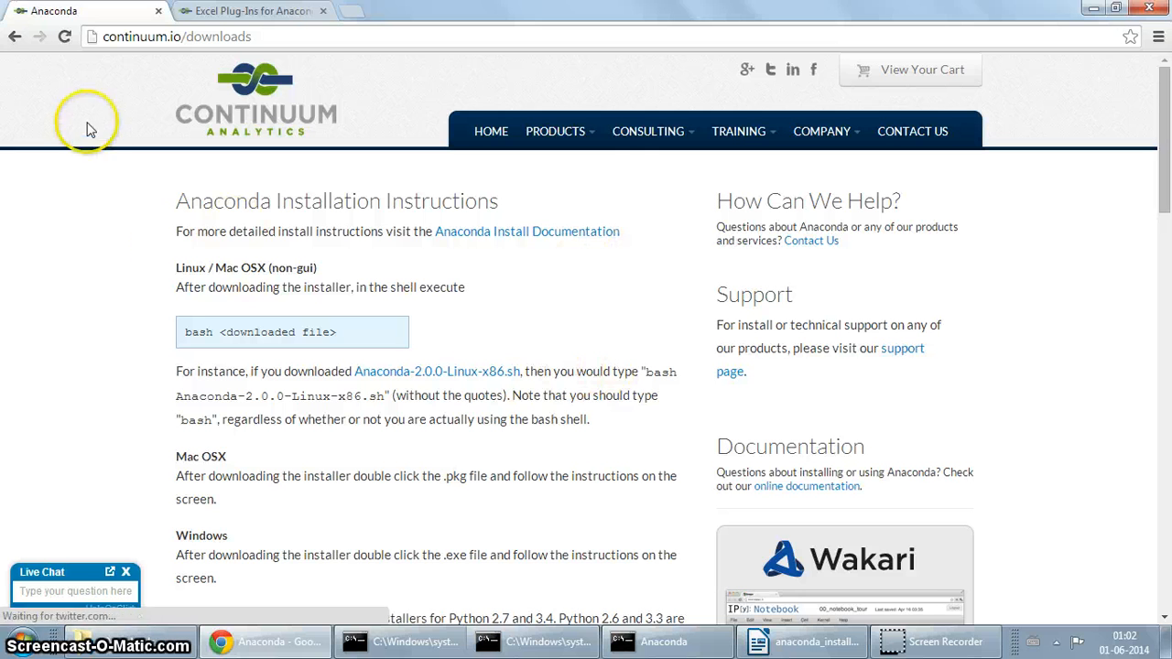
pyautogui.moveTo(257, 280)
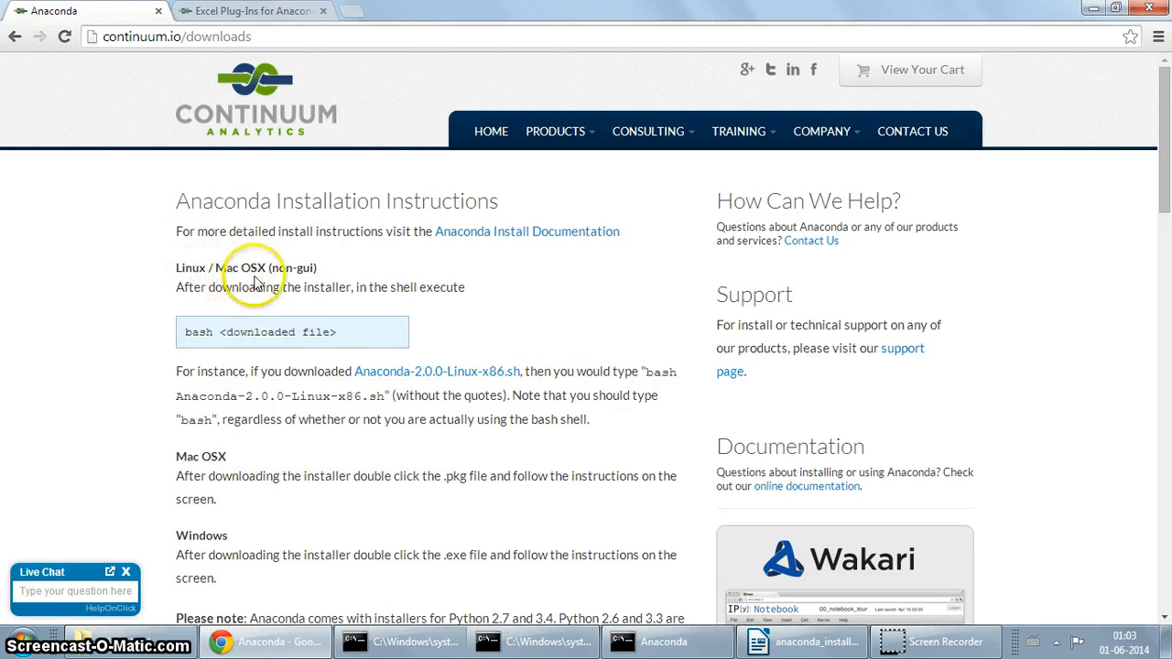
pyautogui.scroll(-3)
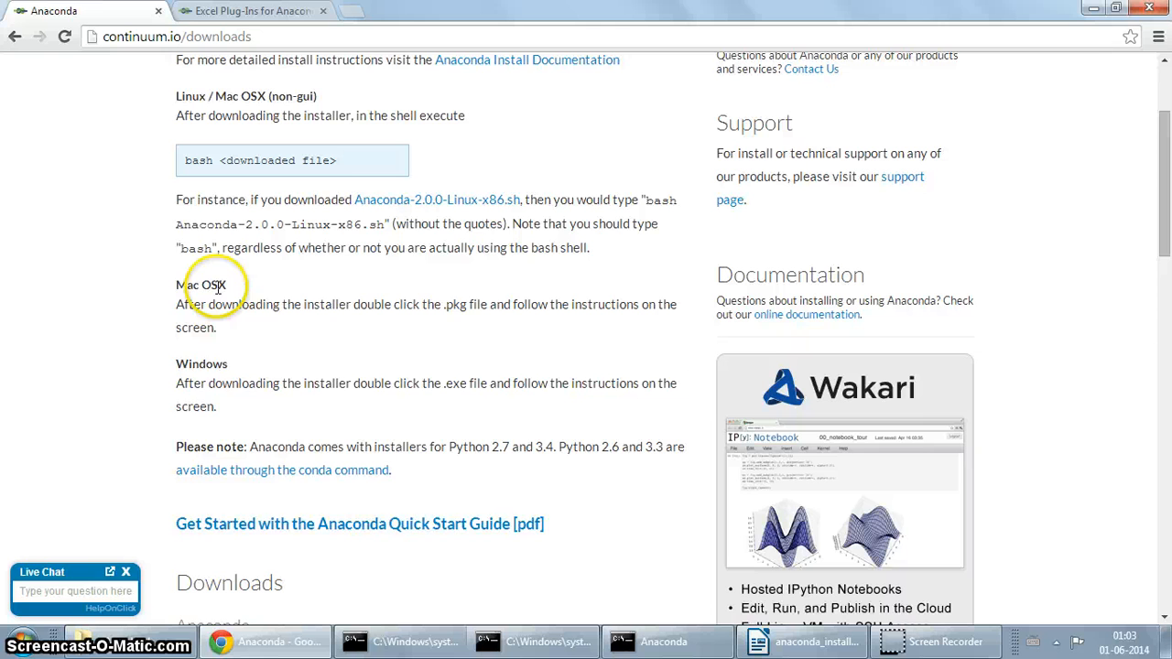
pyautogui.scroll(-3)
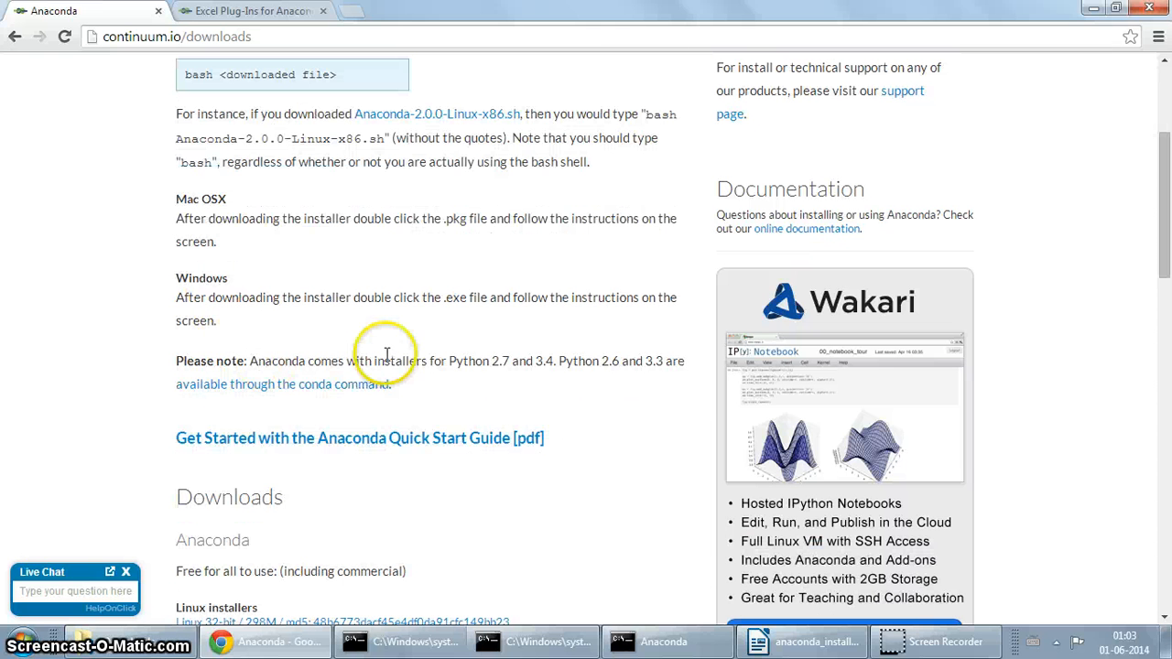
pyautogui.moveTo(386, 356)
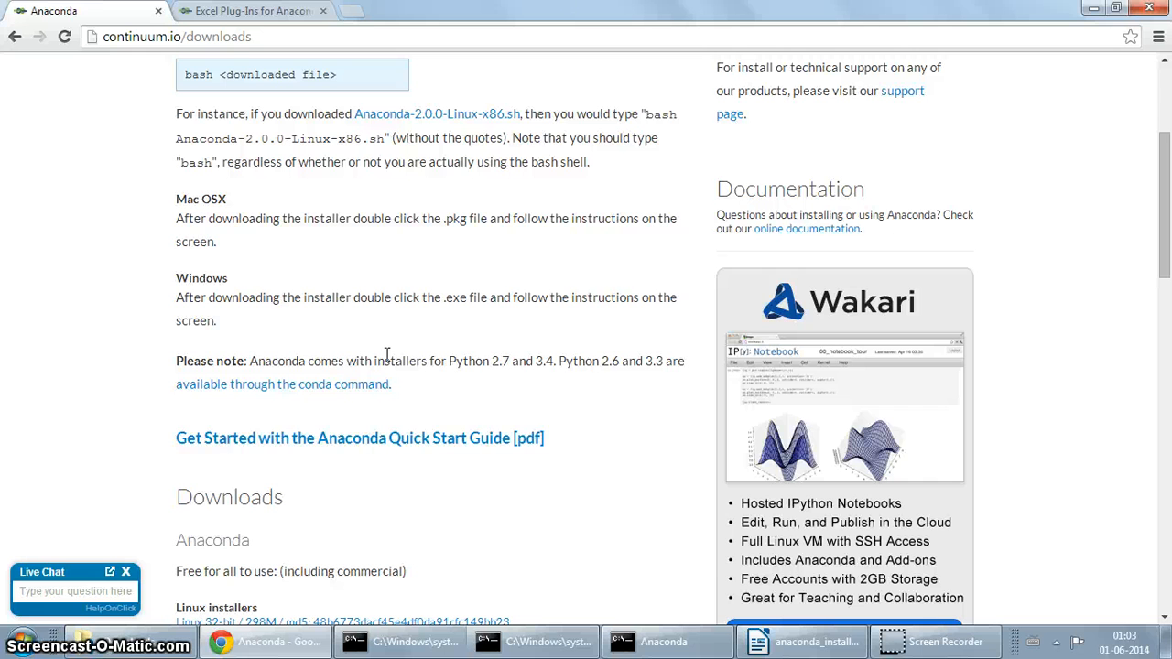
pyautogui.moveTo(549, 641)
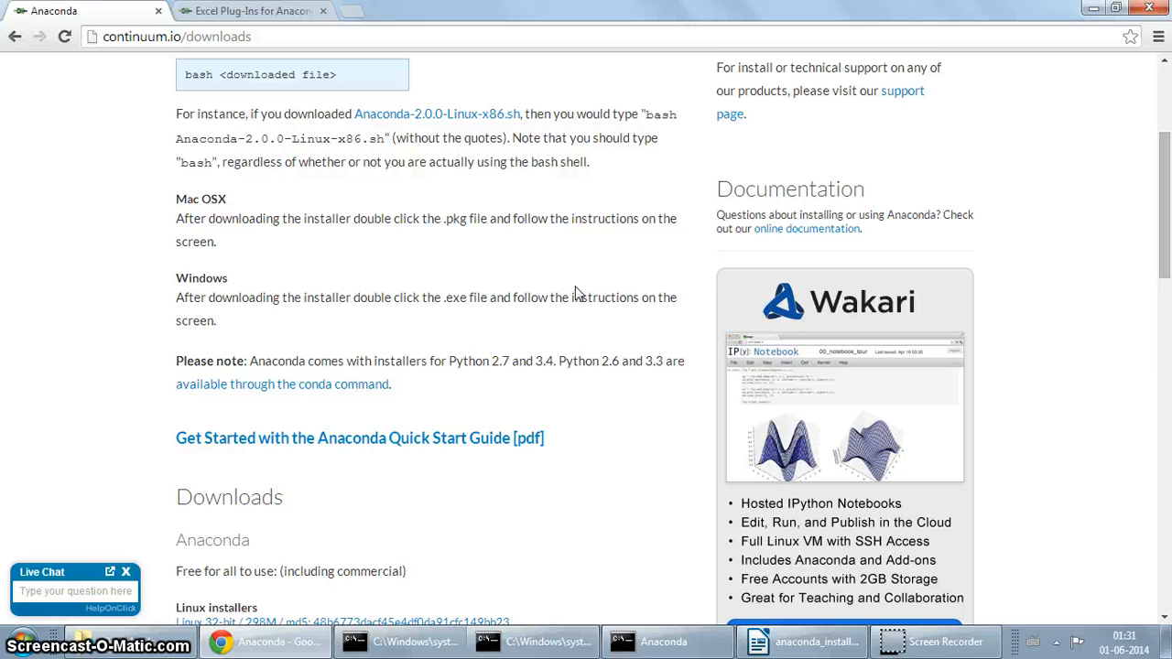
pyautogui.moveTo(576, 293)
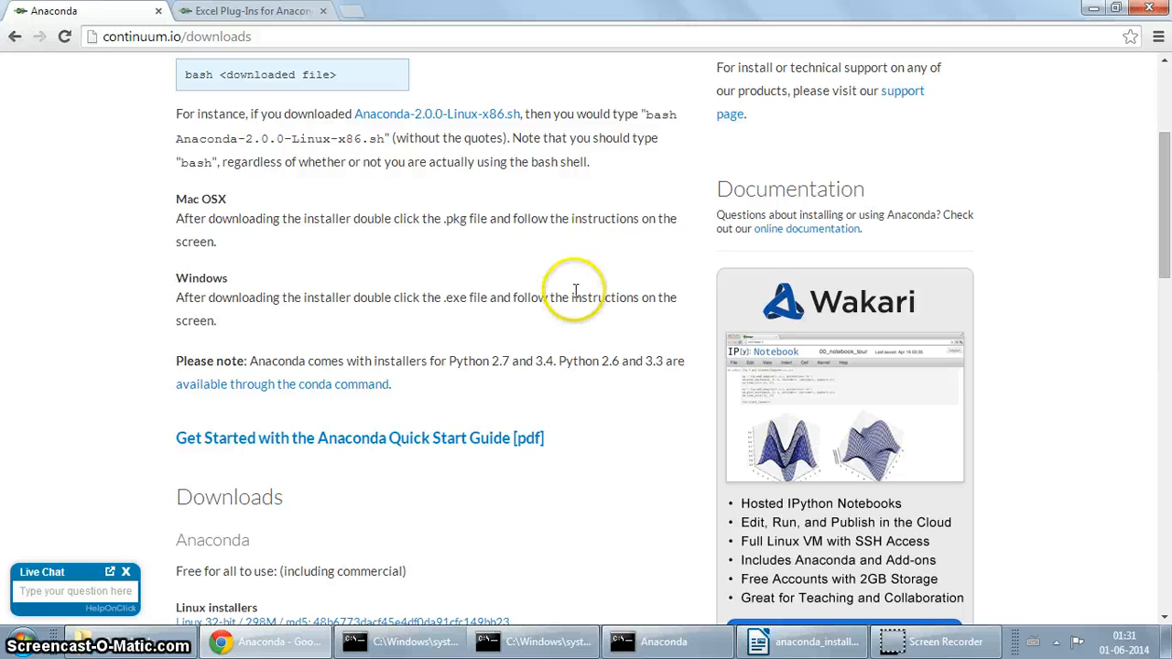
pyautogui.scroll(-3)
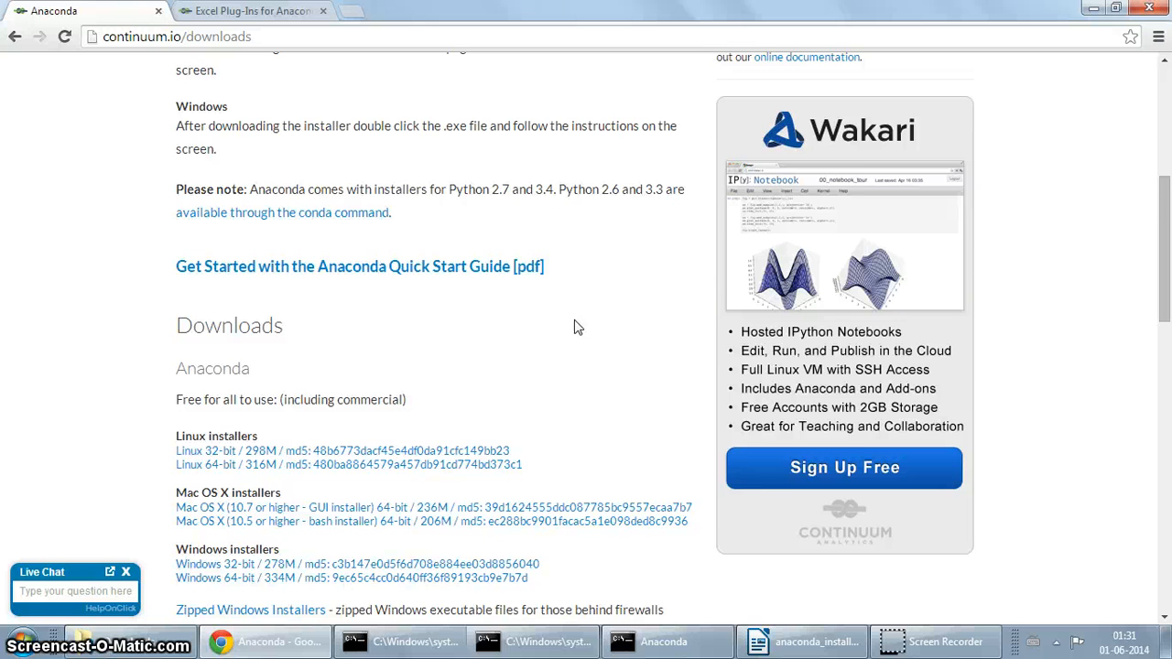
pyautogui.scroll(-3)
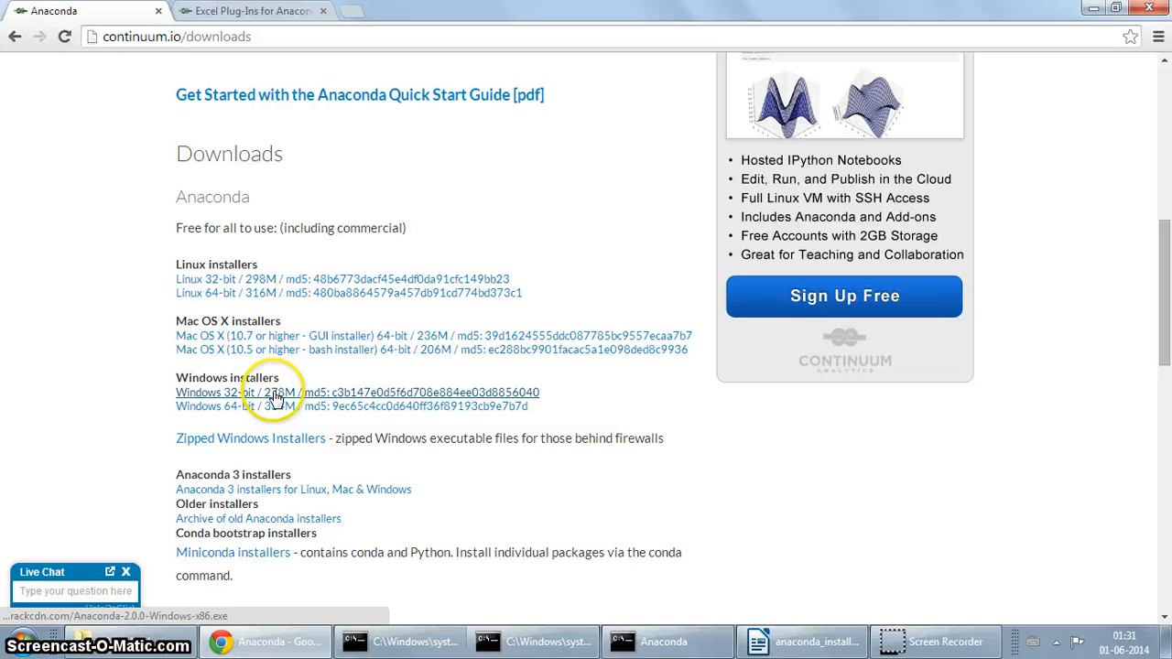
pyautogui.moveTo(284, 405)
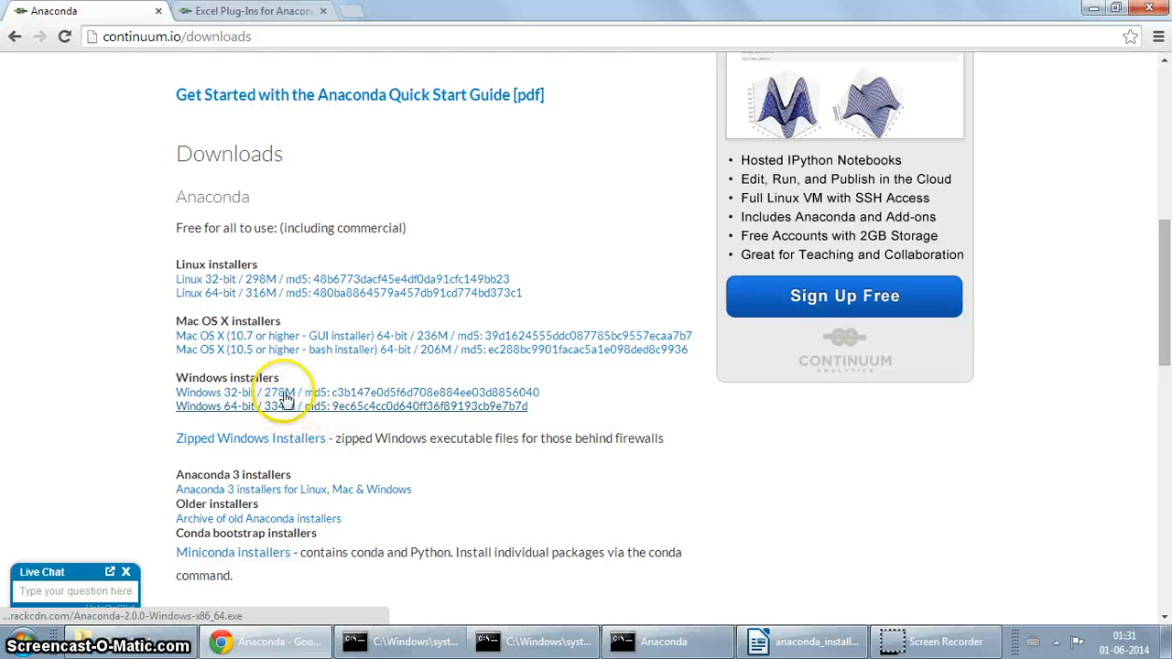
pyautogui.moveTo(216, 378)
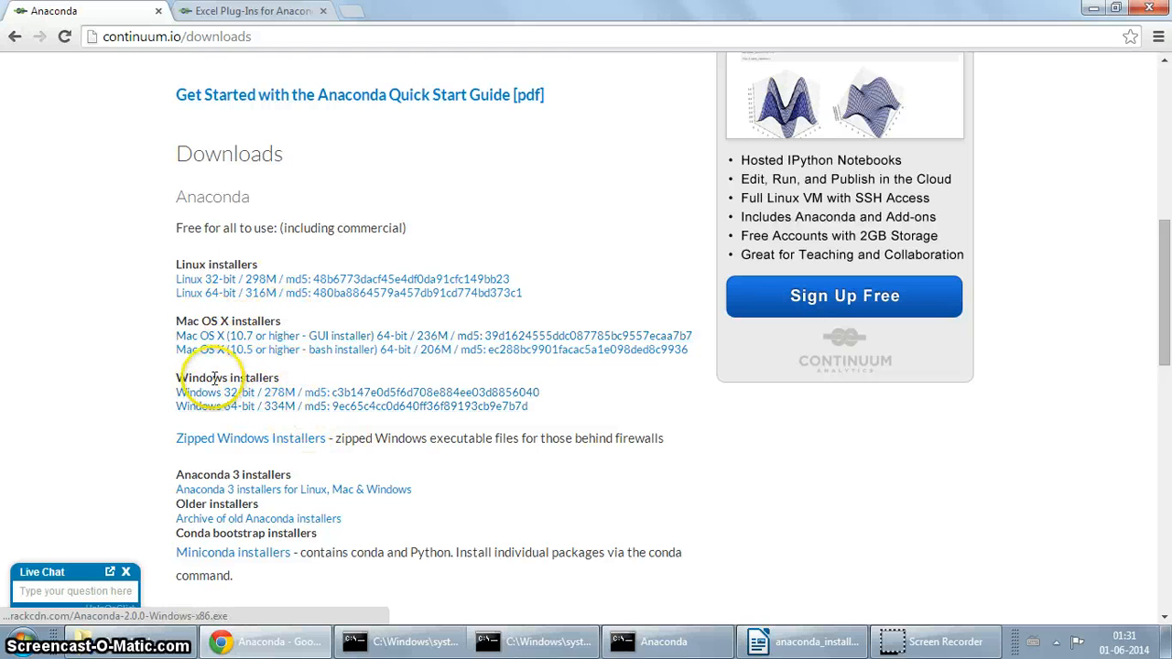
pyautogui.moveTo(275, 419)
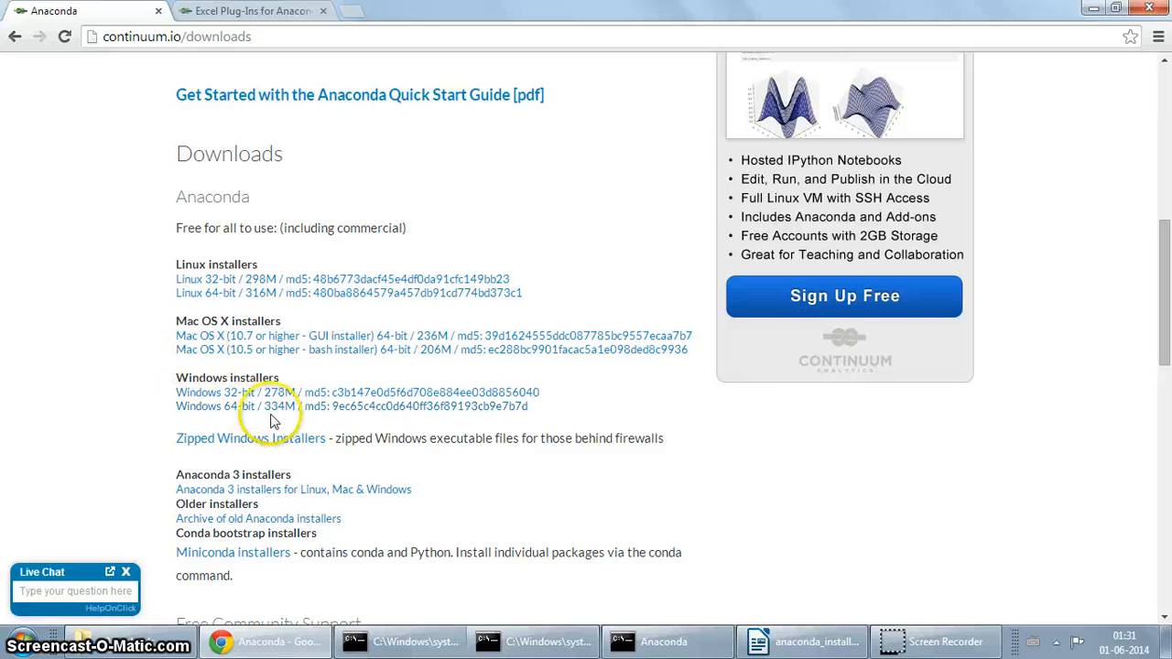
pyautogui.scroll(-3)
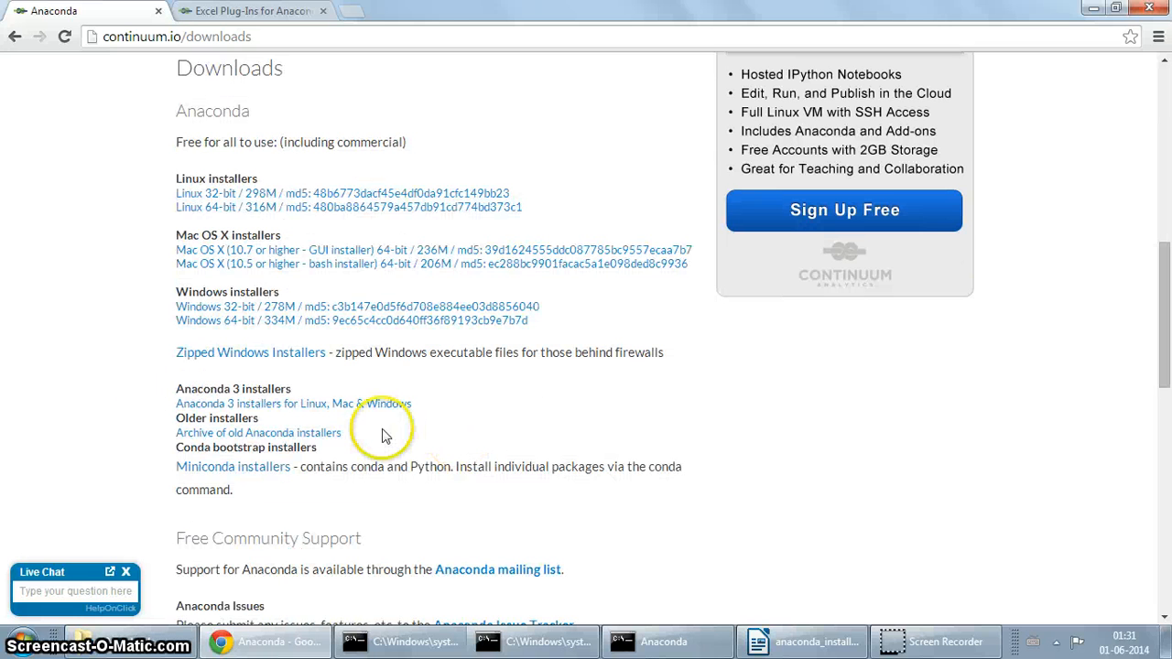
pyautogui.moveTo(355, 408)
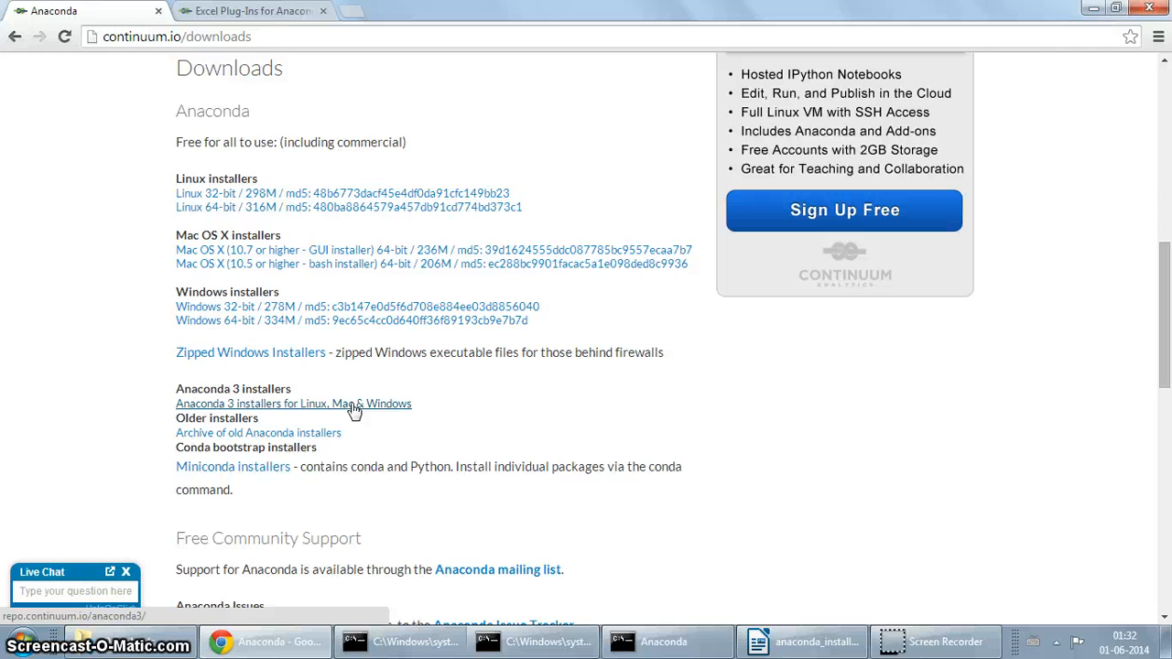
pyautogui.click(293, 403)
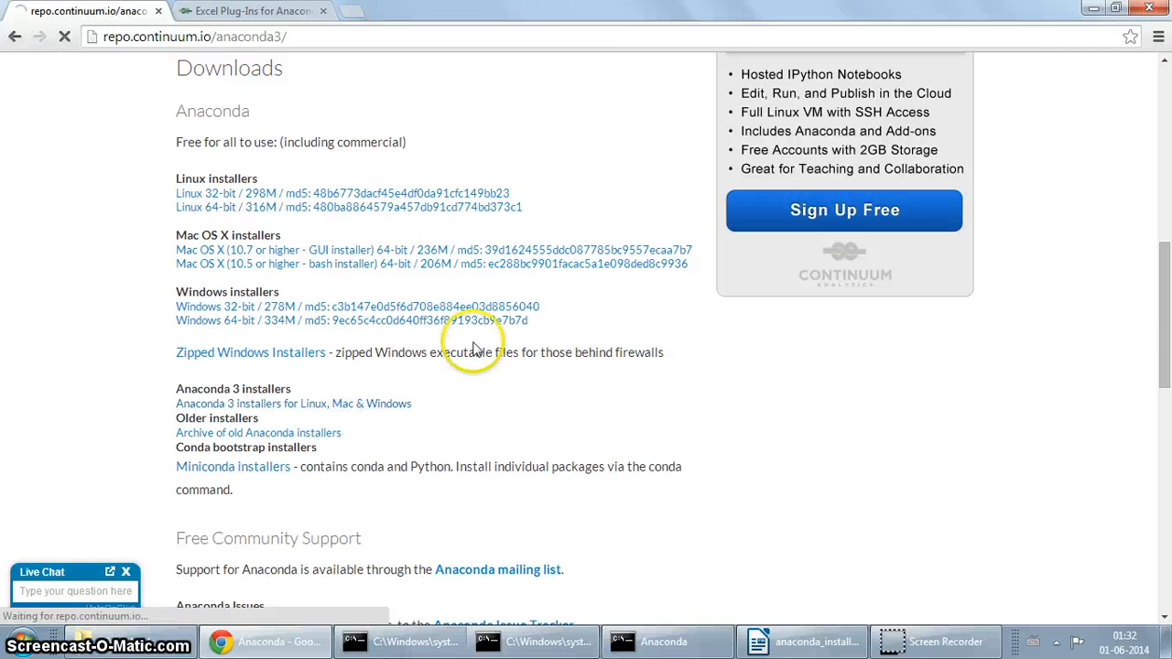
pyautogui.click(293, 403)
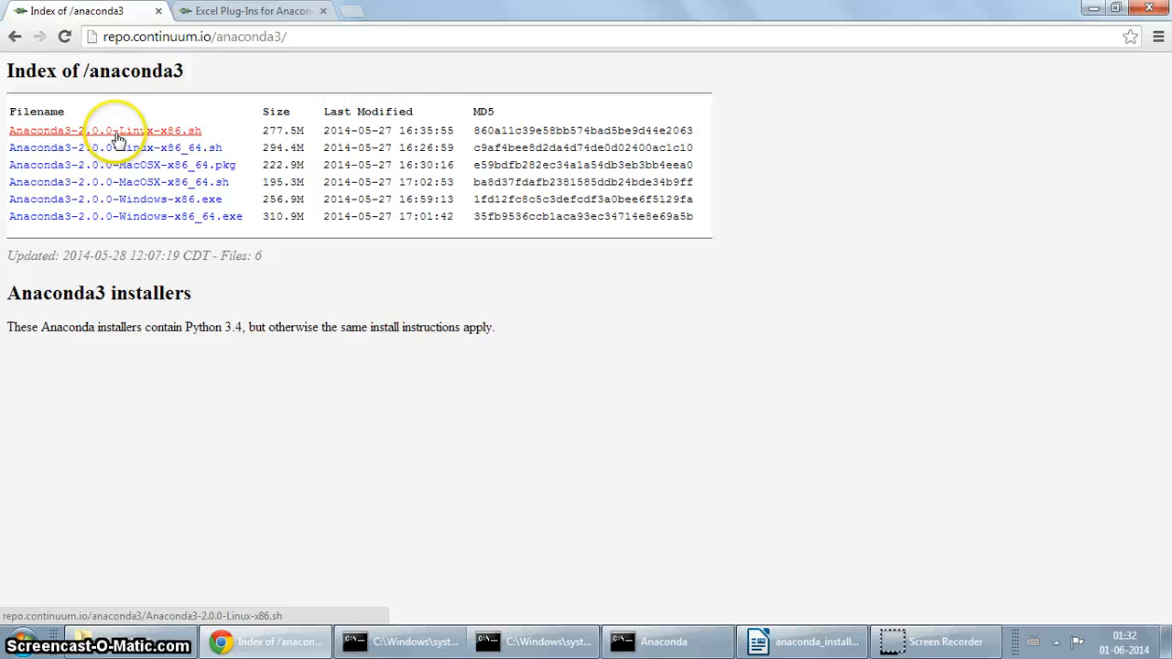
pyautogui.moveTo(178, 199)
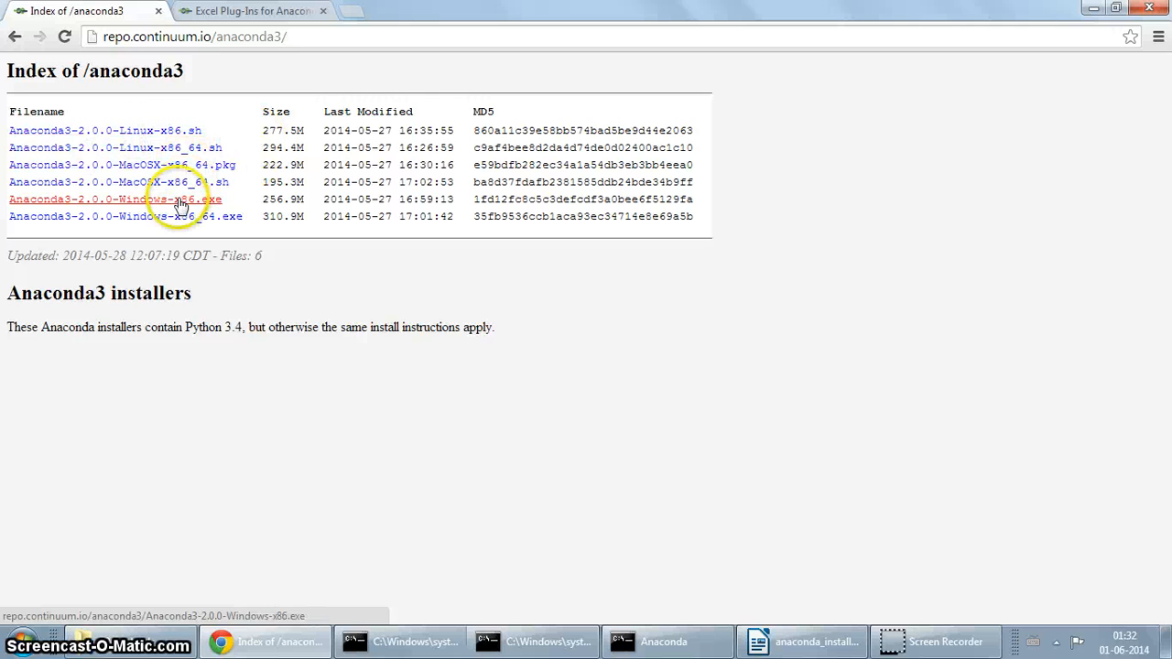
pyautogui.moveTo(174, 216)
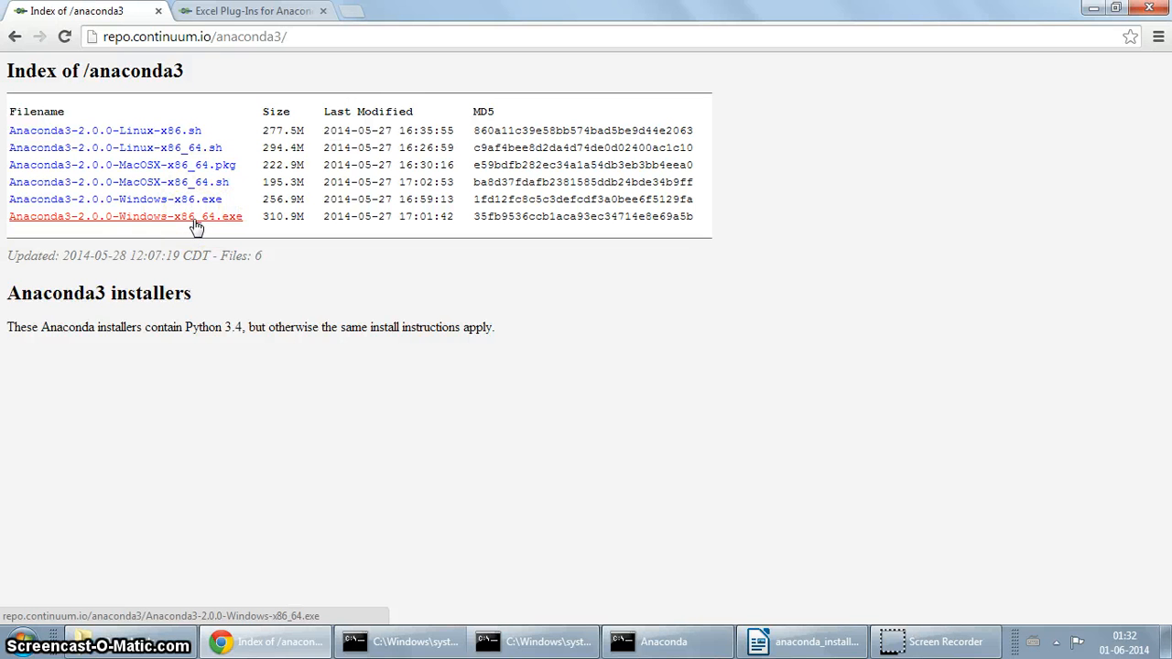
pyautogui.moveTo(174, 641)
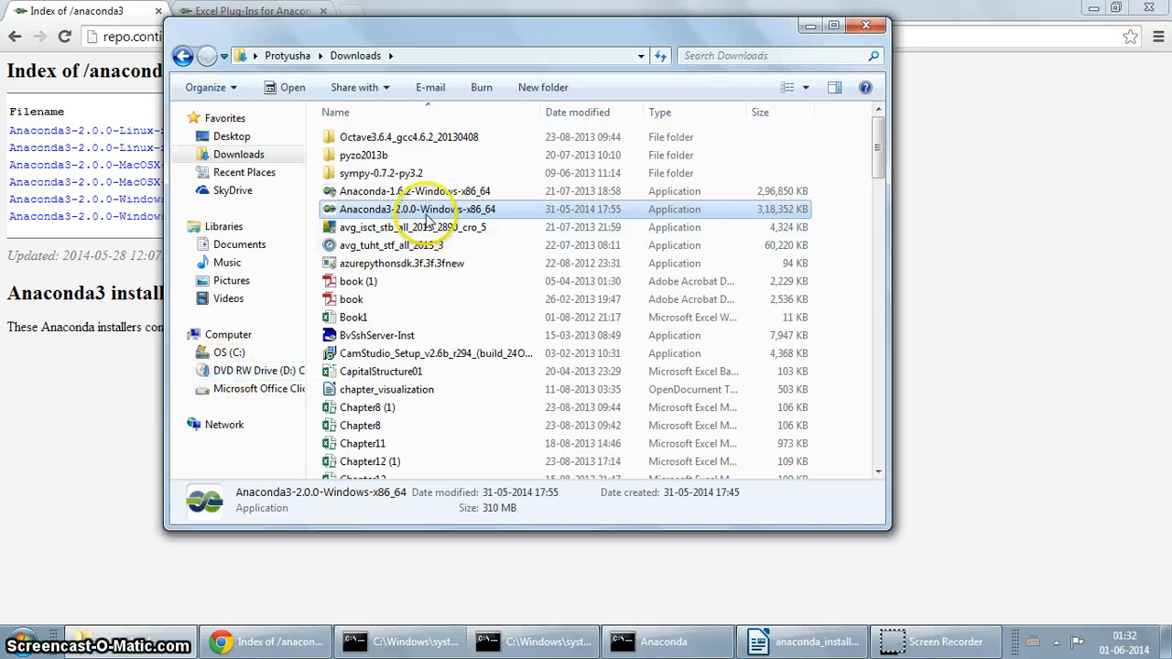
pyautogui.moveTo(417, 209)
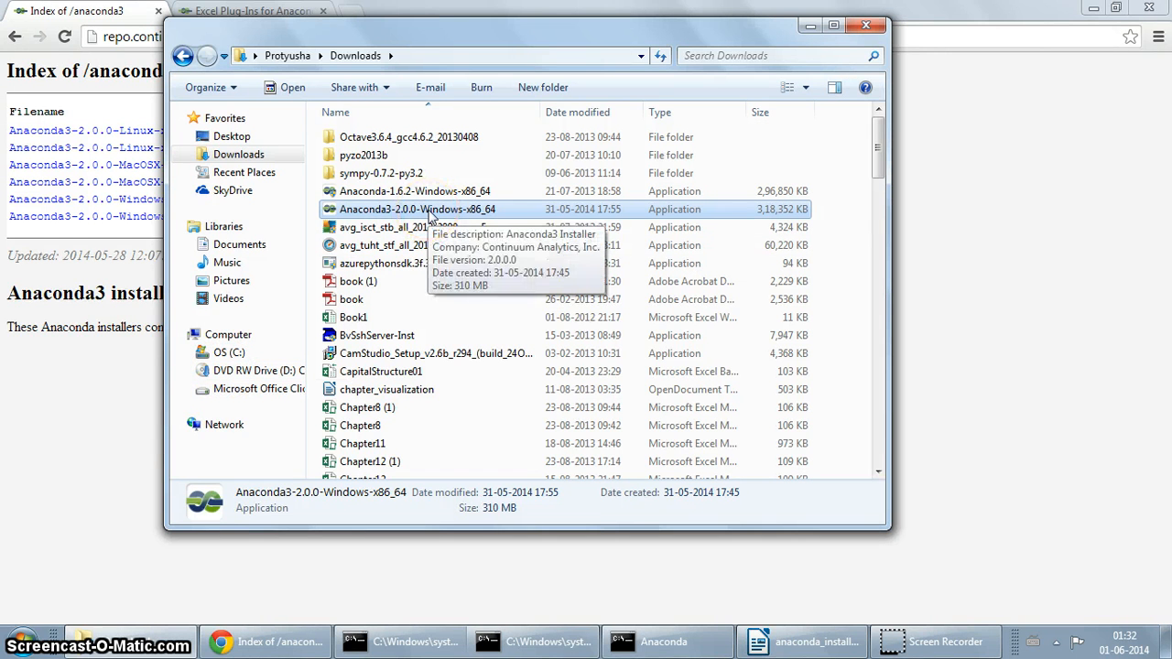
pyautogui.moveTo(509, 212)
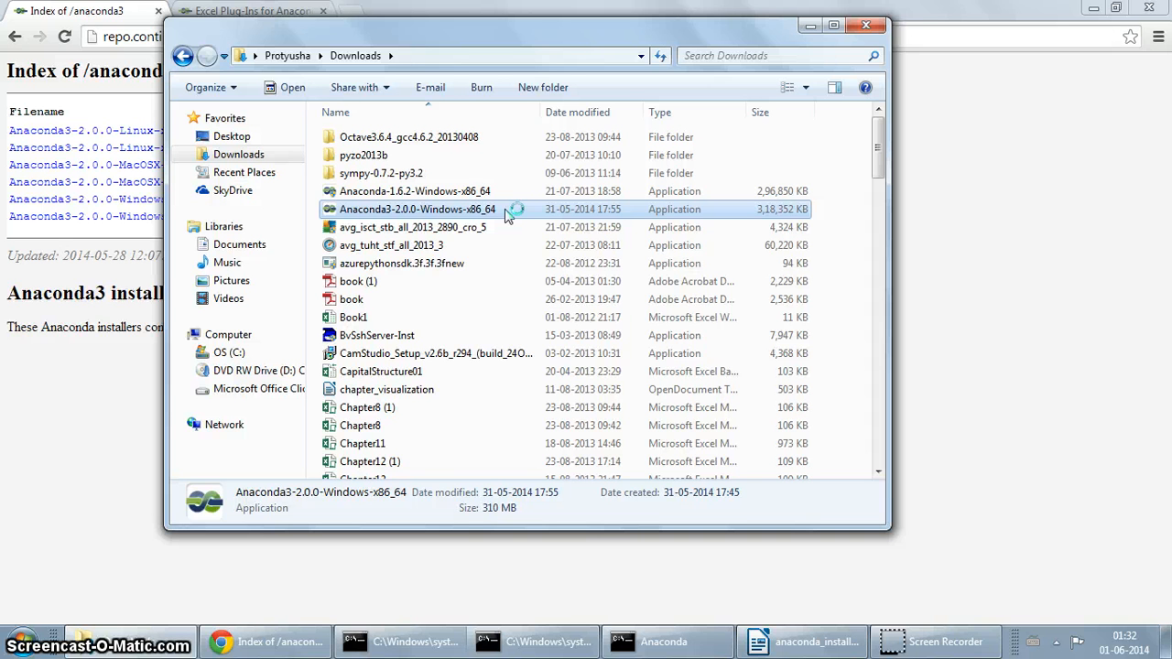
# Step: Run Anaconda3-2.0.0-Windows-x86_64 from Downloads, allowing it past the security warning
pyautogui.doubleClick(417, 209)
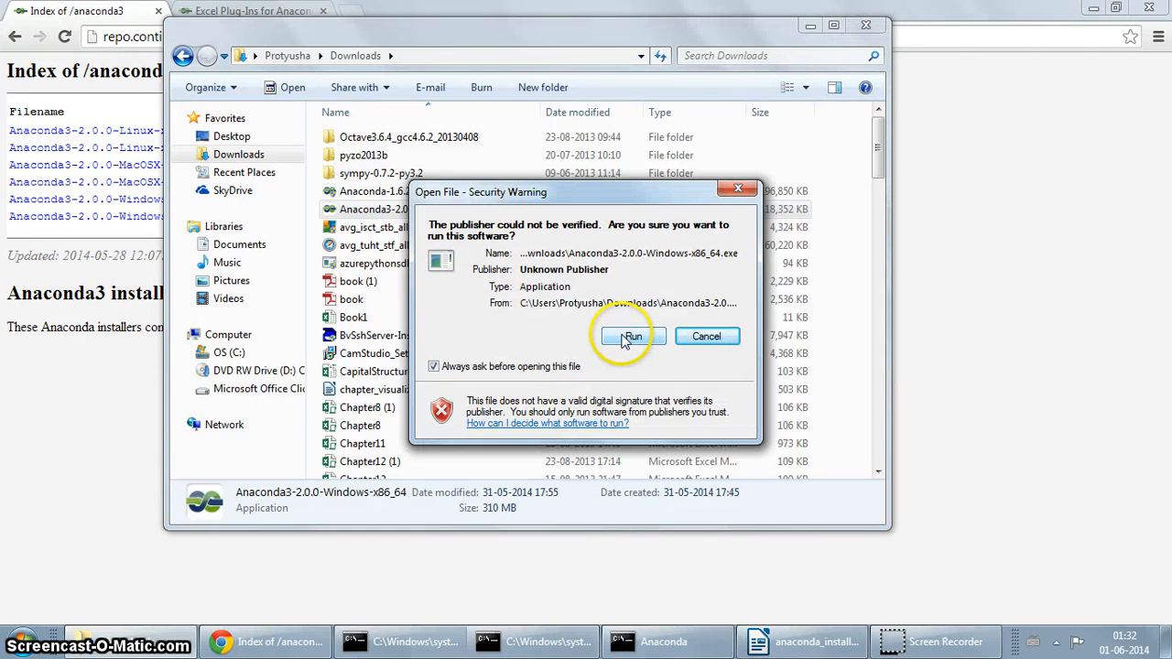
pyautogui.click(631, 336)
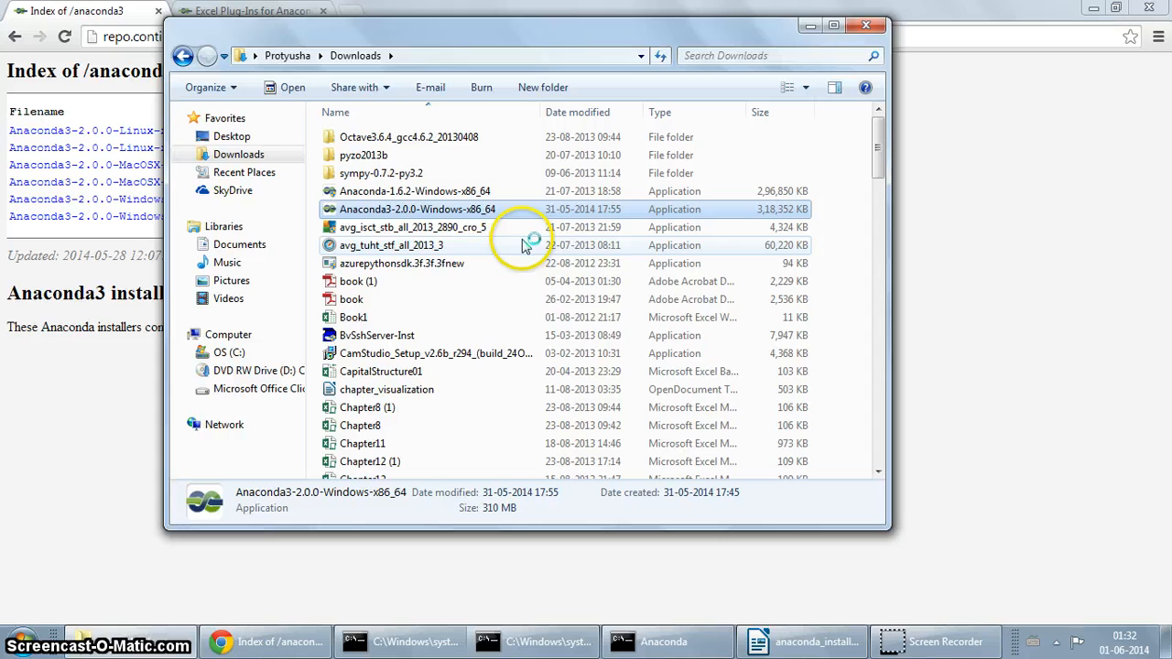
pyautogui.doubleClick(418, 209)
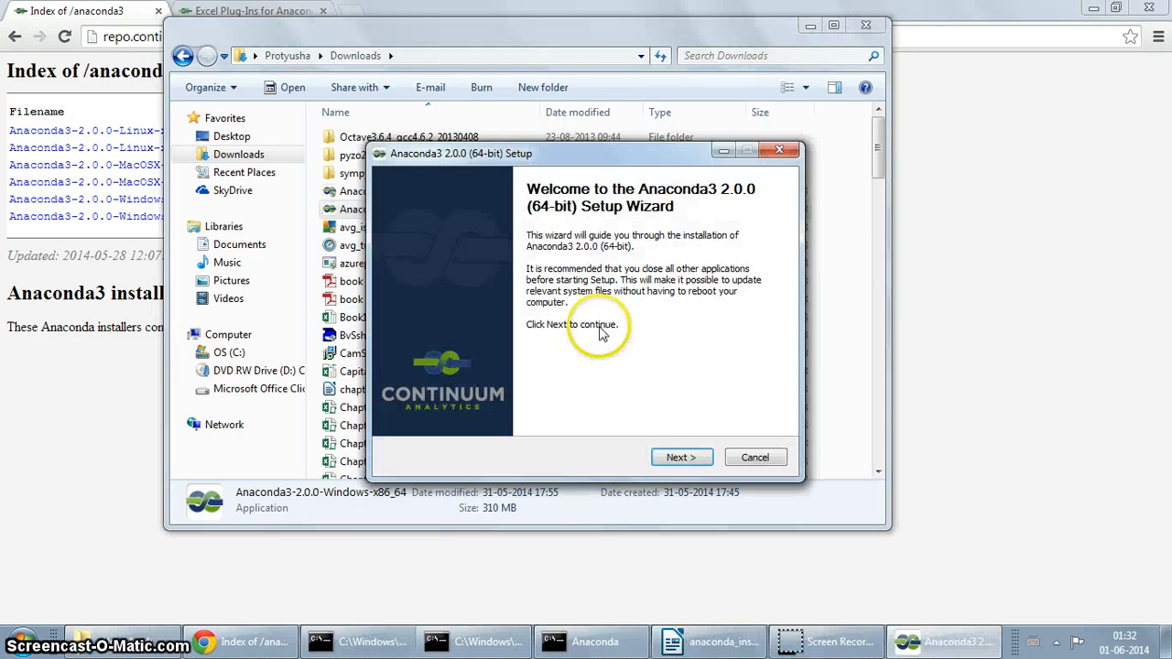
# Step: Pass the welcome page, agree to the license, and keep 'Just Me' selected
pyautogui.click(681, 457)
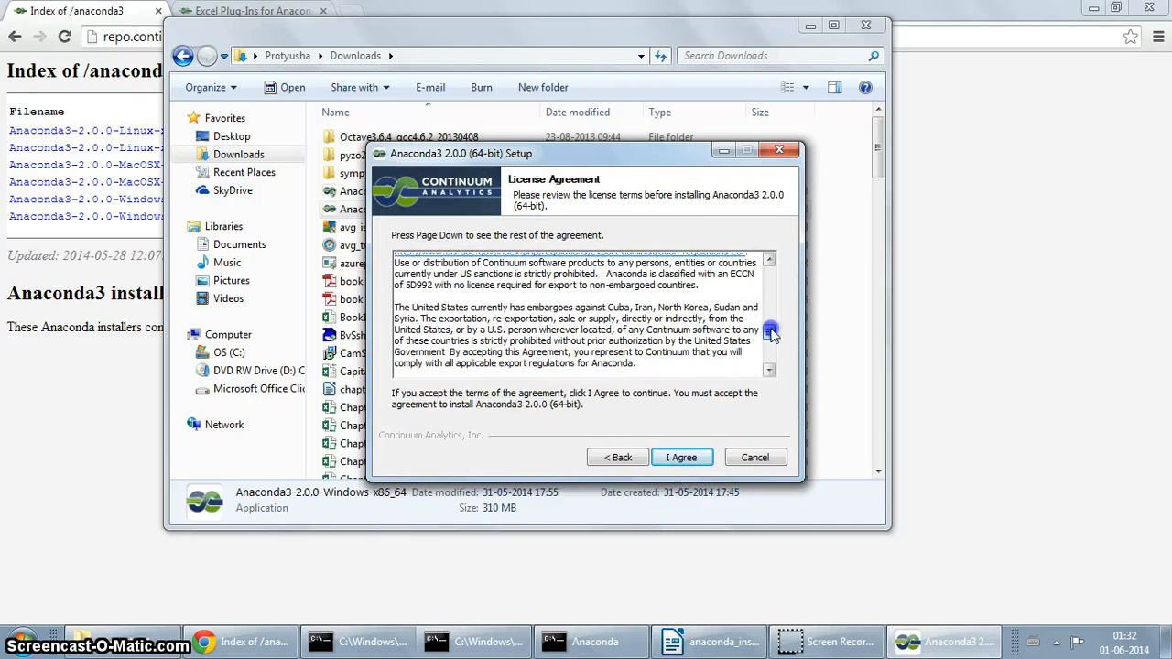
pyautogui.click(769, 261)
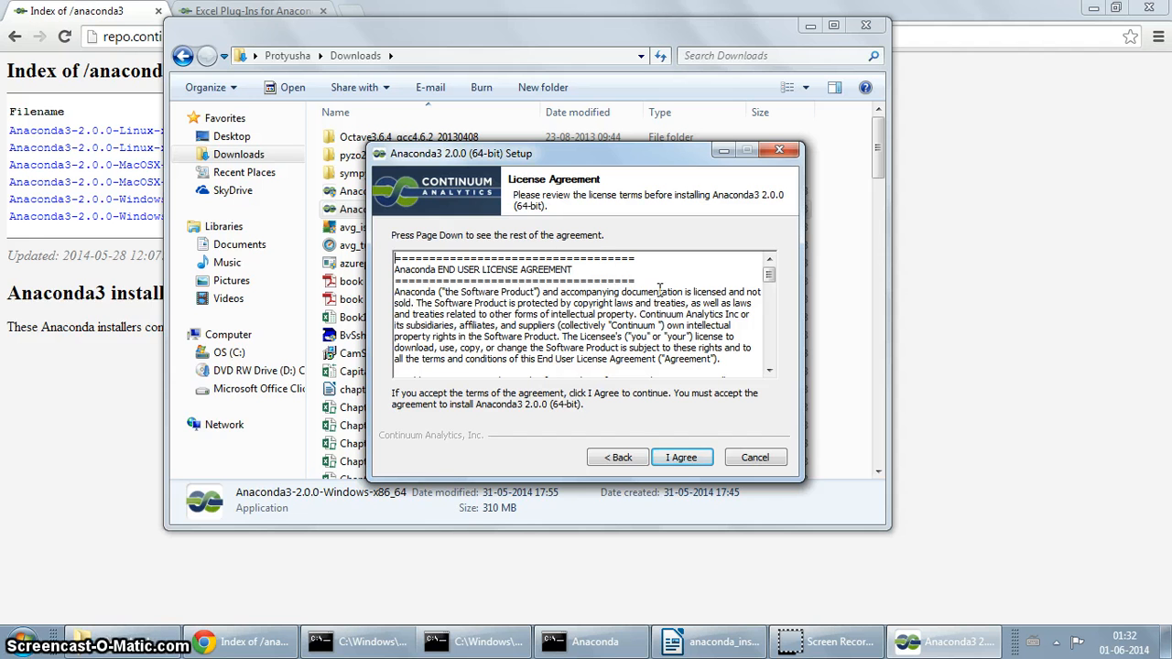
pyautogui.click(682, 457)
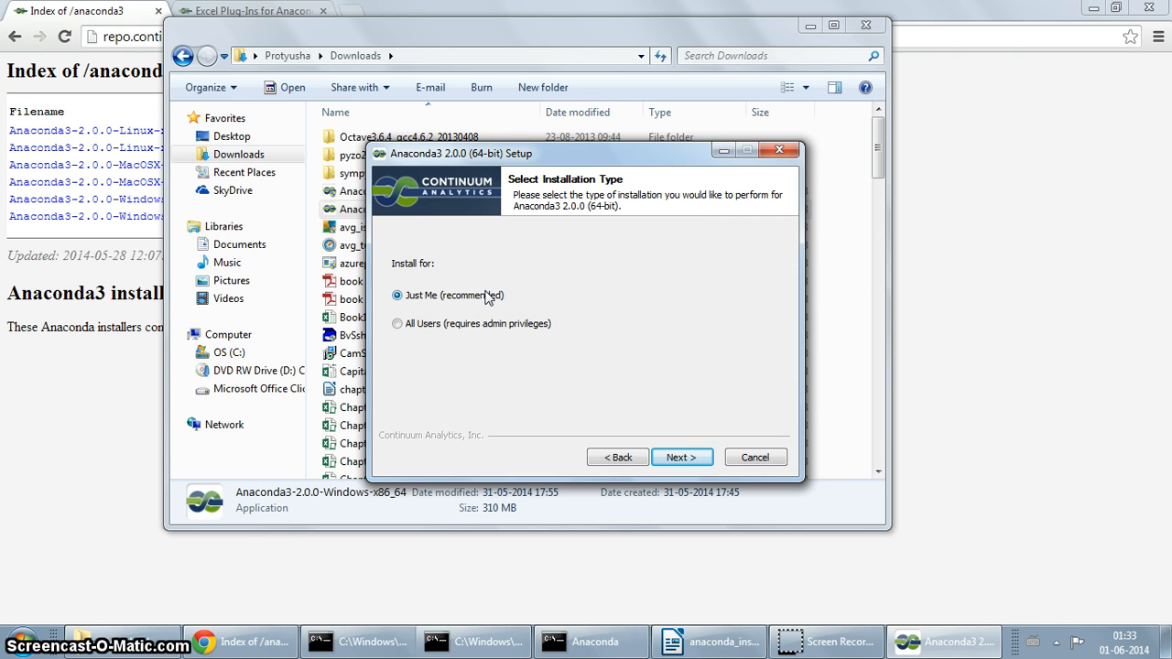
pyautogui.moveTo(450, 314)
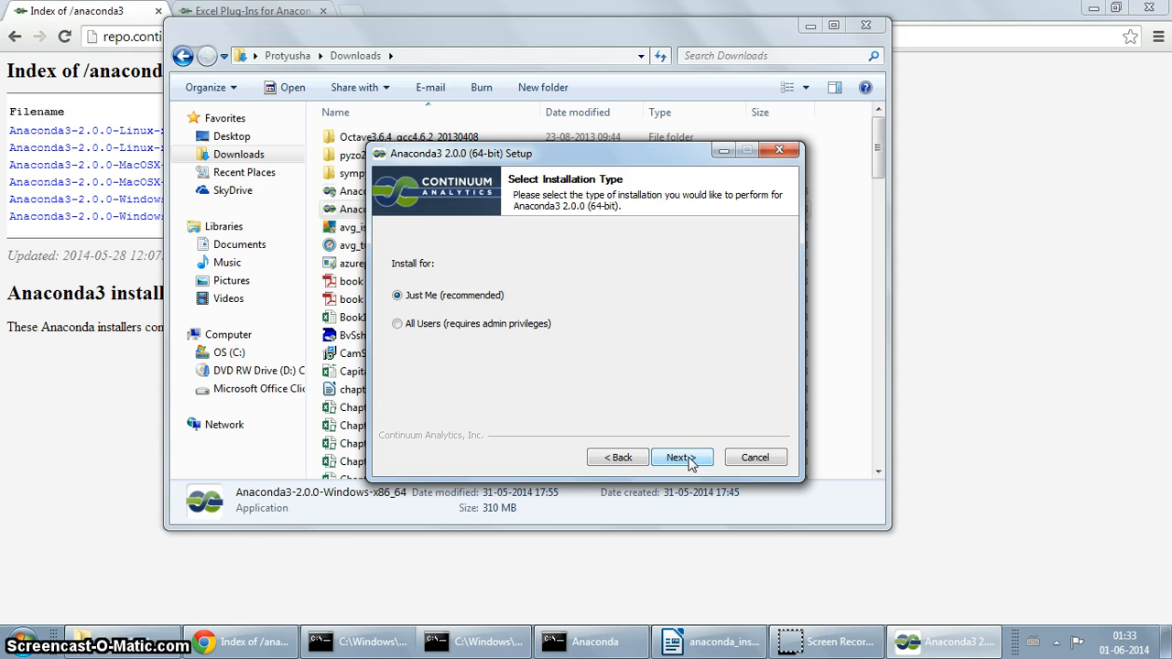
pyautogui.moveTo(568, 360)
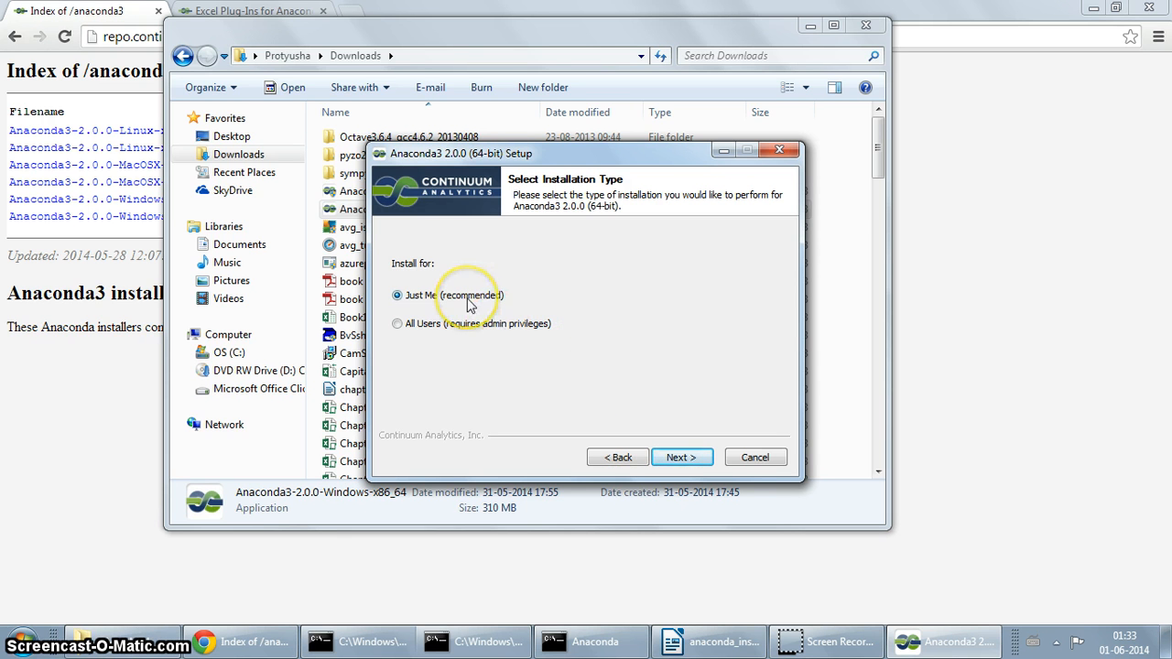
pyautogui.moveTo(502, 318)
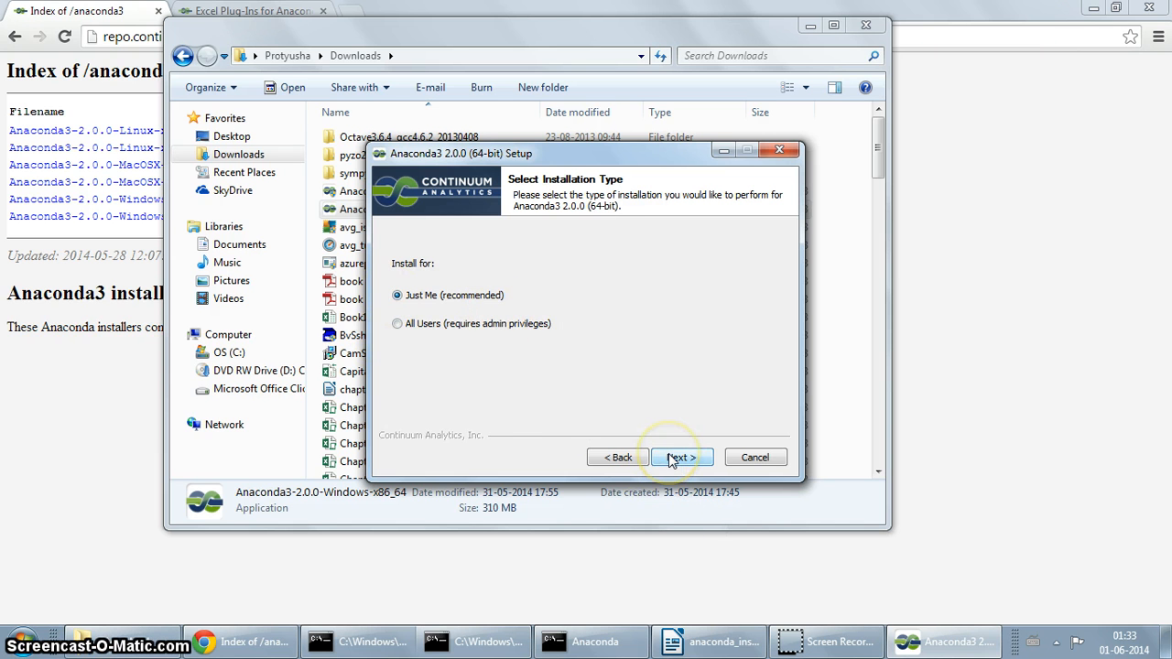
# Step: Replace the destination folder path with C:\Anaconda3-installation
pyautogui.click(681, 457)
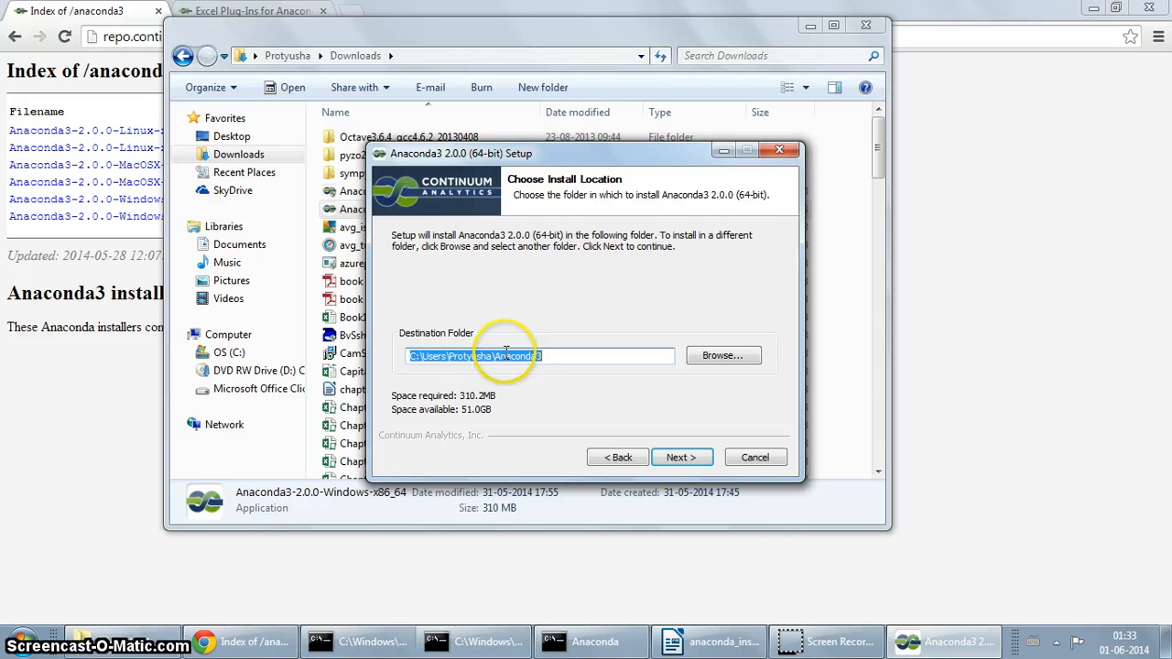
pyautogui.click(550, 356)
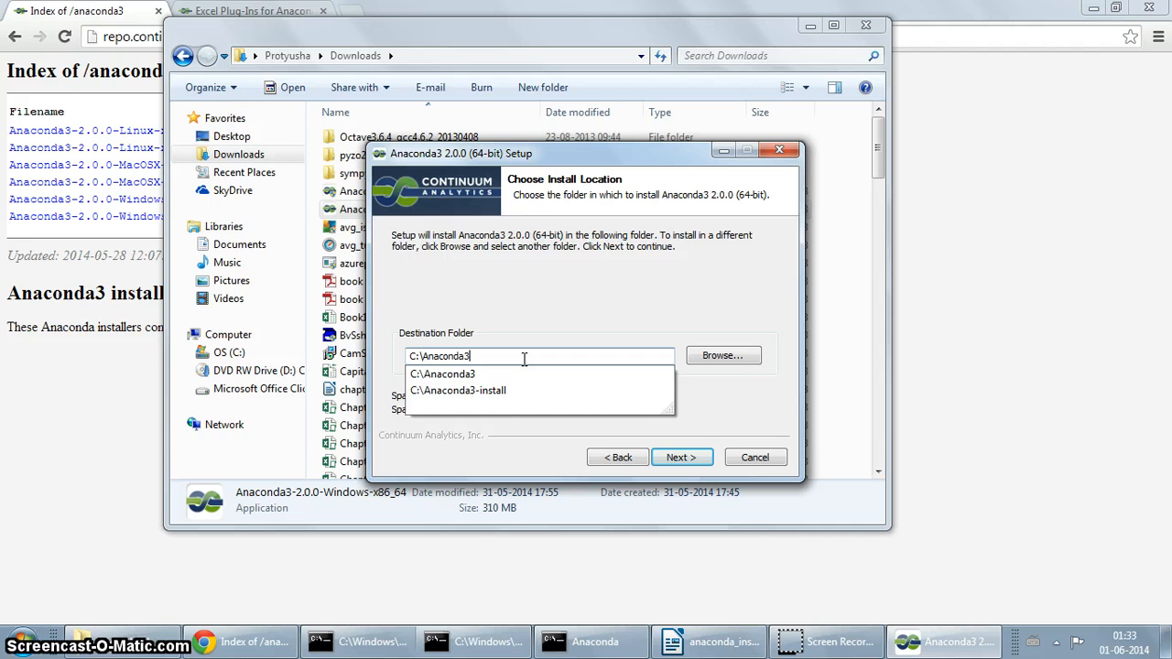
pyautogui.write('=o')
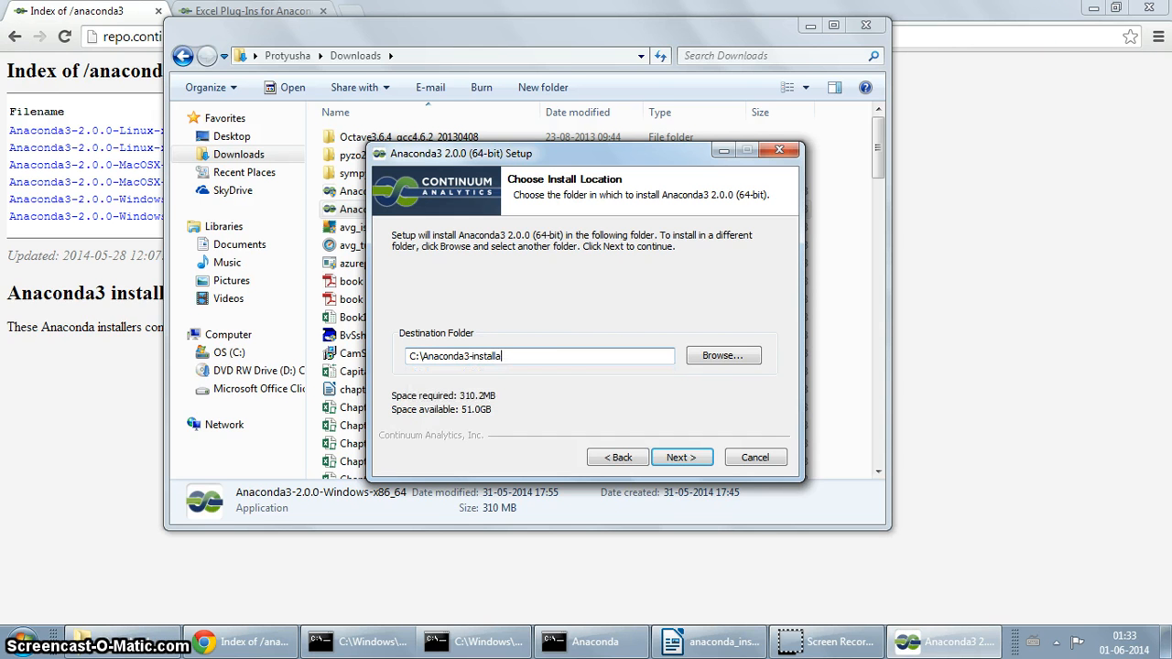
pyautogui.write('tion')
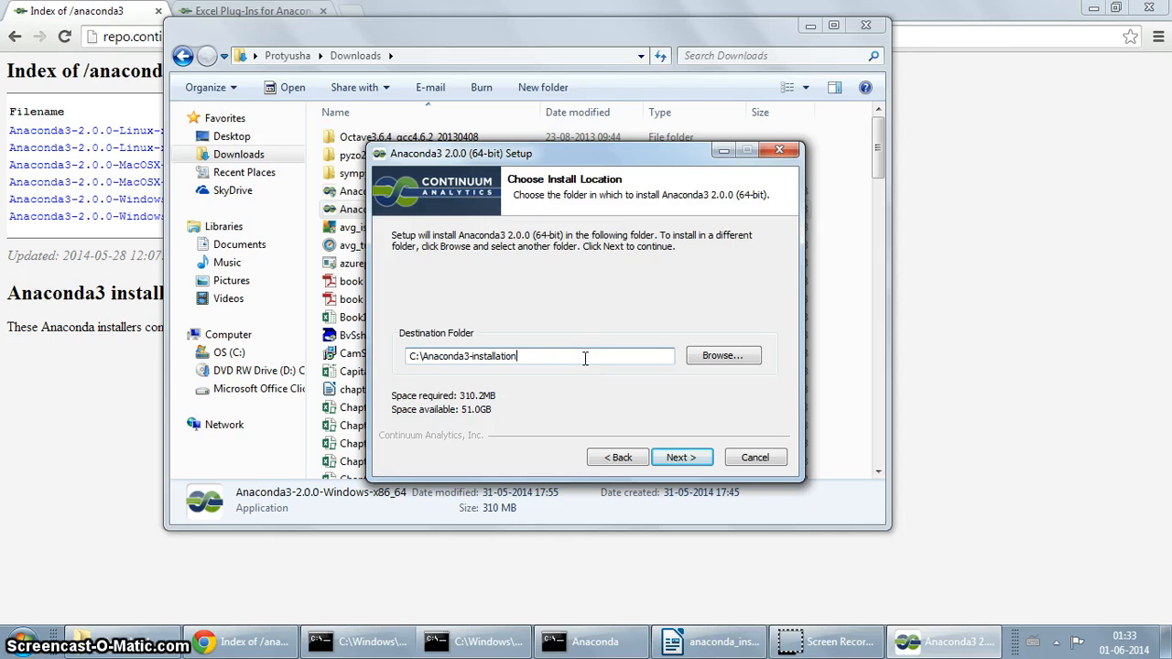
pyautogui.moveTo(677, 457)
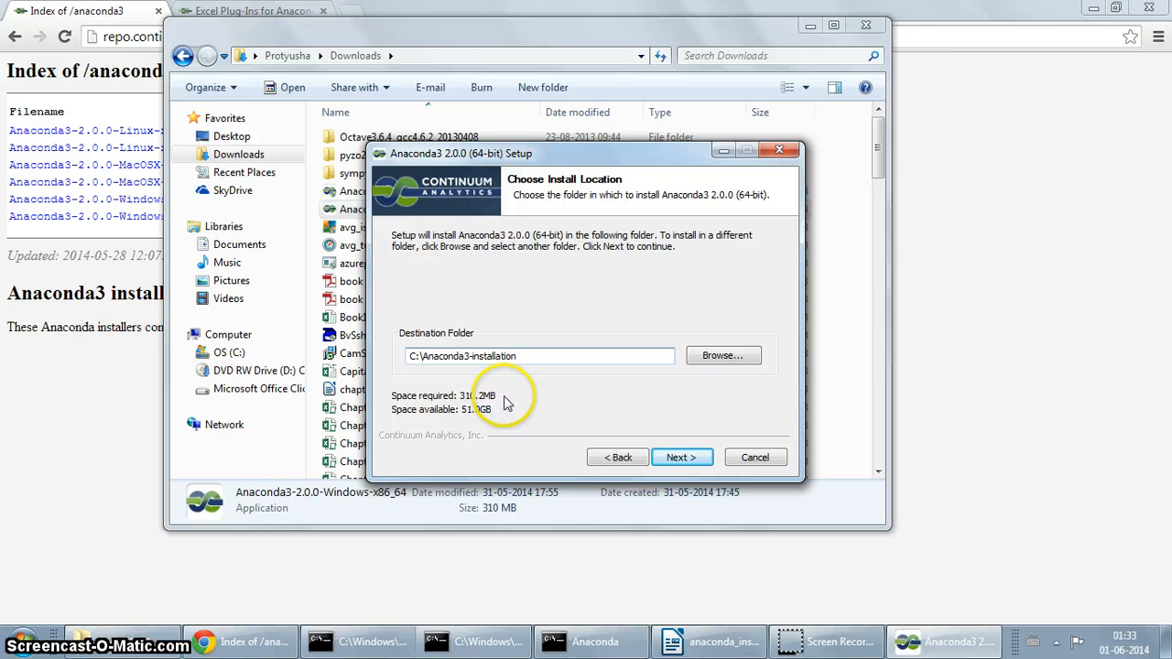
pyautogui.moveTo(554, 410)
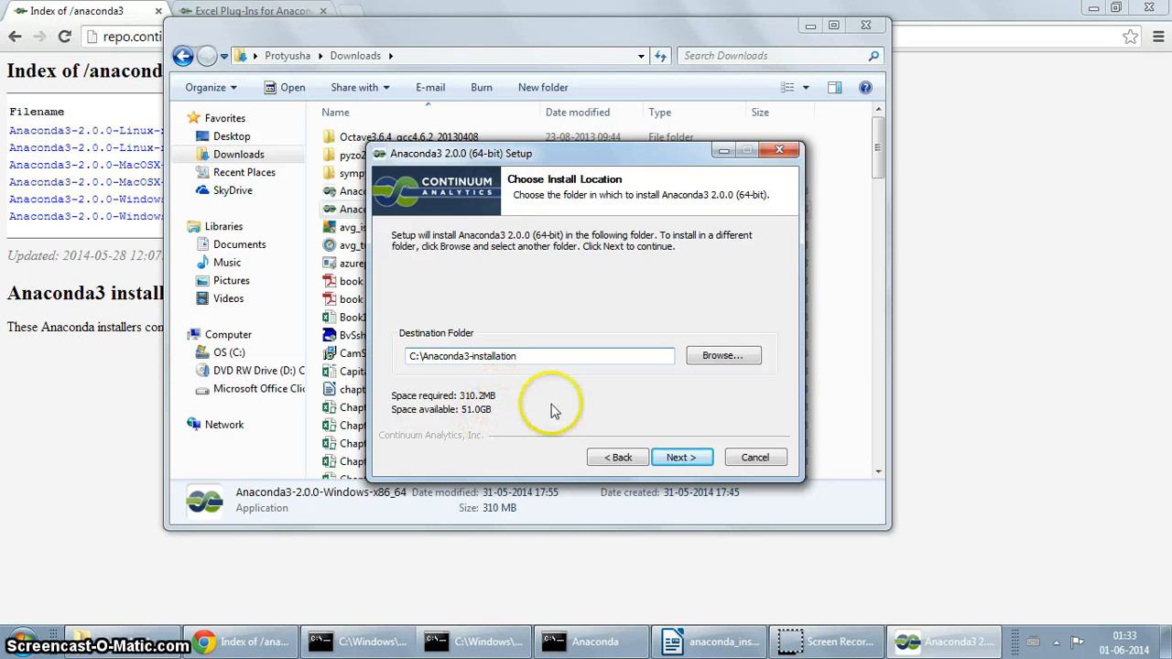
pyautogui.moveTo(491, 419)
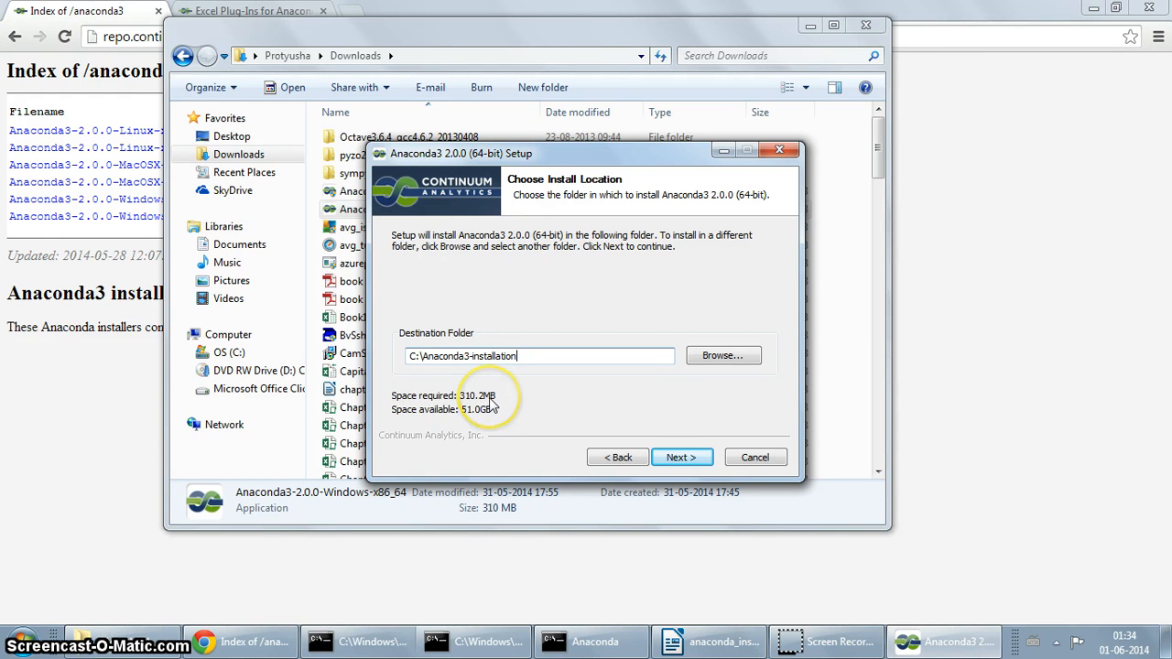
# Step: Advance to Advanced Installation Options, leaving 'Add Anaconda to my PATH' checked
pyautogui.click(682, 457)
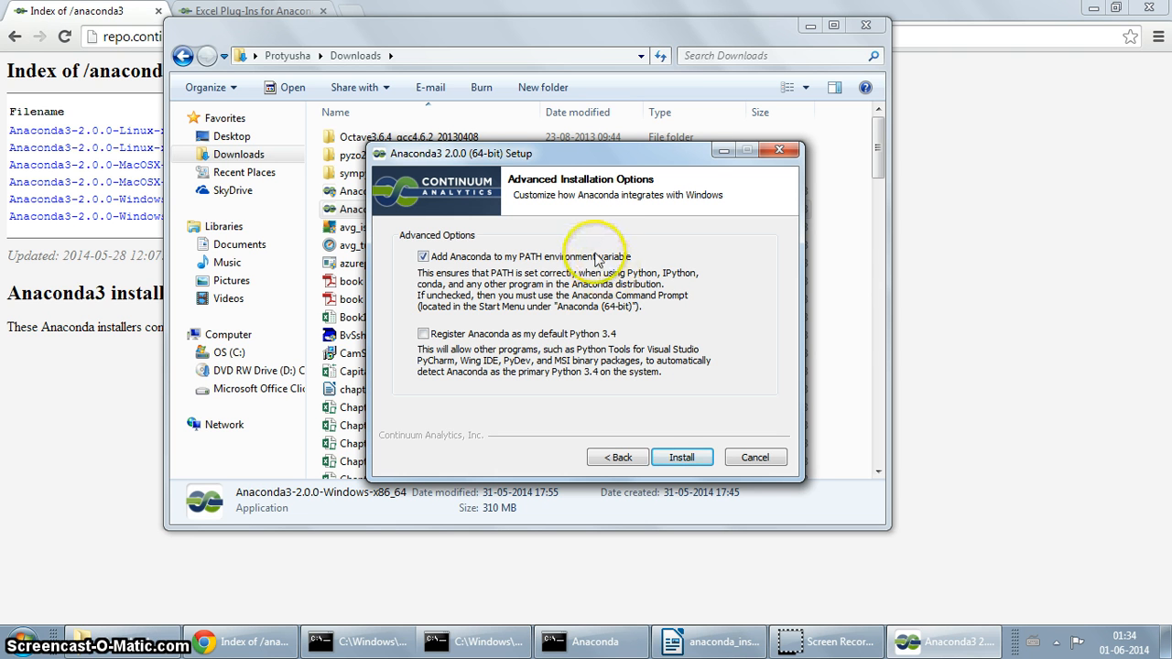
pyautogui.moveTo(600, 252)
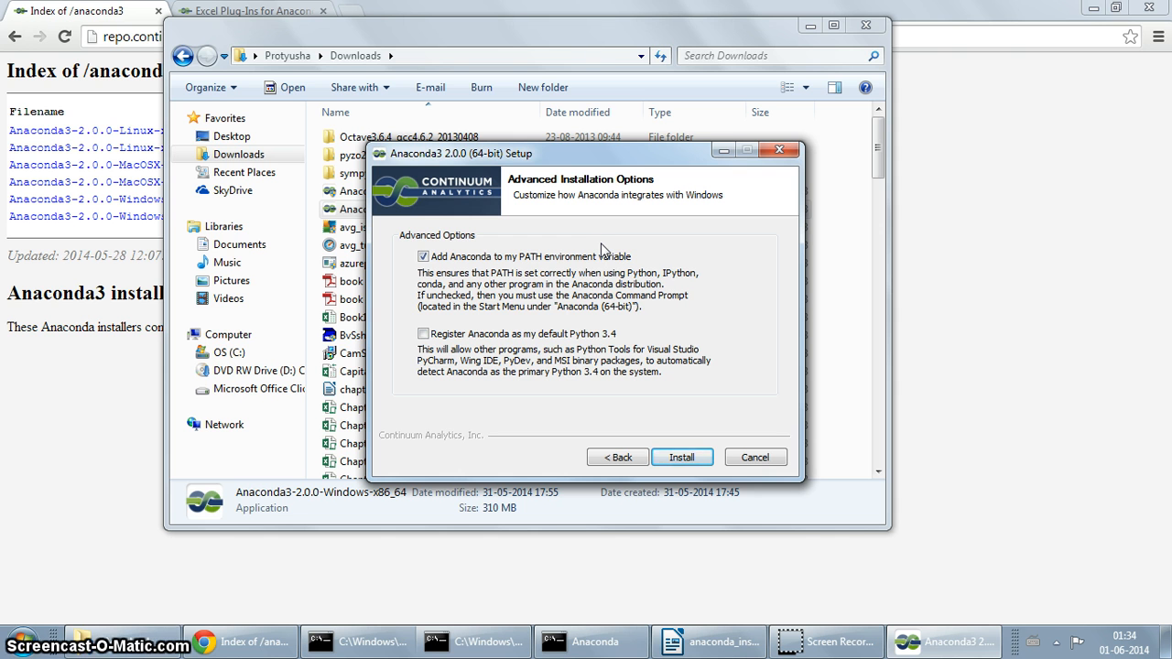
pyautogui.moveTo(578, 283)
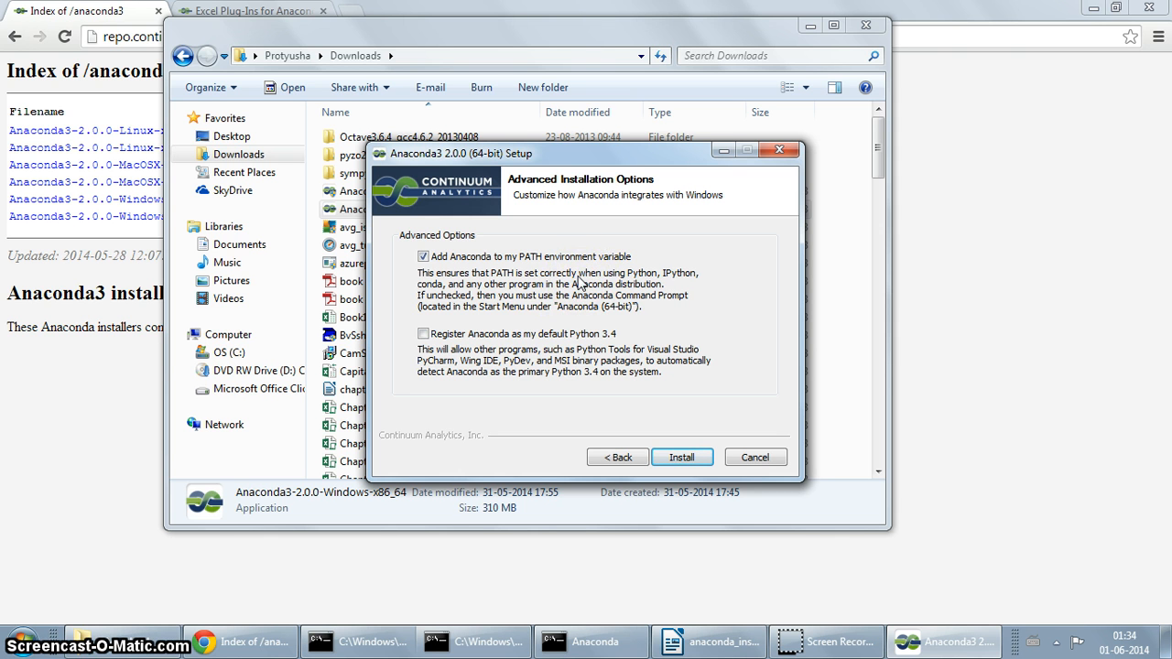
pyautogui.moveTo(410, 286)
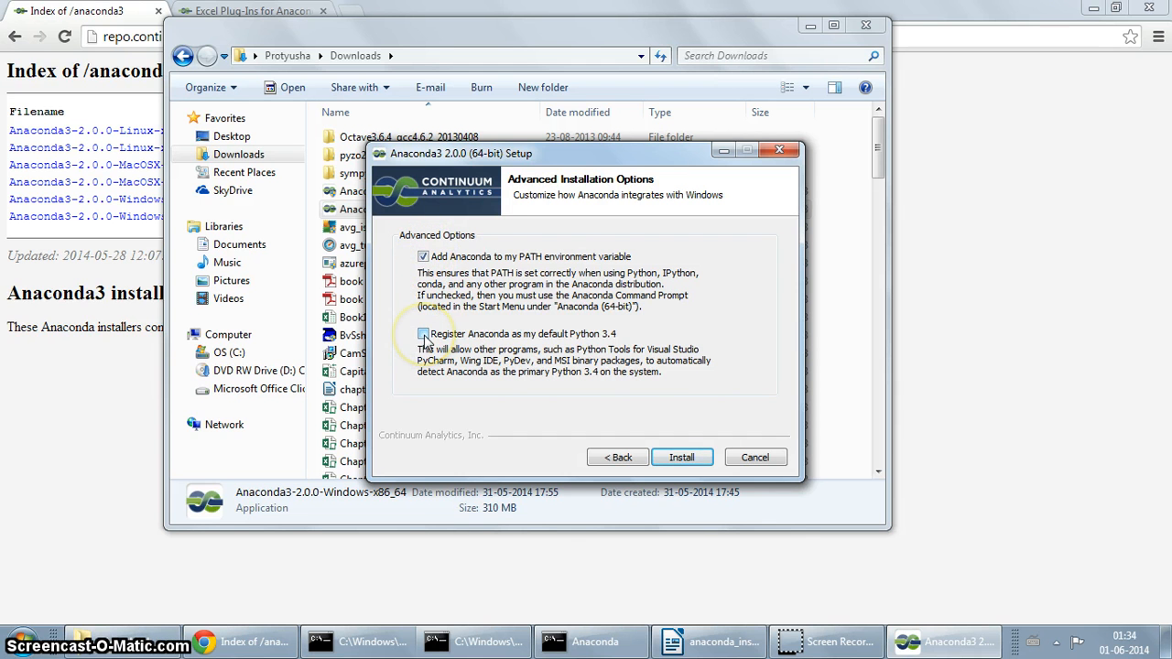
pyautogui.click(424, 333)
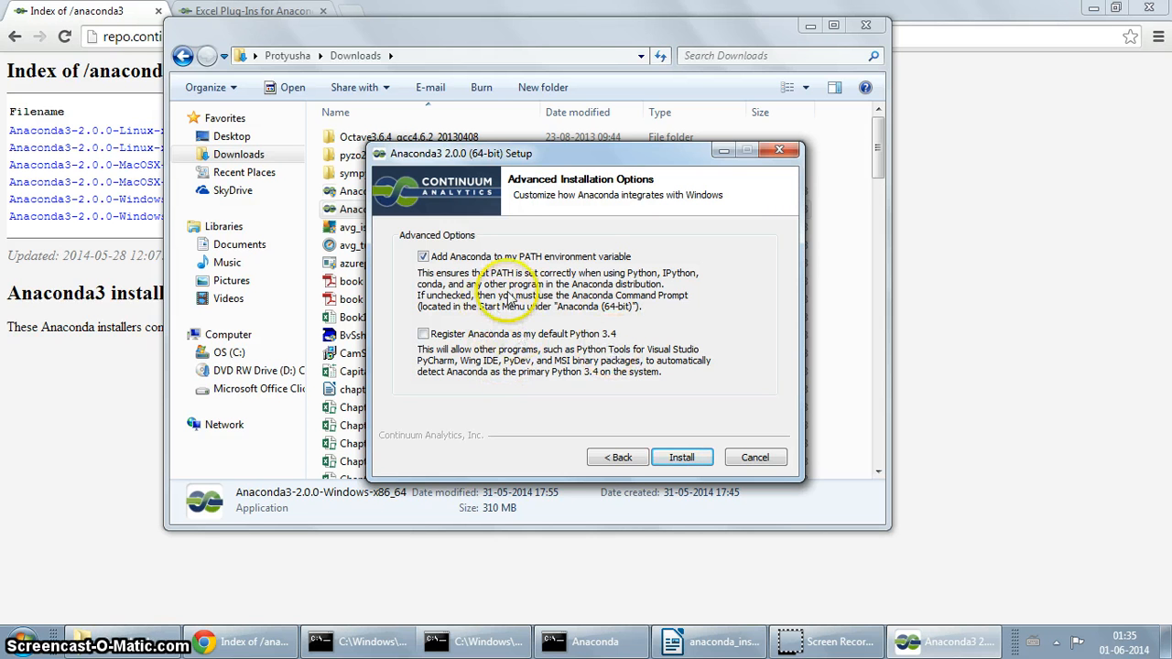
pyautogui.moveTo(520, 220)
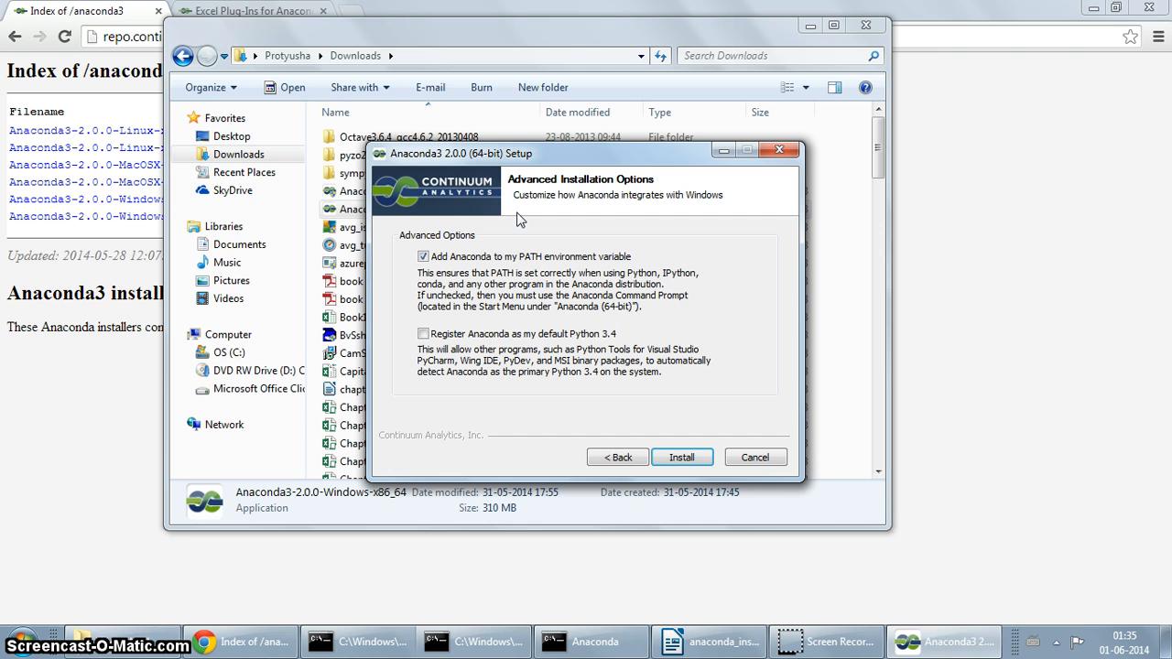
pyautogui.click(423, 257)
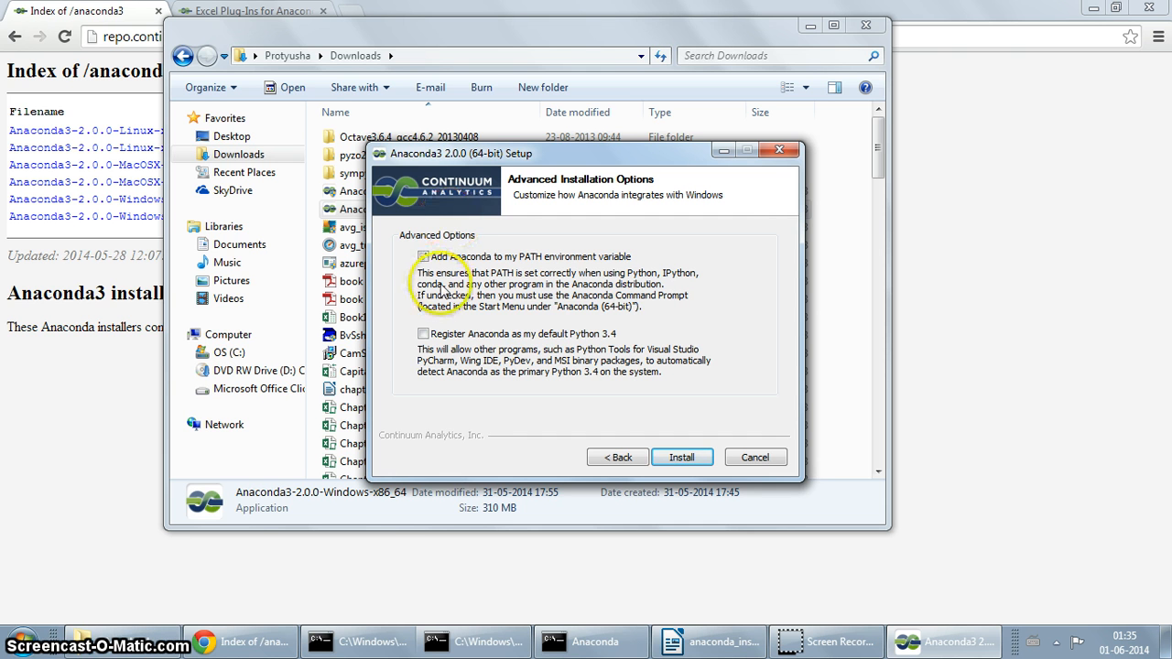
pyautogui.click(423, 257)
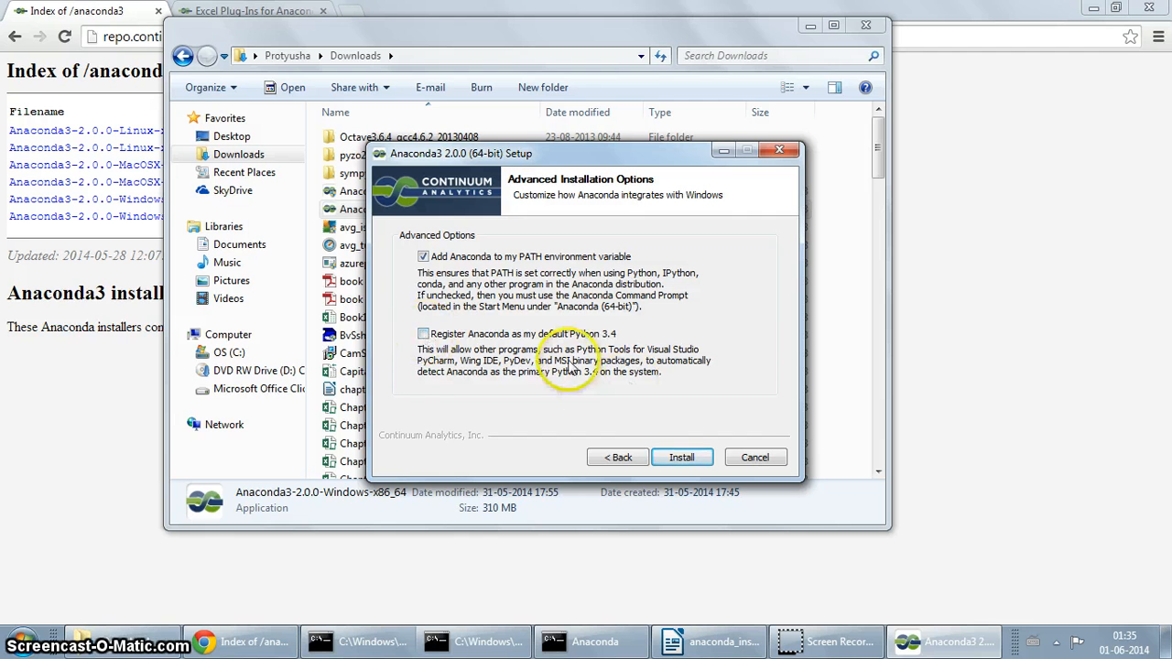
pyautogui.moveTo(628, 367)
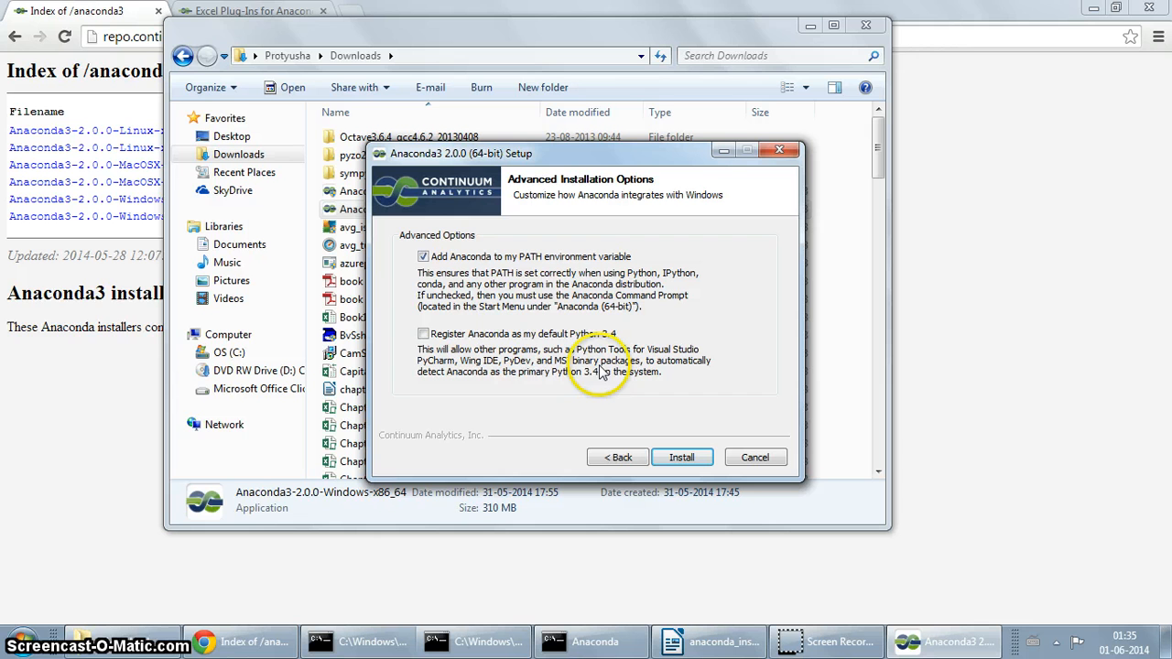
pyautogui.moveTo(545, 371)
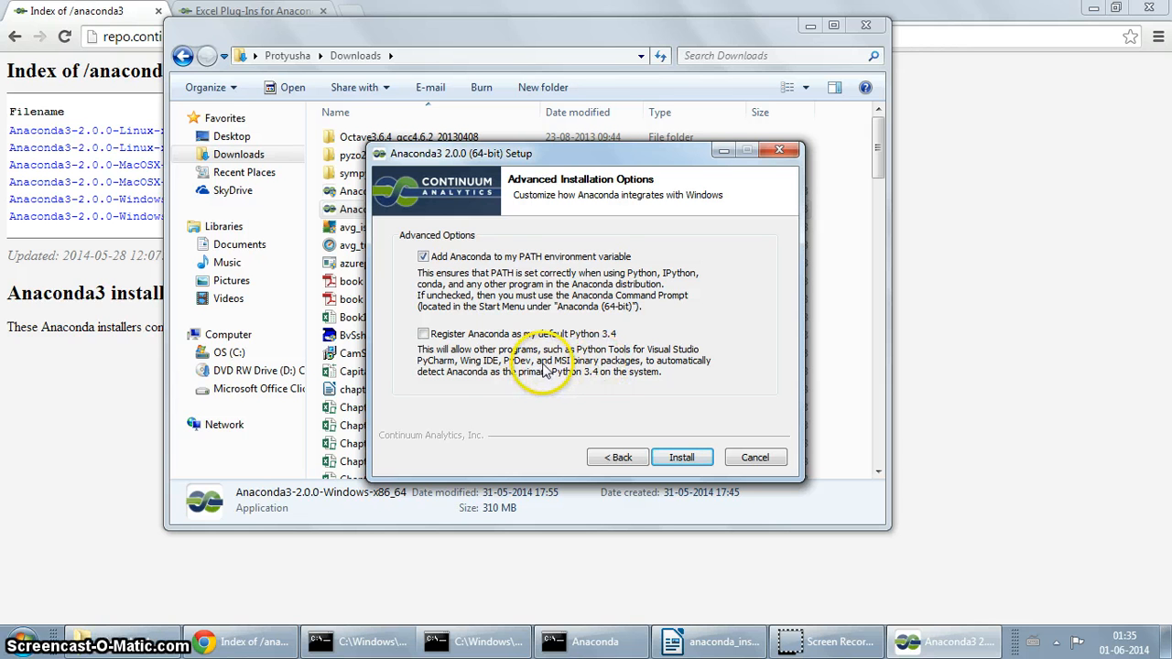
pyautogui.moveTo(494, 361)
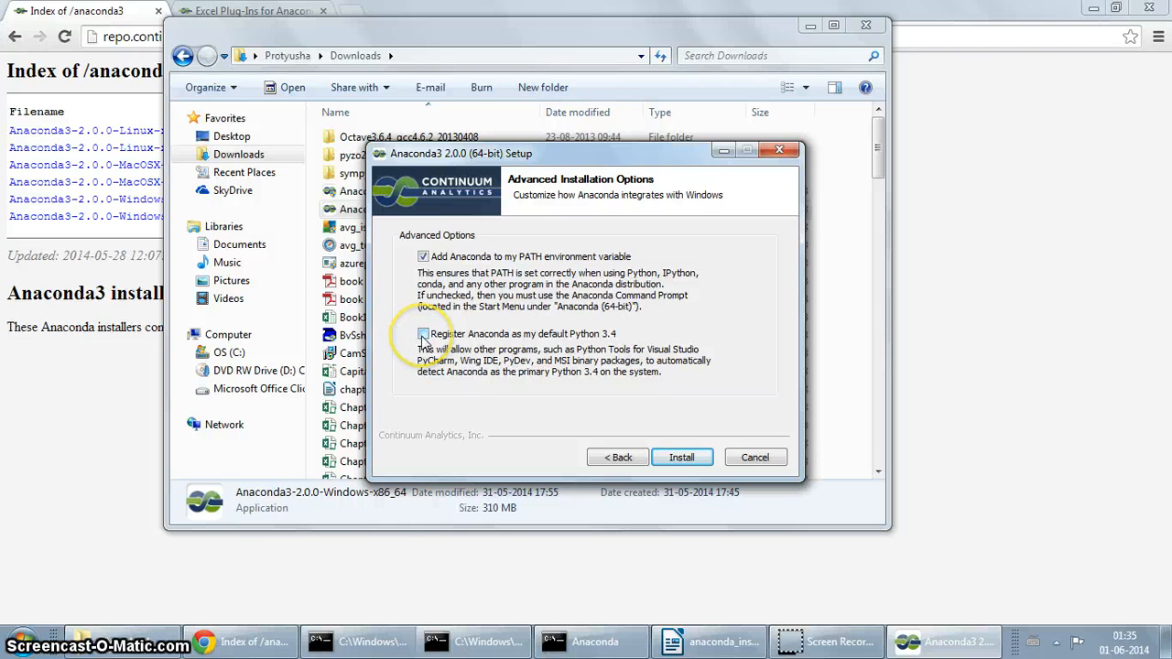
# Step: Enable 'Register Anaconda as my default Python 3.4' and accept the existing-Python warning
pyautogui.click(682, 457)
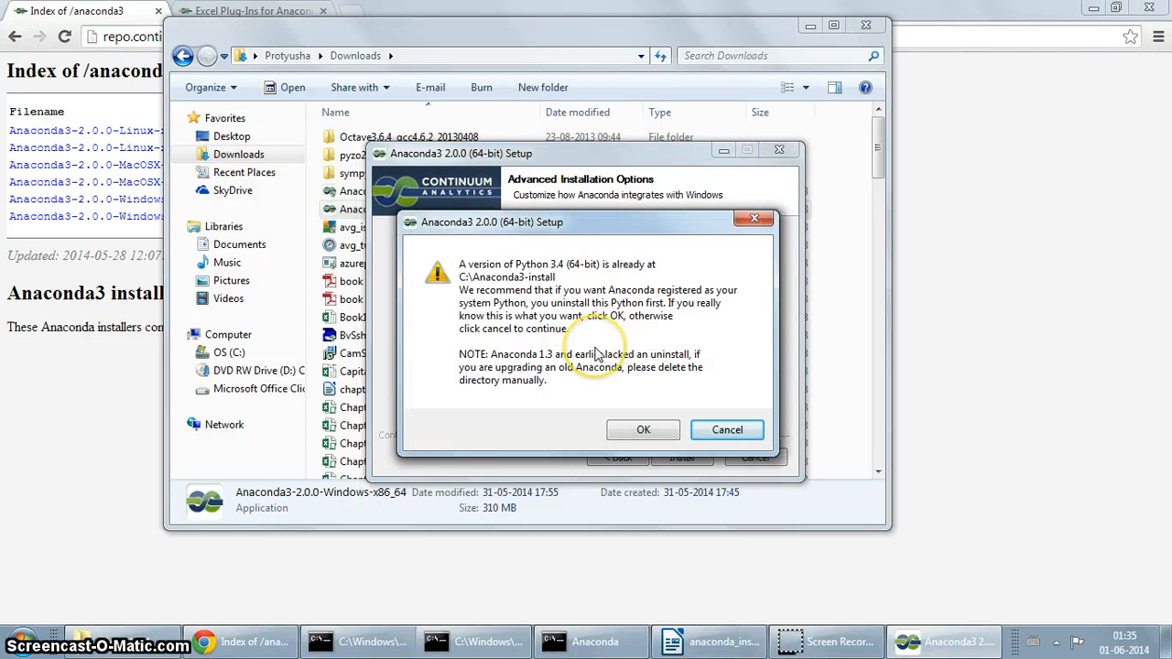
pyautogui.moveTo(600, 361)
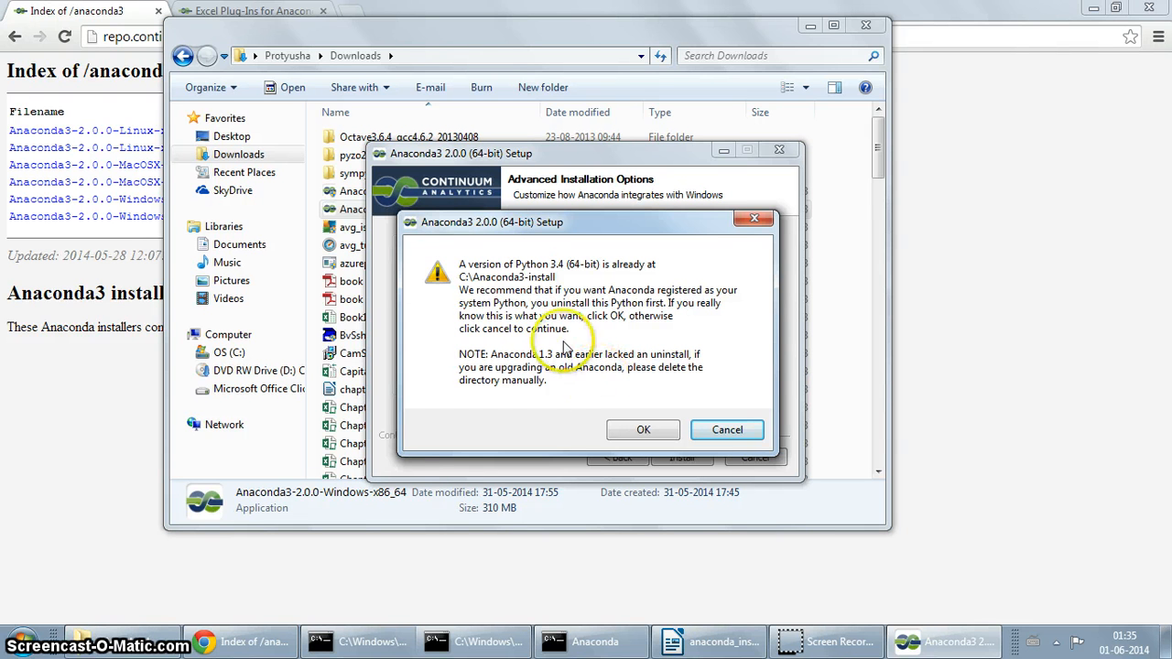
pyautogui.moveTo(566, 307)
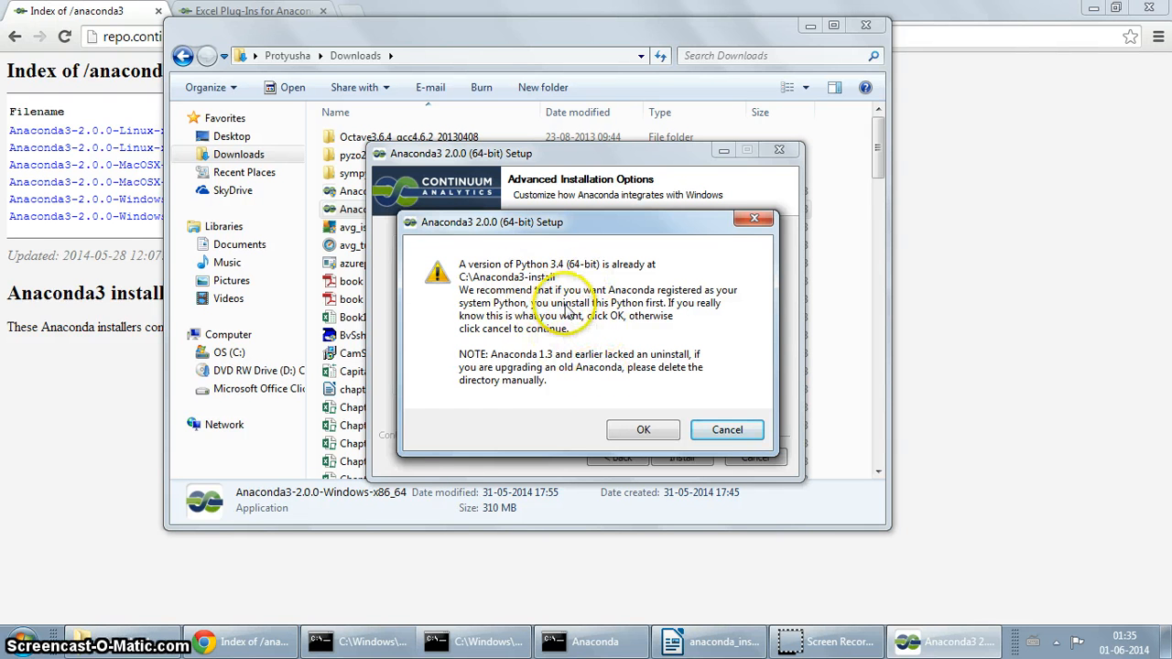
pyautogui.moveTo(575, 380)
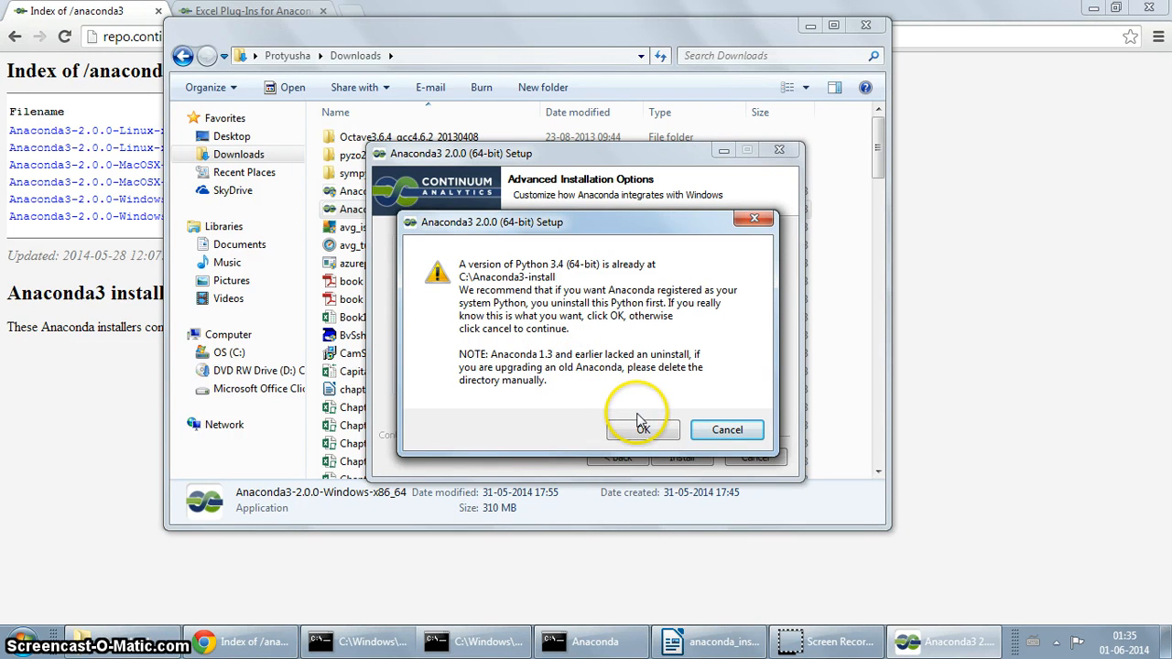
pyautogui.click(642, 430)
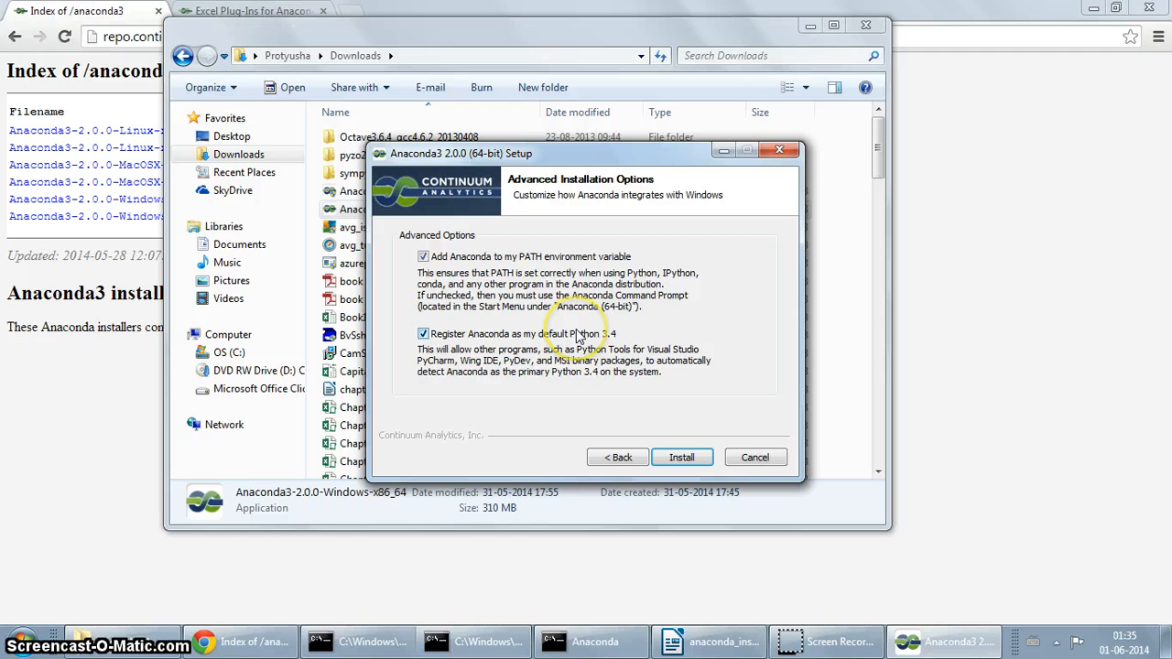
pyautogui.moveTo(392, 309)
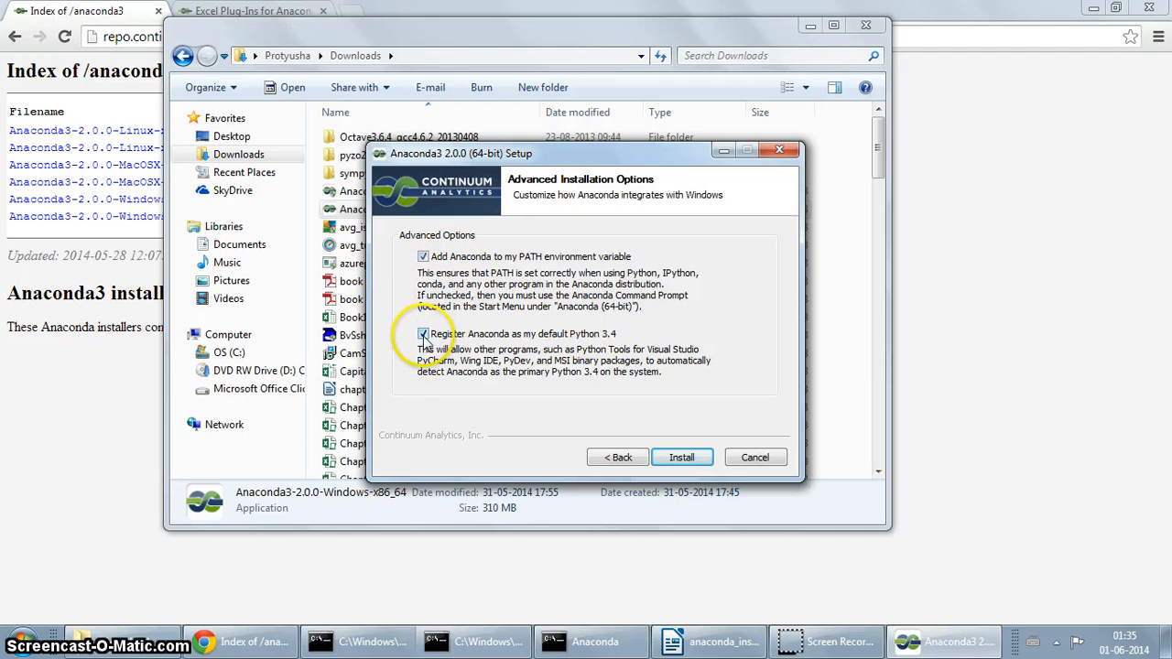
pyautogui.moveTo(423, 256)
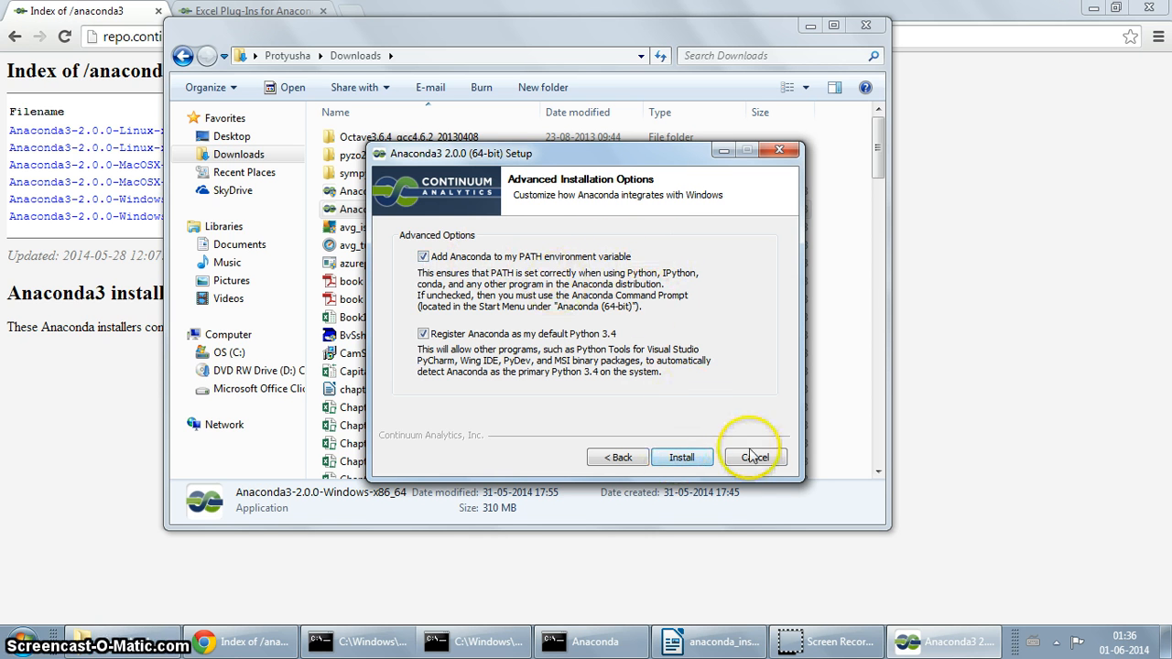
# Step: Begin installing Anaconda3 2.0.0 with the Install button
pyautogui.click(682, 457)
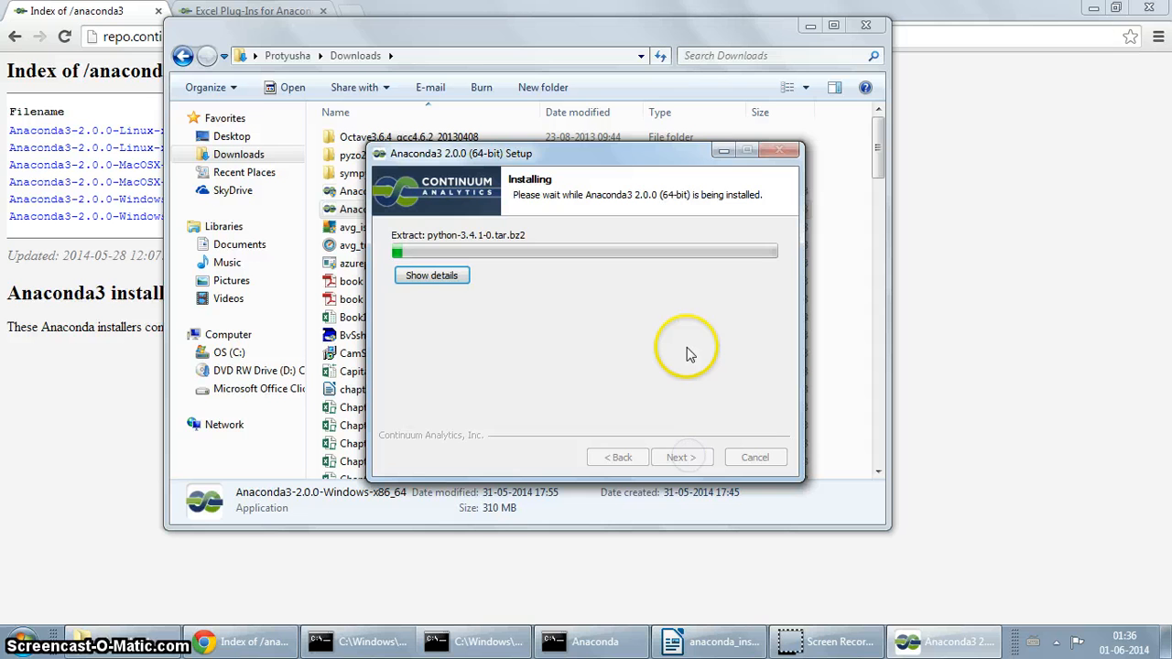
pyautogui.moveTo(467, 268)
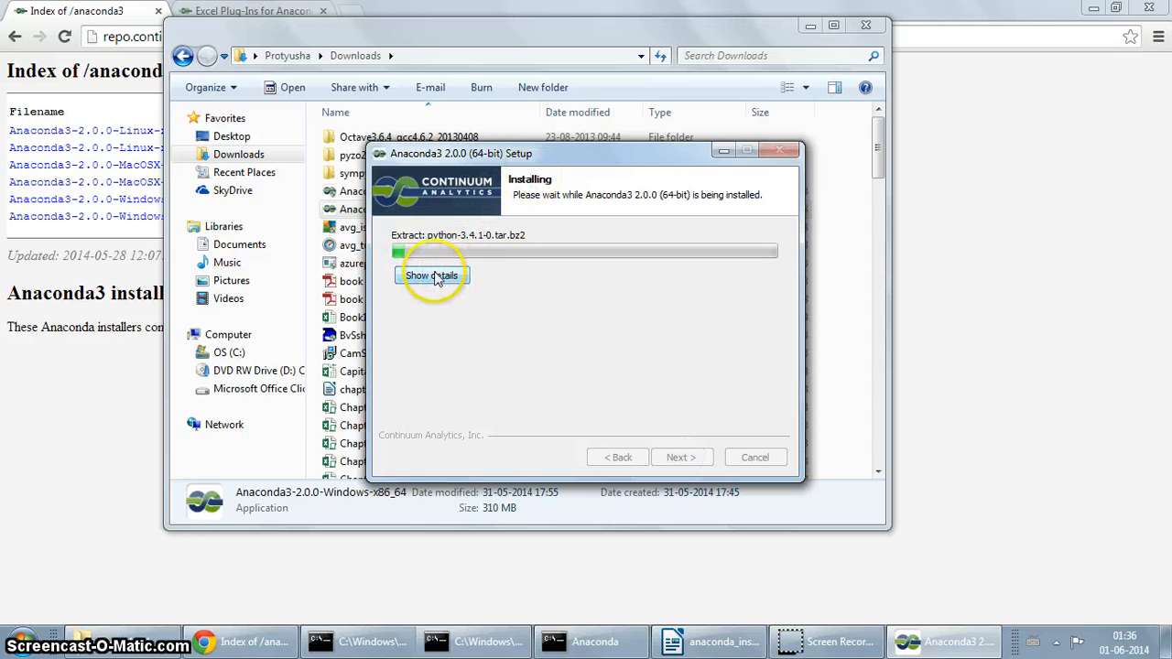
pyautogui.moveTo(474, 265)
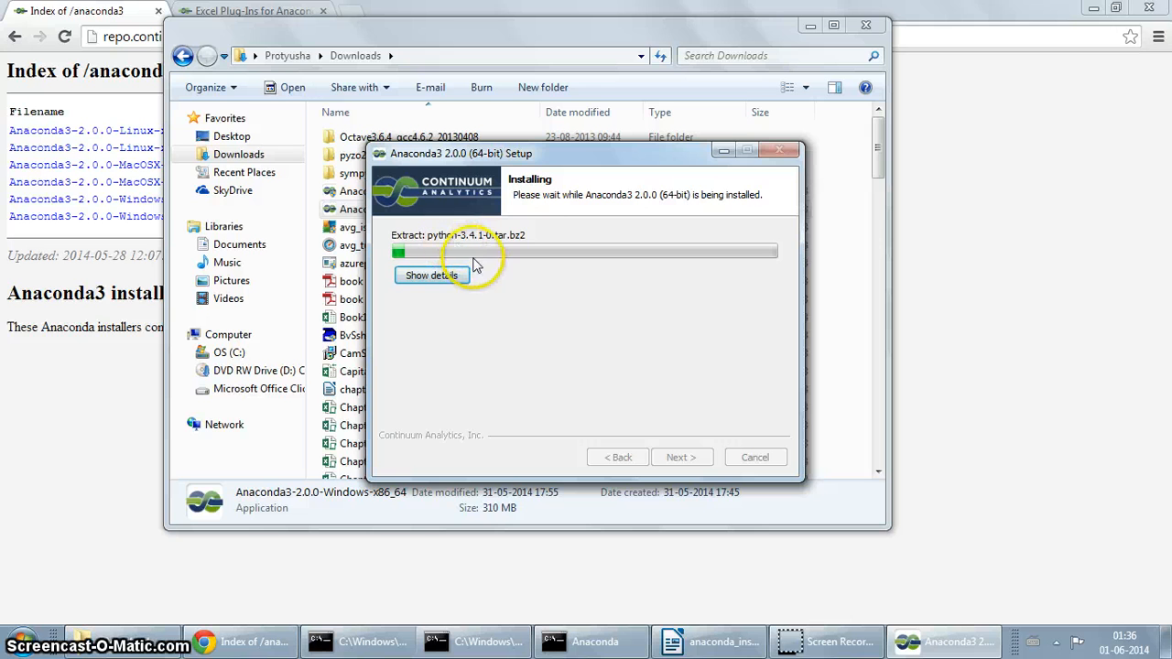
pyautogui.moveTo(522, 257)
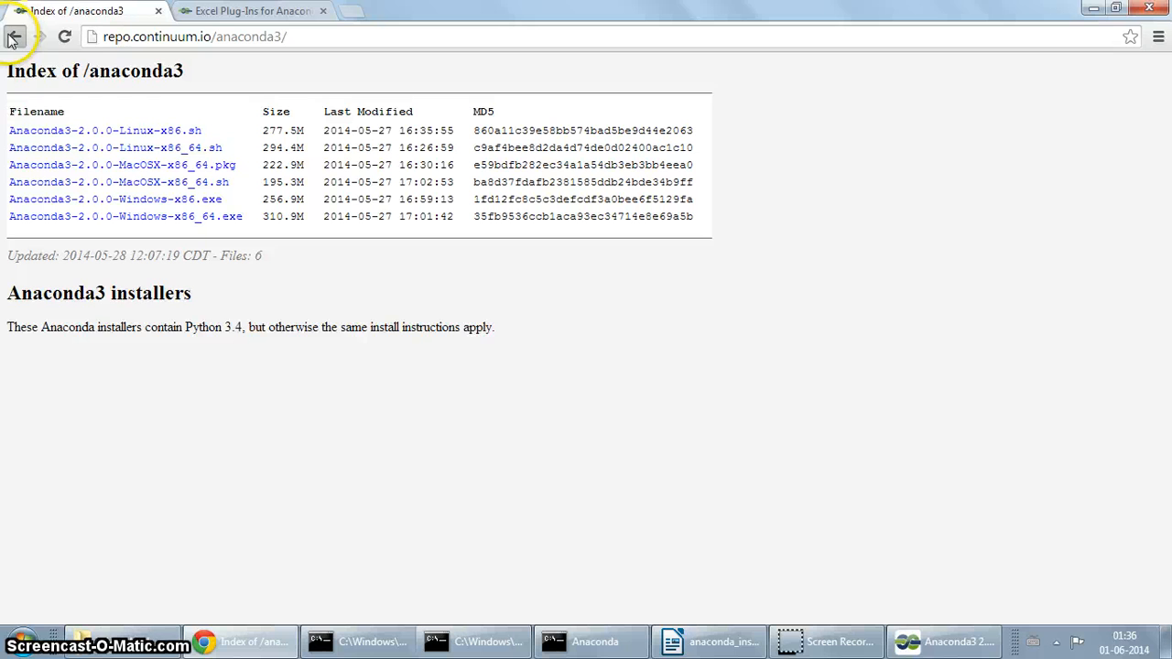
# Step: Return to the downloads page and follow its 'online documentation' link to docs.continuum.io
pyautogui.click(15, 36)
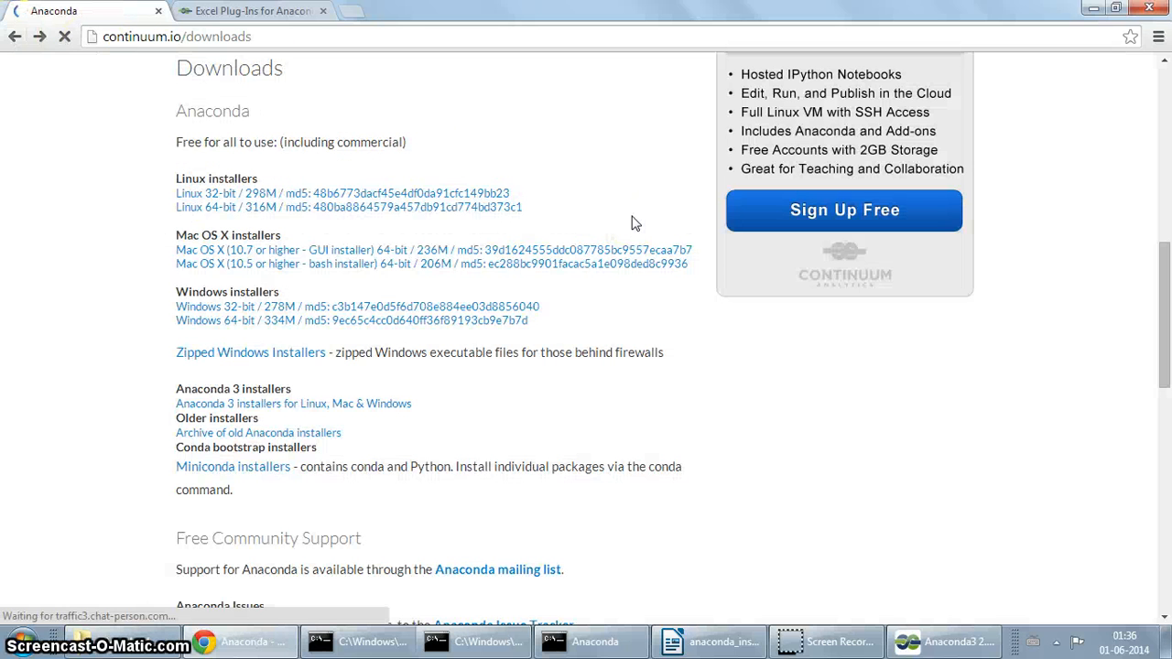
pyautogui.scroll(3)
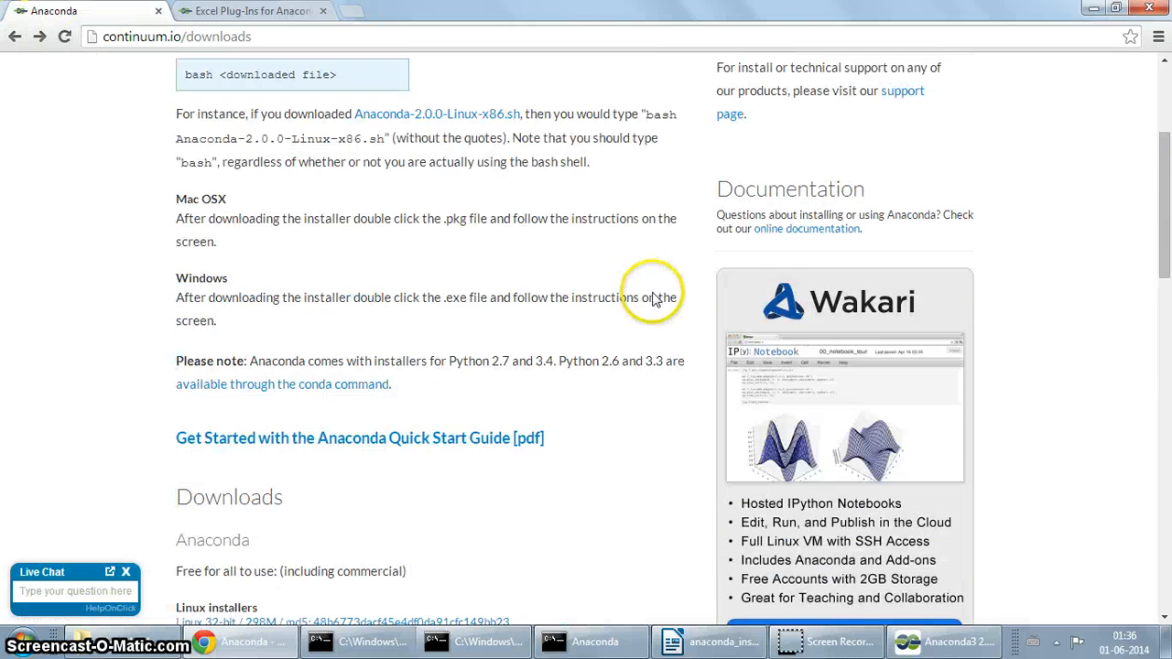
pyautogui.scroll(3)
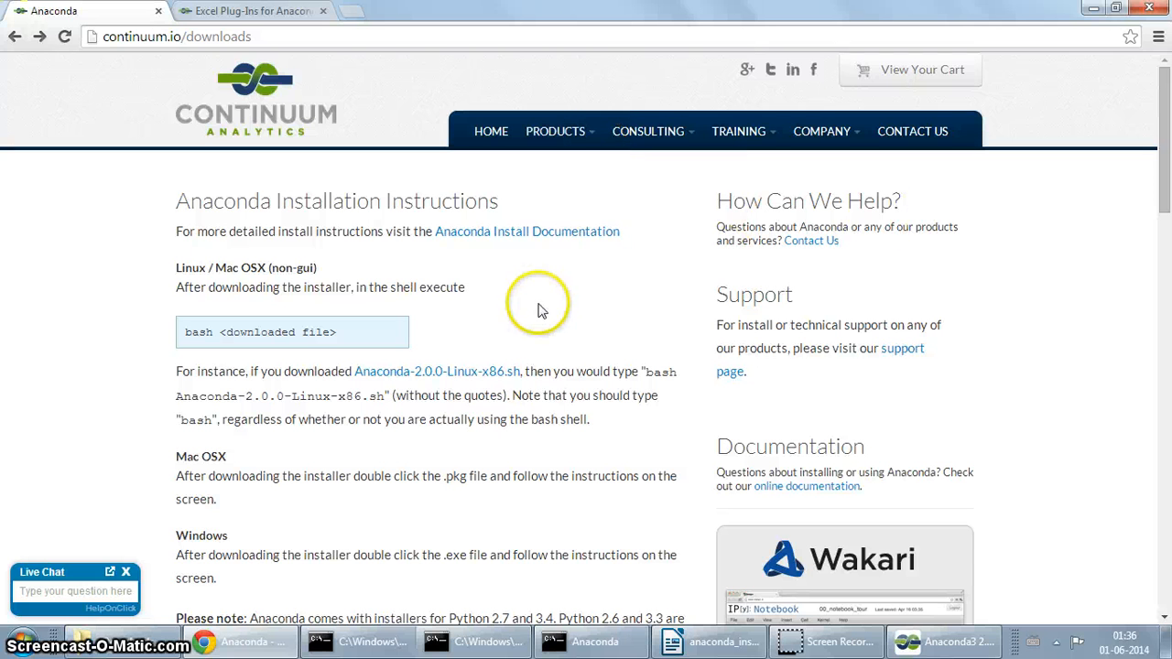
pyautogui.moveTo(528, 231)
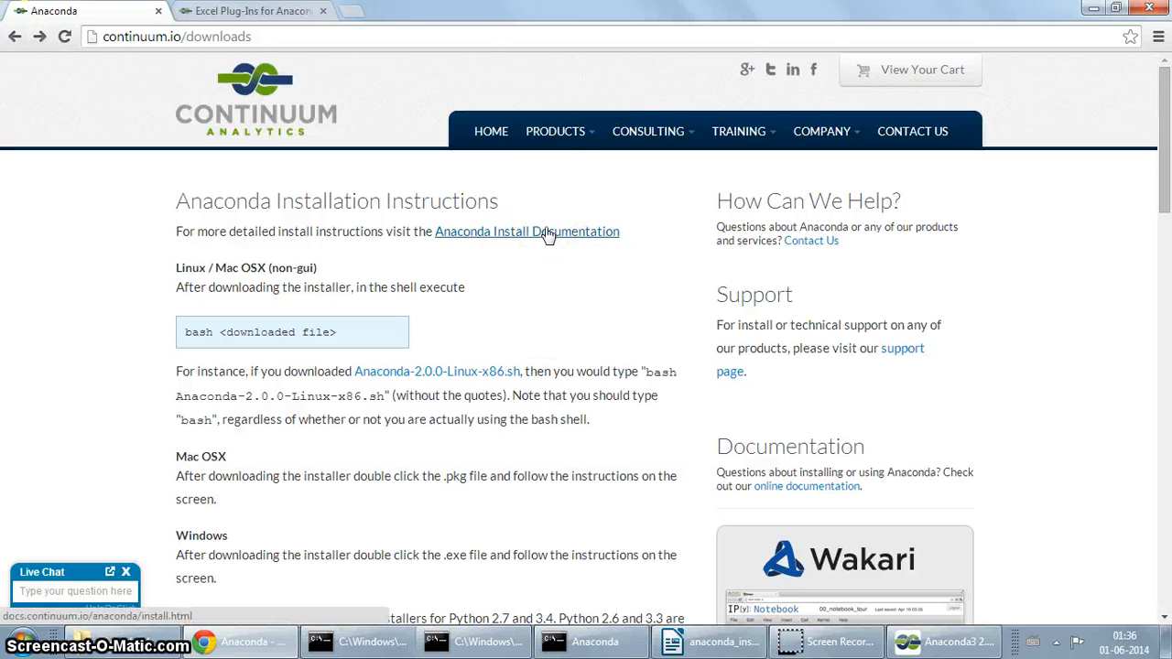
pyautogui.scroll(-3)
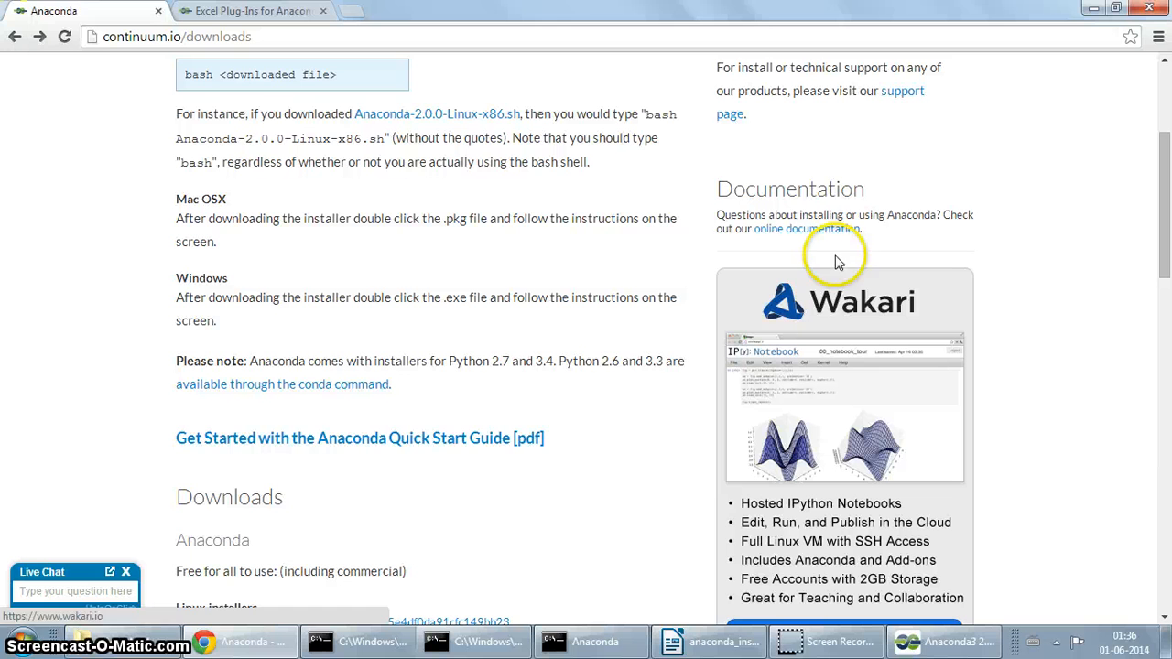
pyautogui.moveTo(840, 233)
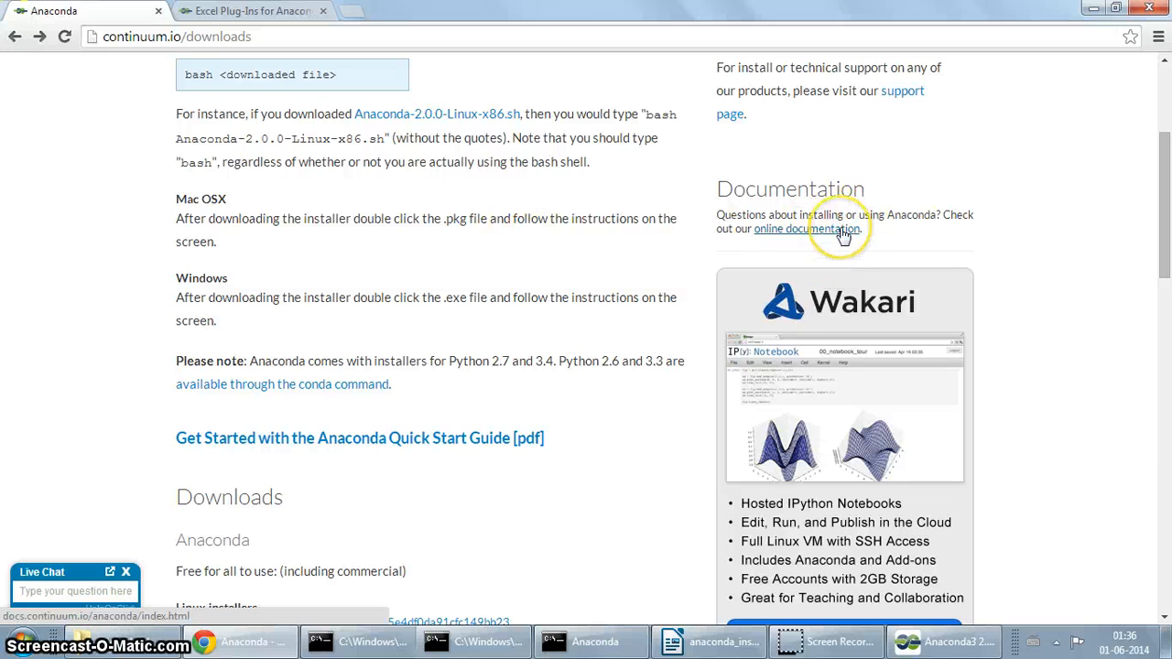
pyautogui.moveTo(586, 195)
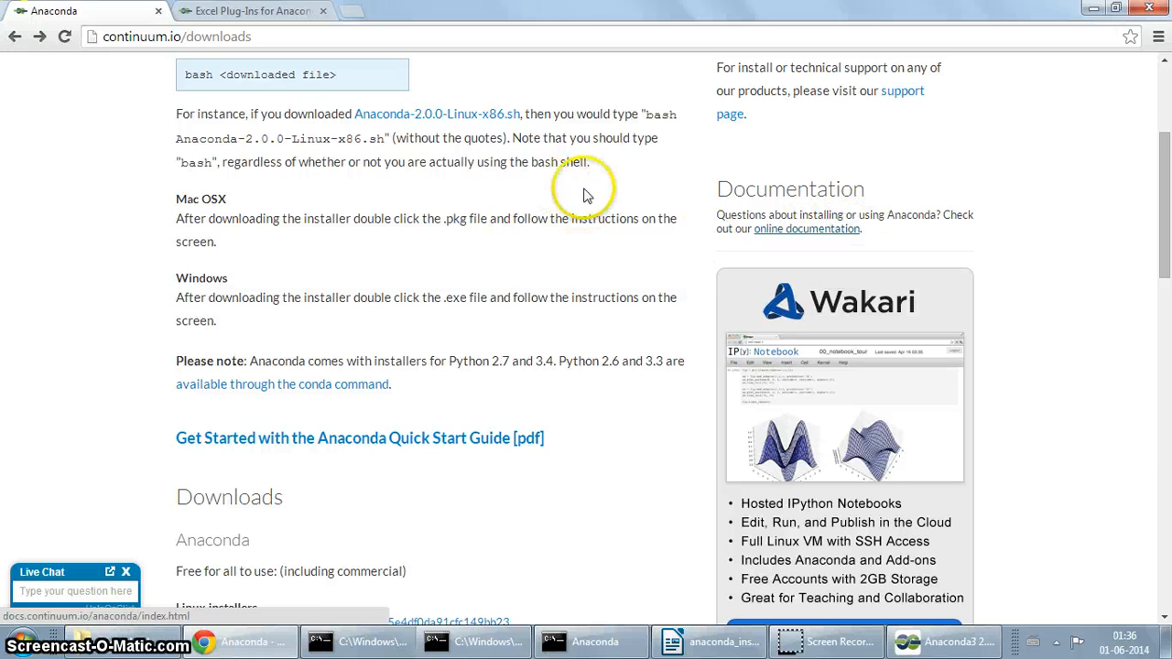
pyautogui.click(806, 228)
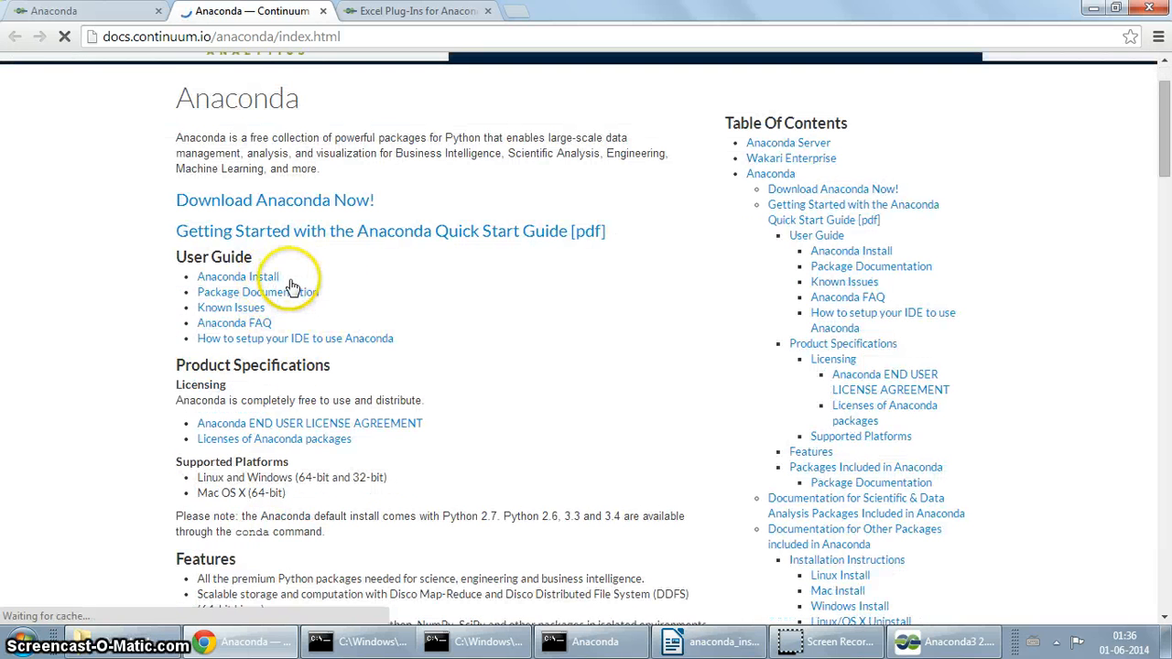
pyautogui.moveTo(447, 247)
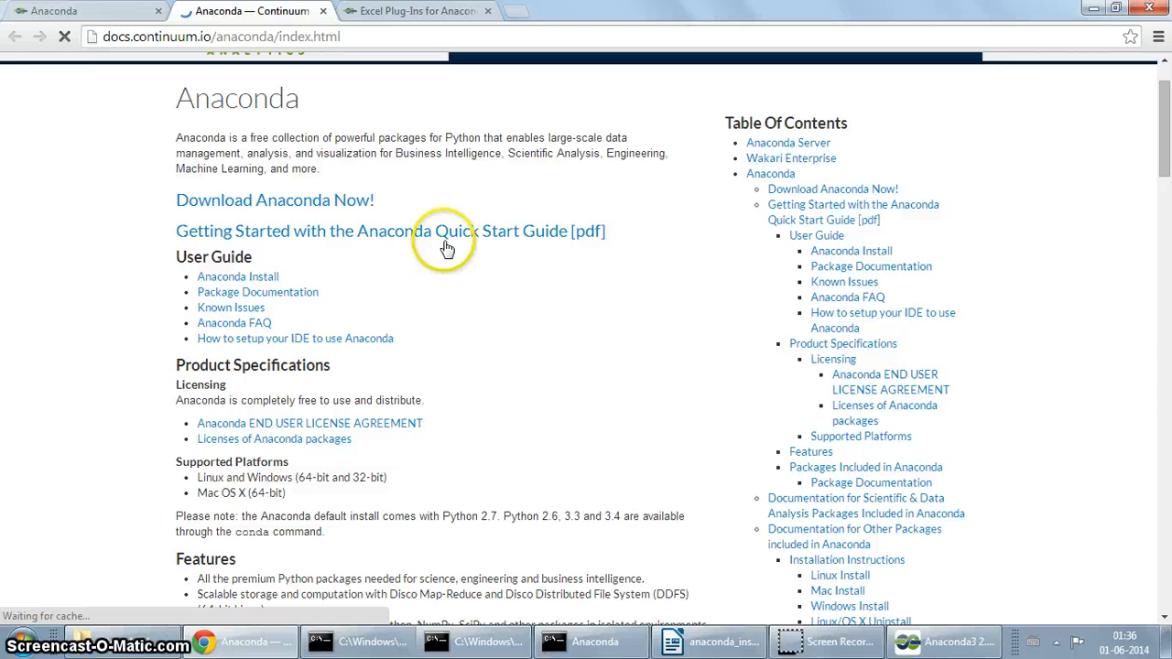
pyautogui.moveTo(307, 343)
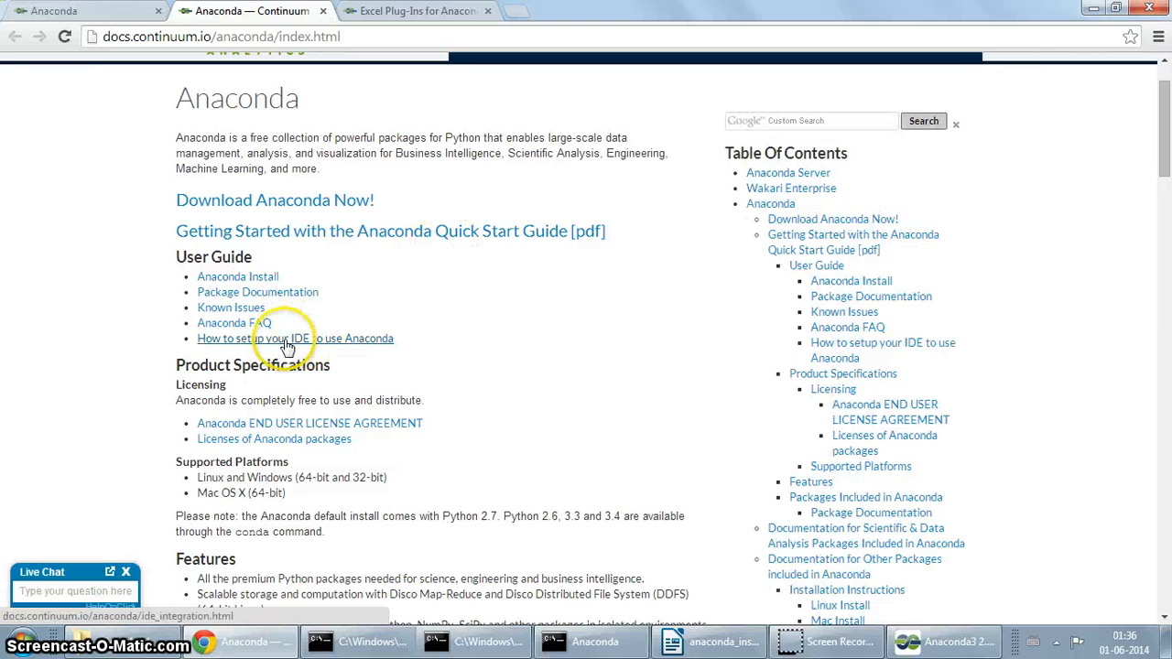
pyautogui.moveTo(491, 284)
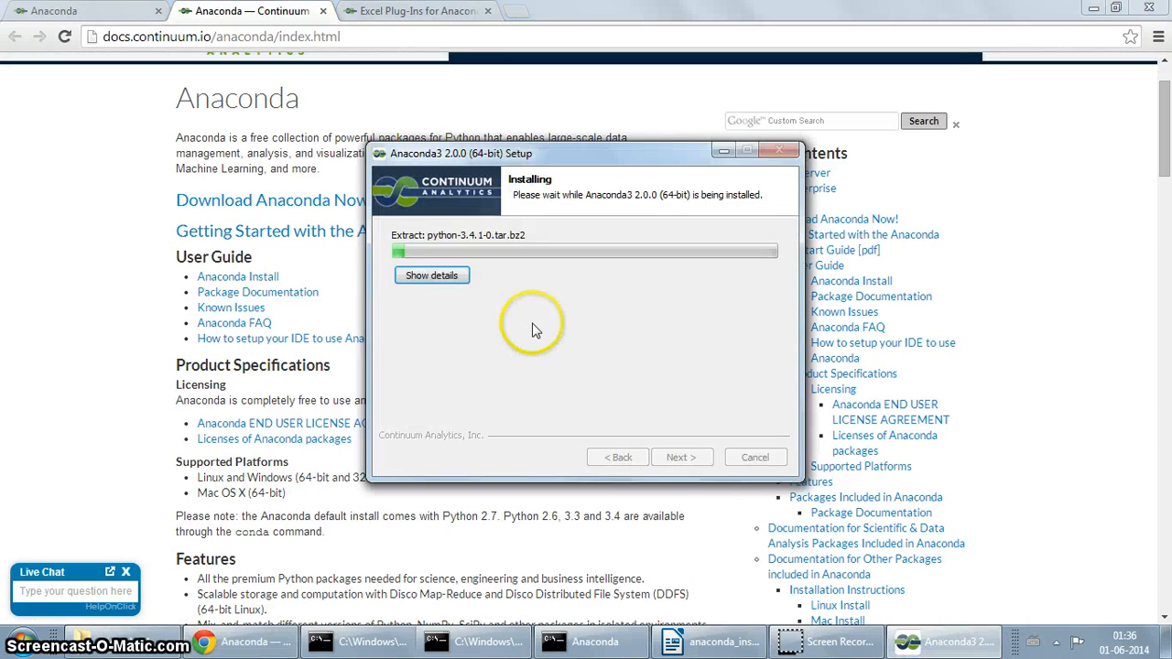
pyautogui.moveTo(618, 295)
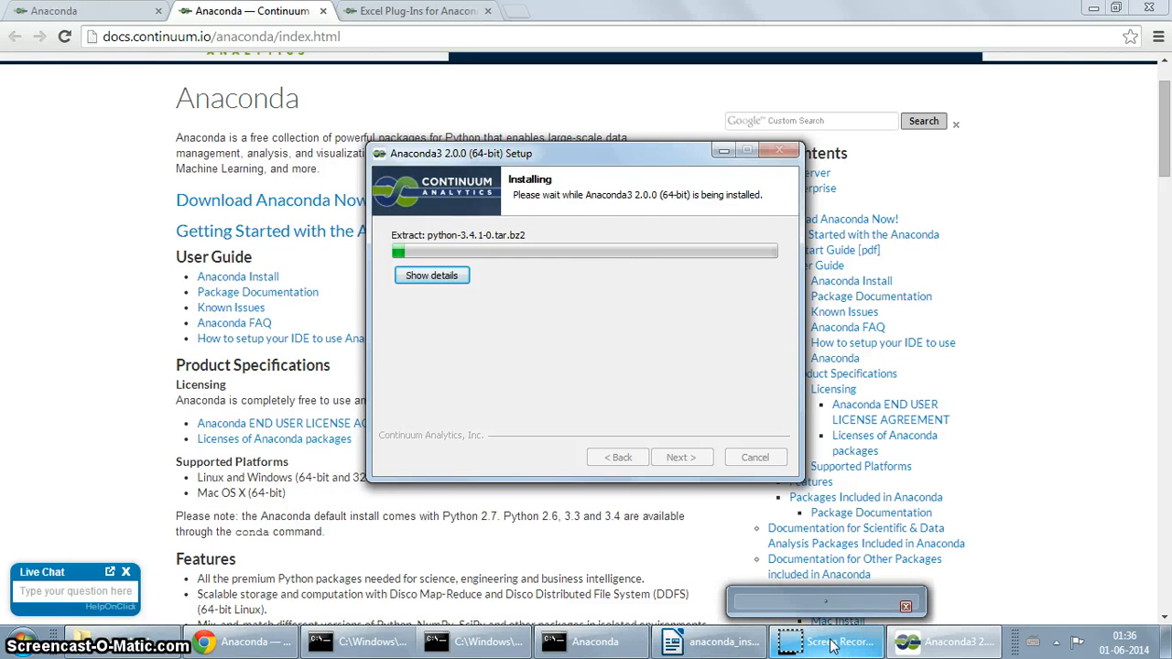
pyautogui.moveTo(829, 641)
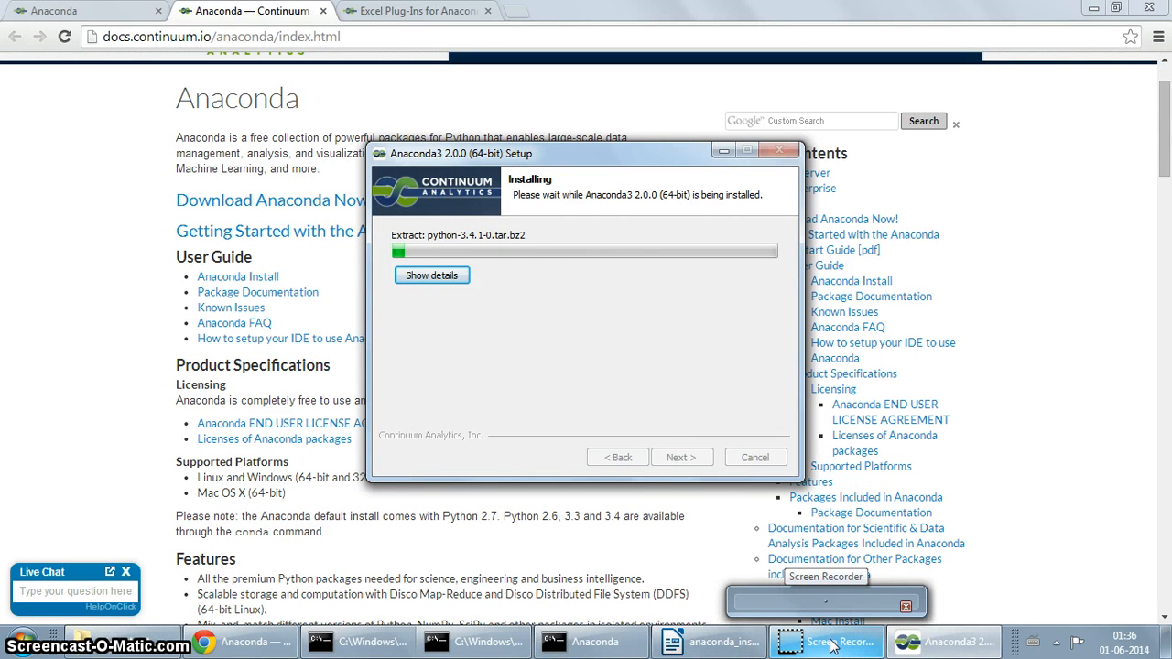
# Step: Watch the detailed log until Anaconda3 2.0.0 finishes installing, then close the wizard
pyautogui.click(431, 274)
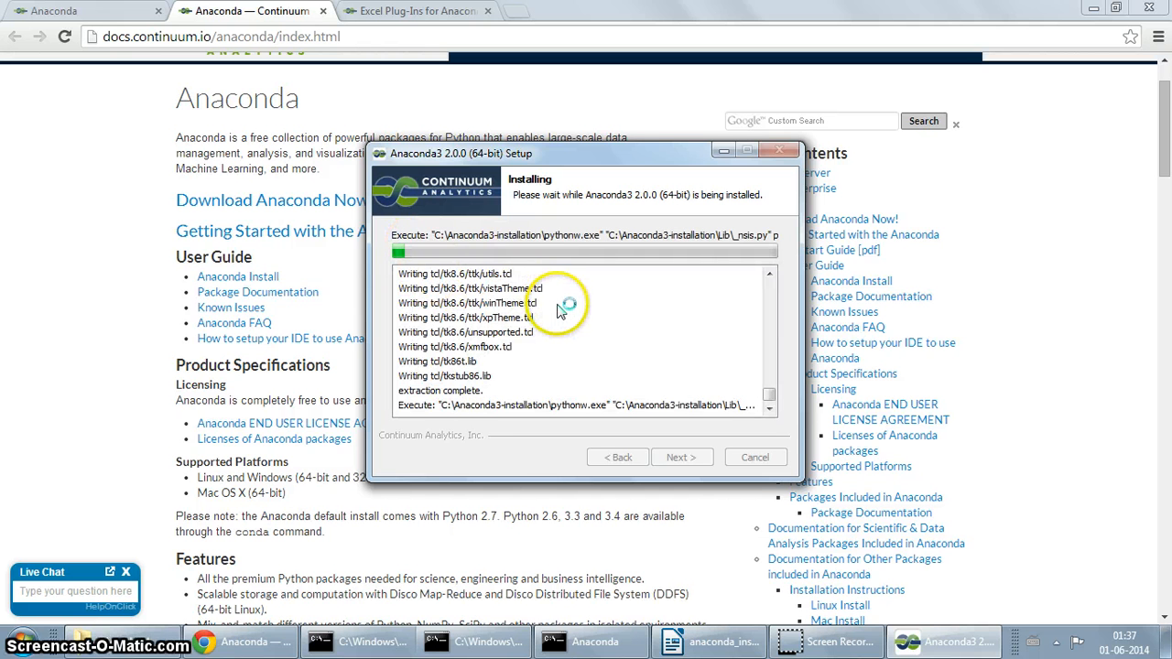
pyautogui.moveTo(586, 316)
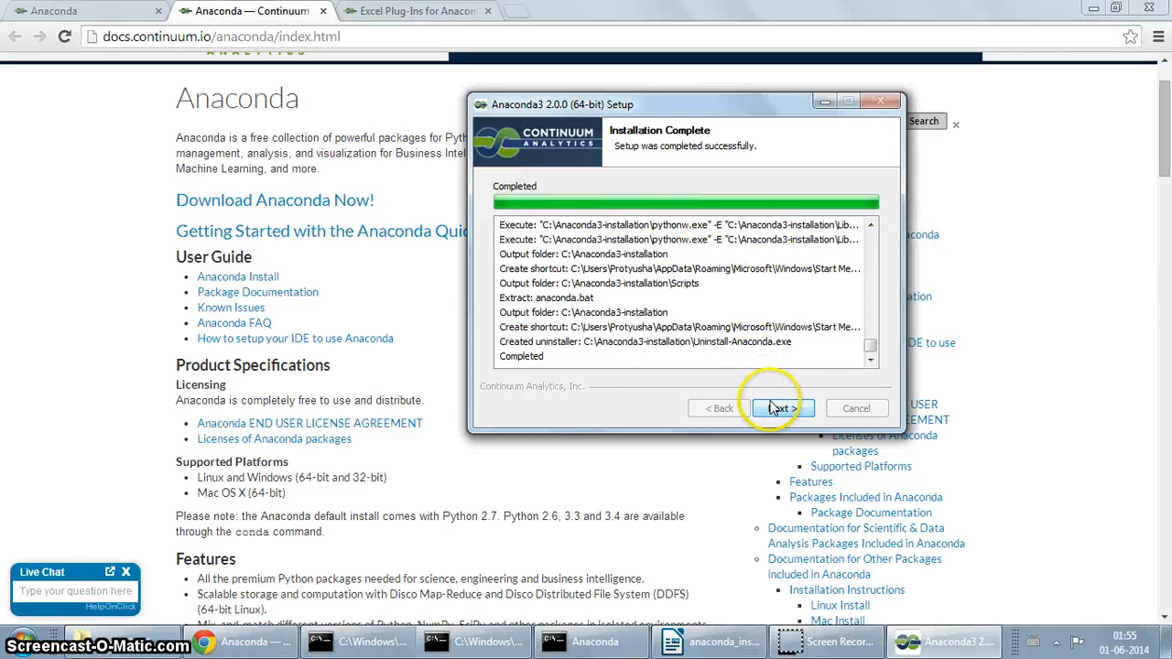
pyautogui.click(776, 408)
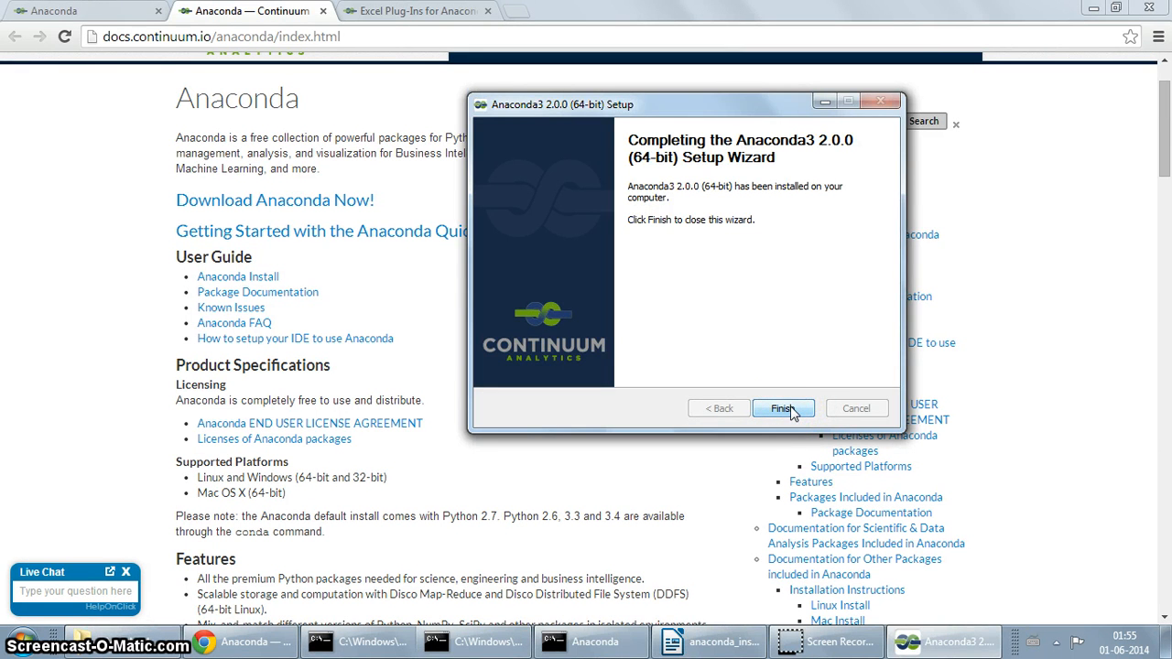
pyautogui.click(782, 408)
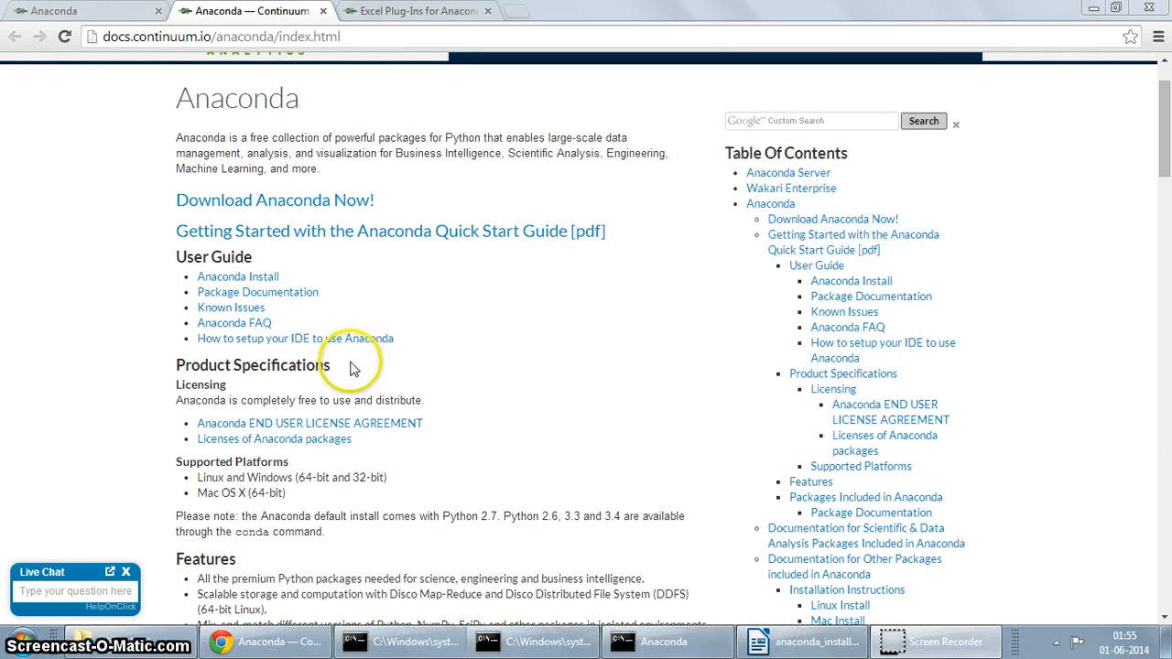
# Step: Use Start > Anaconda (64-bit) > Browse Anaconda Installation Directory to open C:\Anaconda3-installation
pyautogui.click(11, 645)
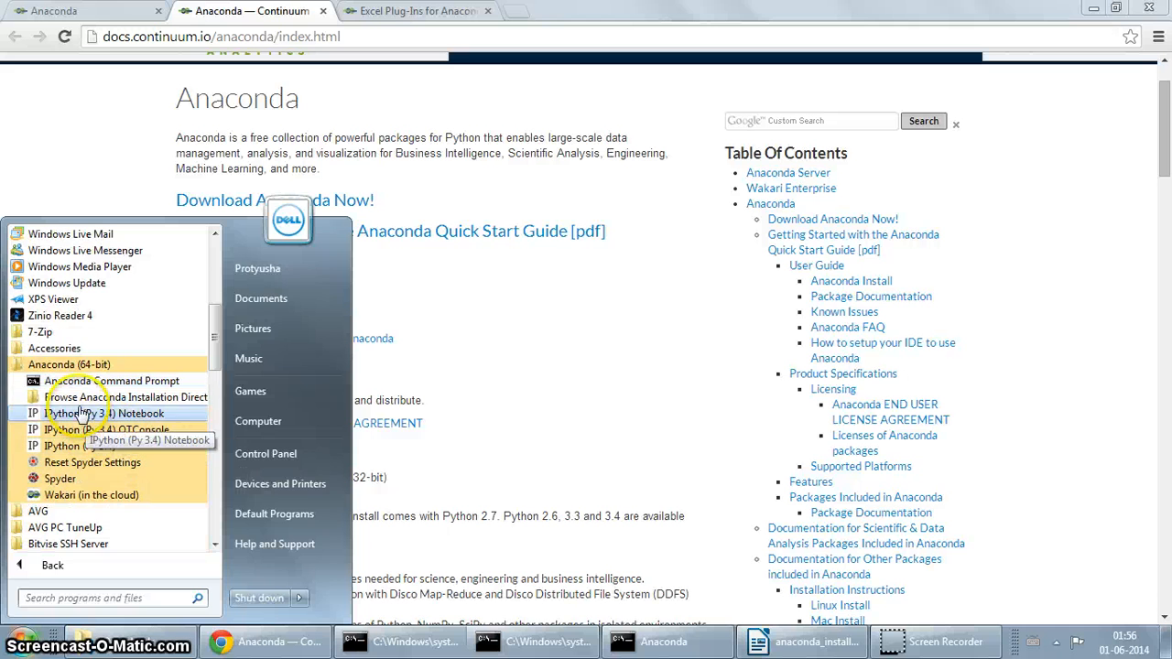
pyautogui.moveTo(138, 422)
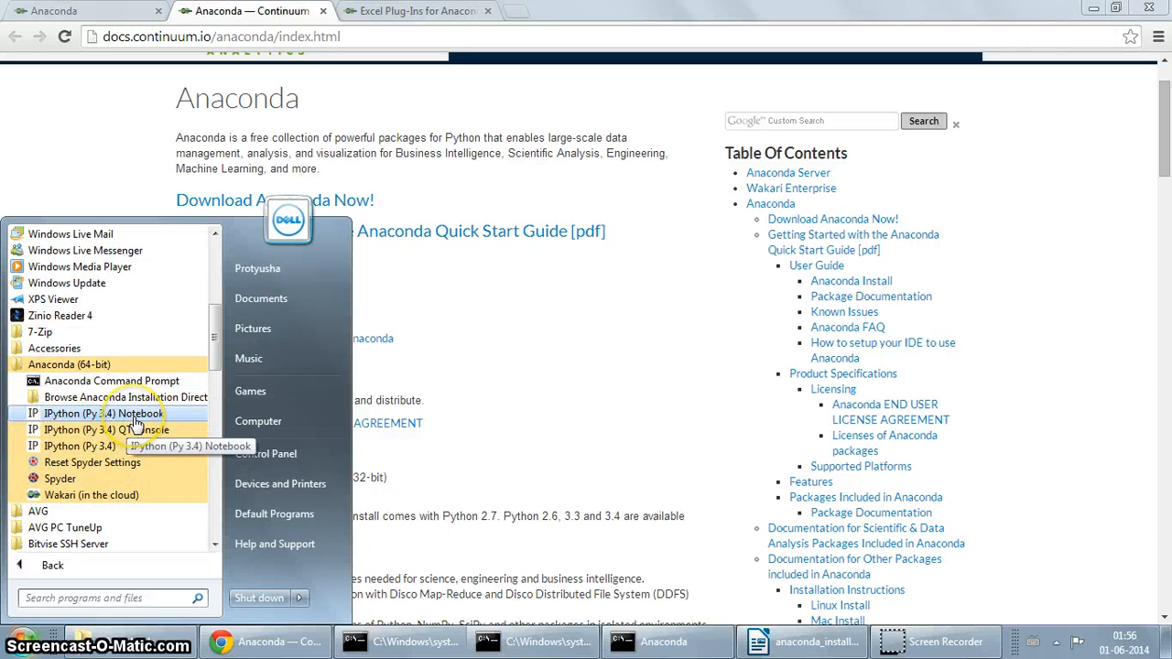
pyautogui.moveTo(101, 430)
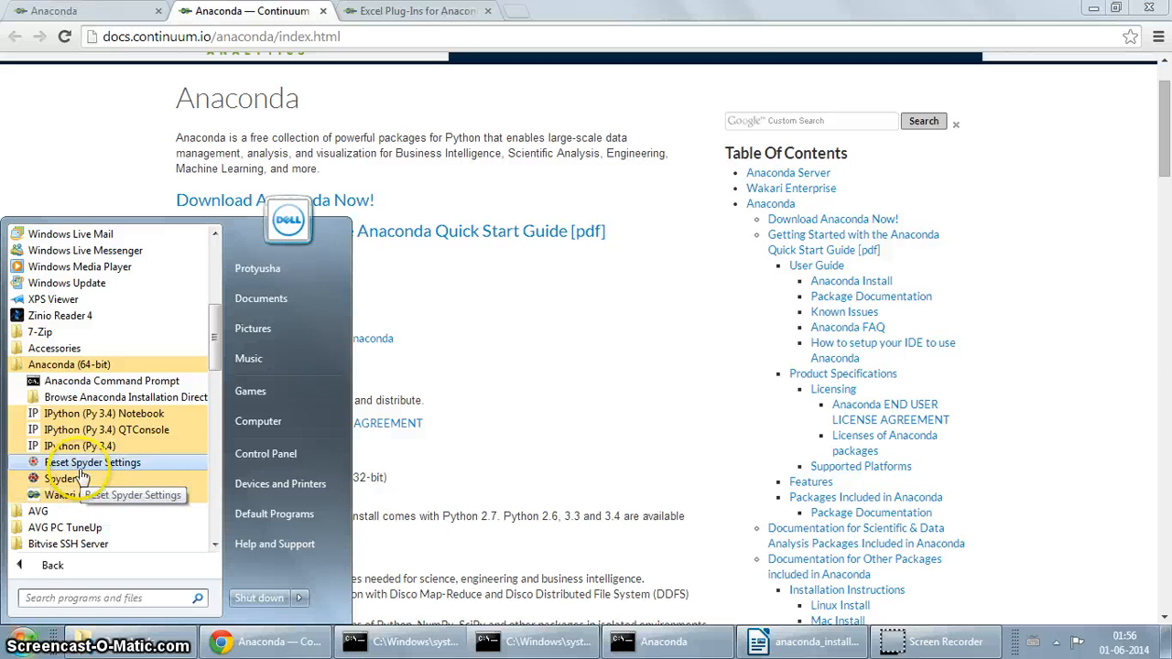
pyautogui.moveTo(92, 413)
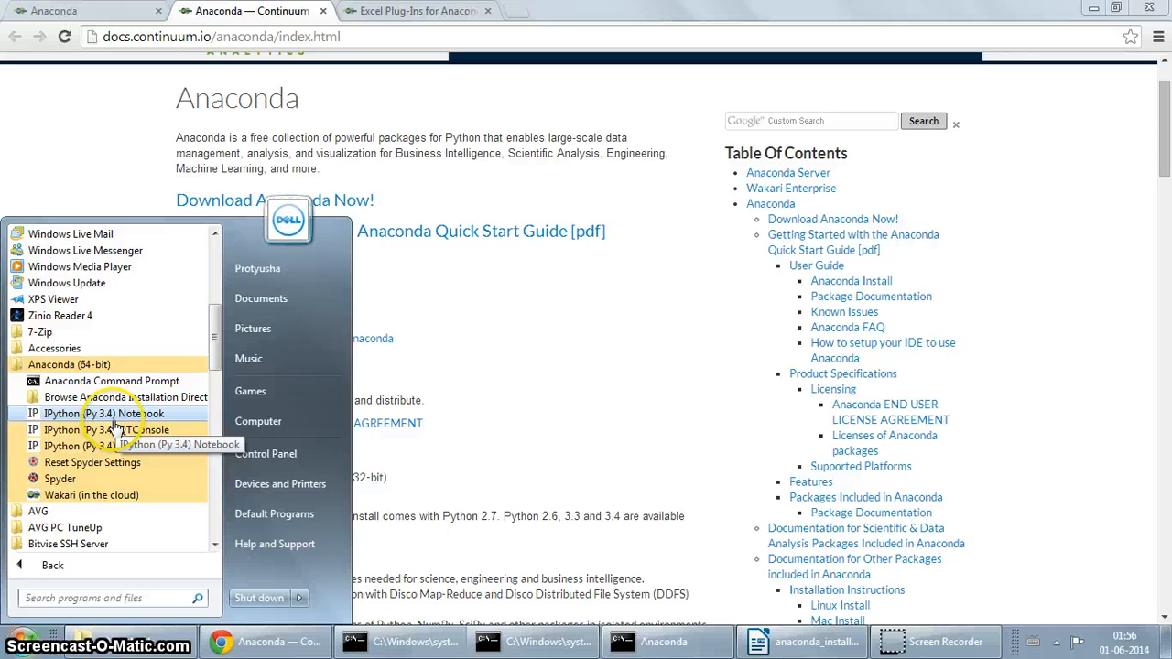
pyautogui.moveTo(109, 396)
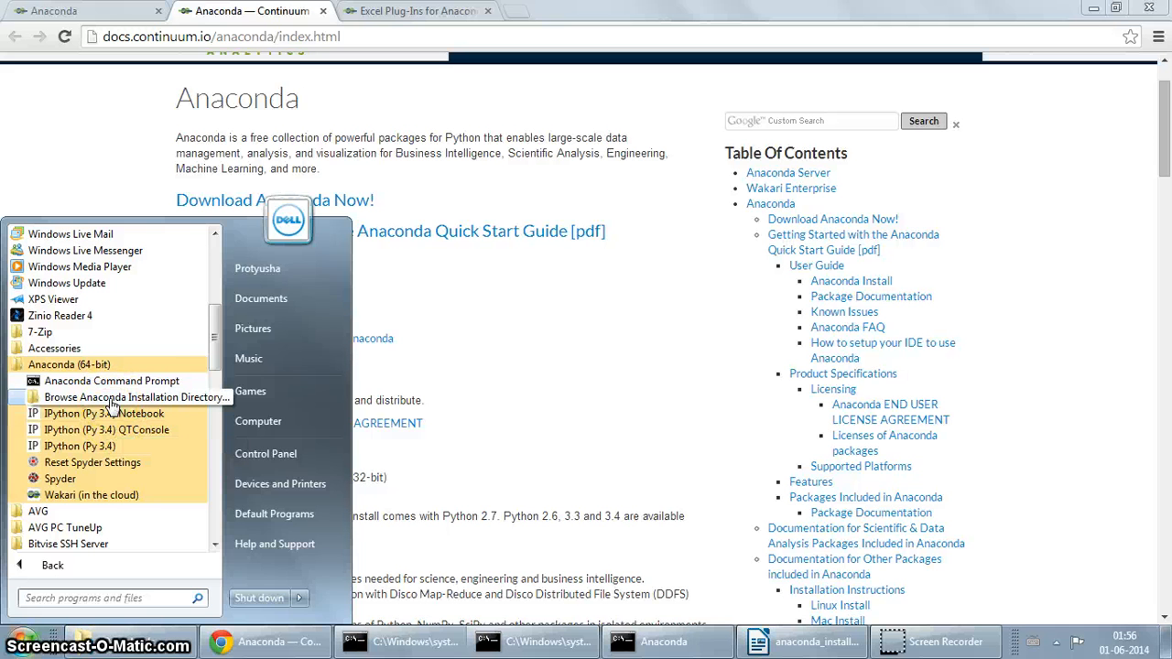
pyautogui.moveTo(110, 381)
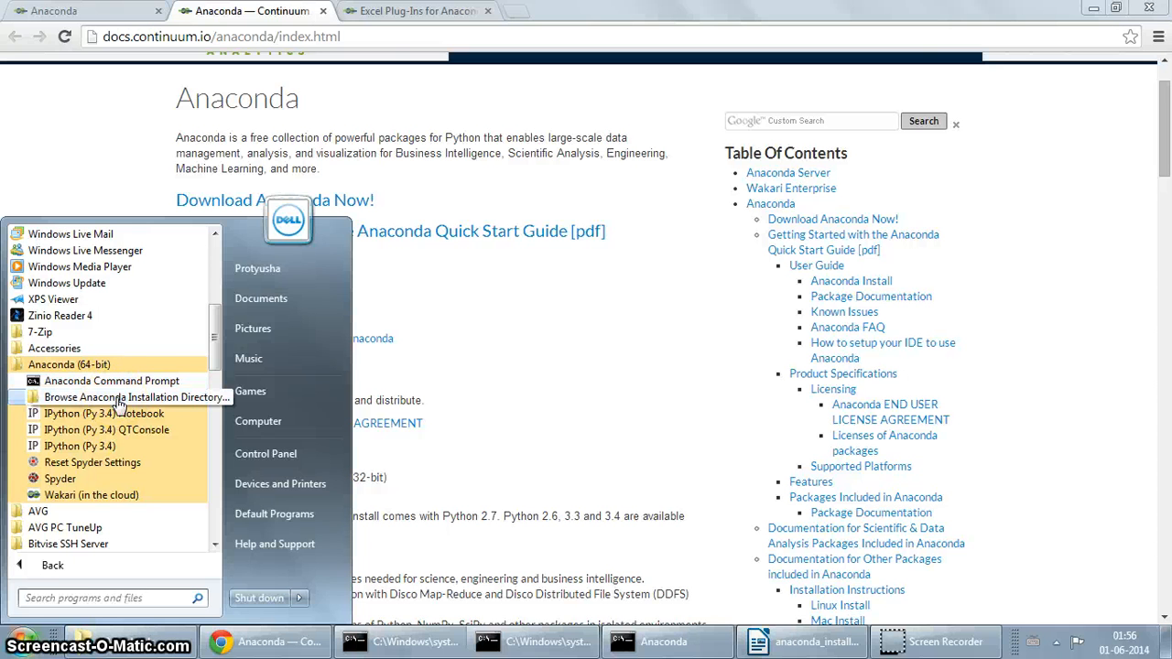
pyautogui.click(136, 397)
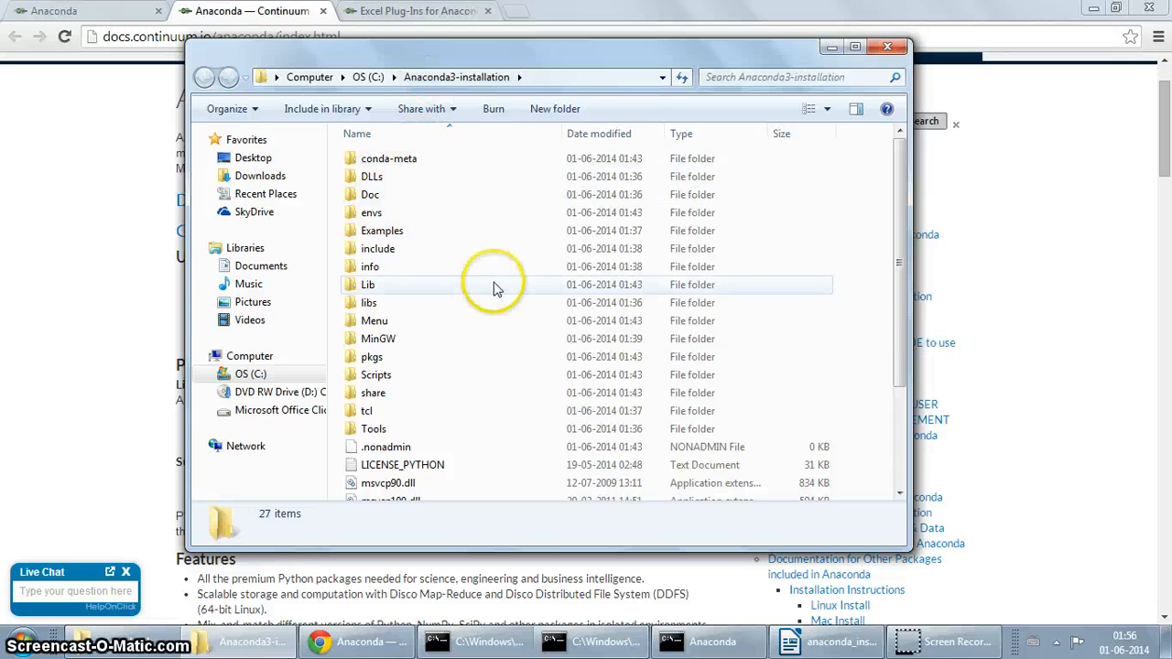
# Step: Launch python.exe from C:\Anaconda3-installation to get the Python 3.4.1 prompt
pyautogui.scroll(-3)
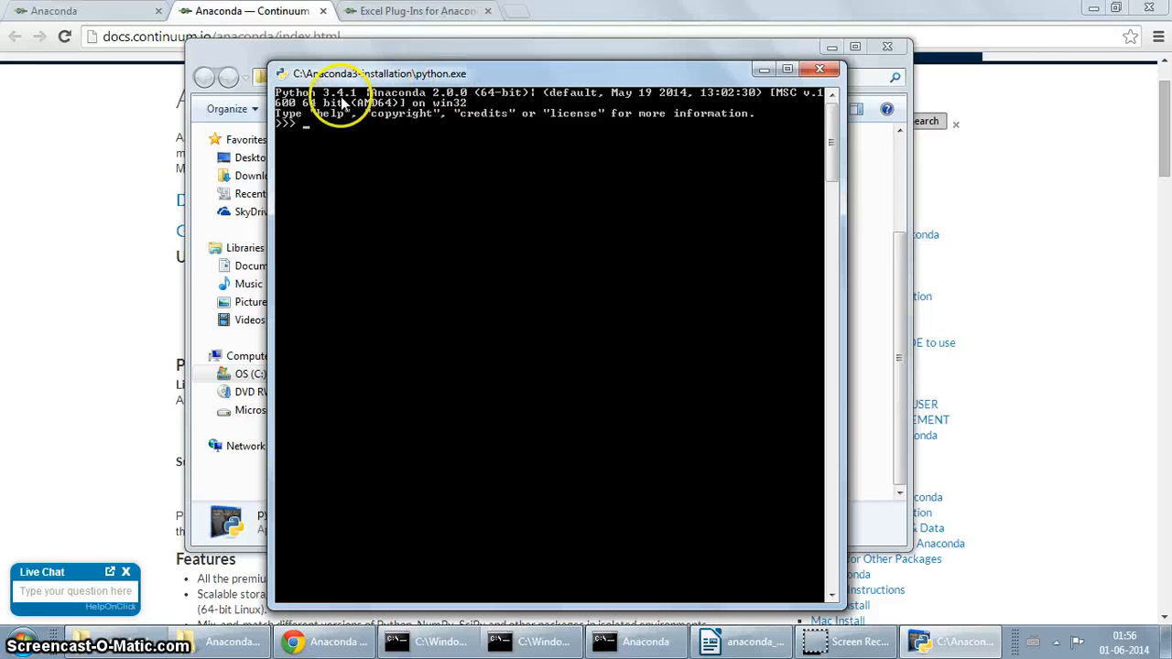
pyautogui.moveTo(374, 135)
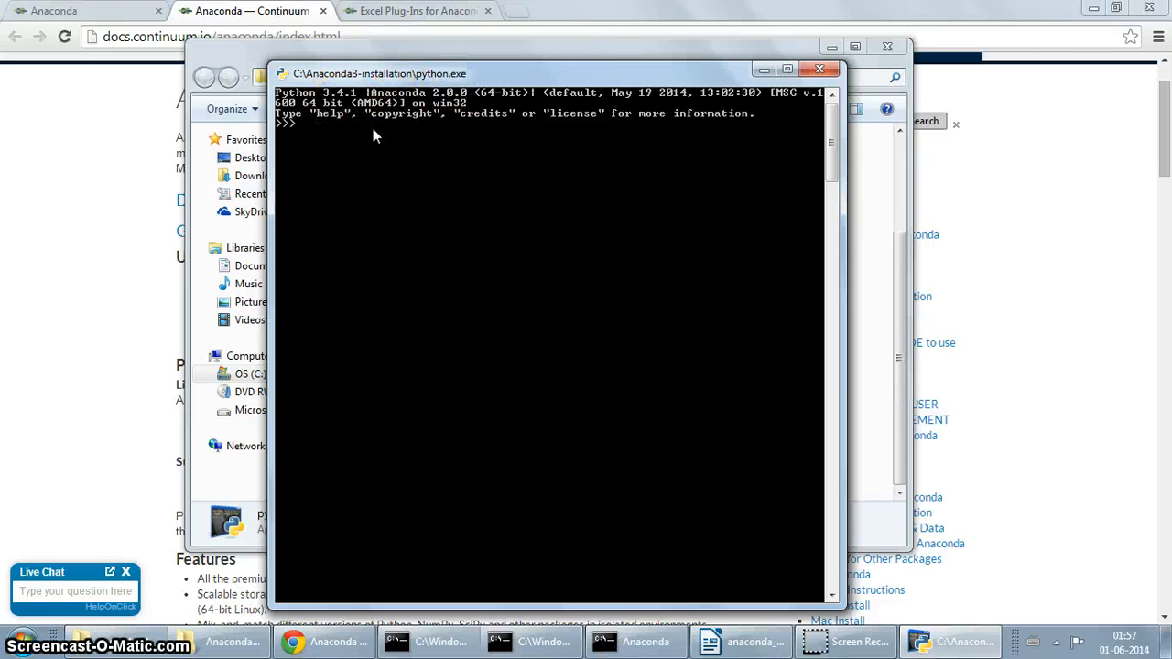
pyautogui.moveTo(366, 101)
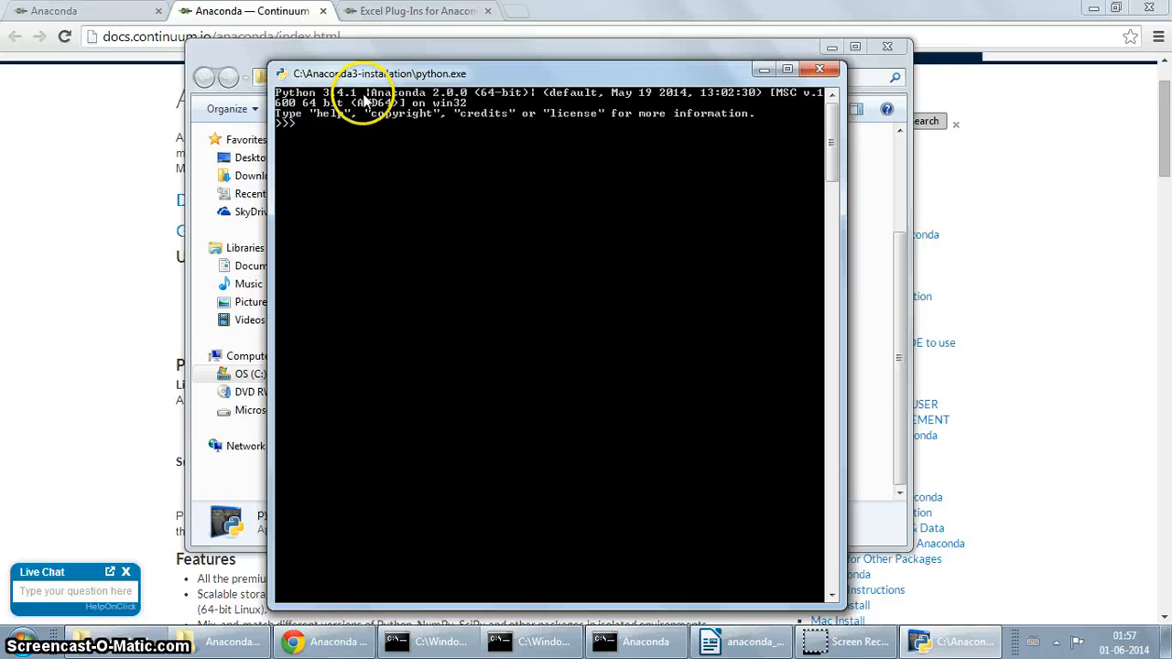
pyautogui.moveTo(554, 108)
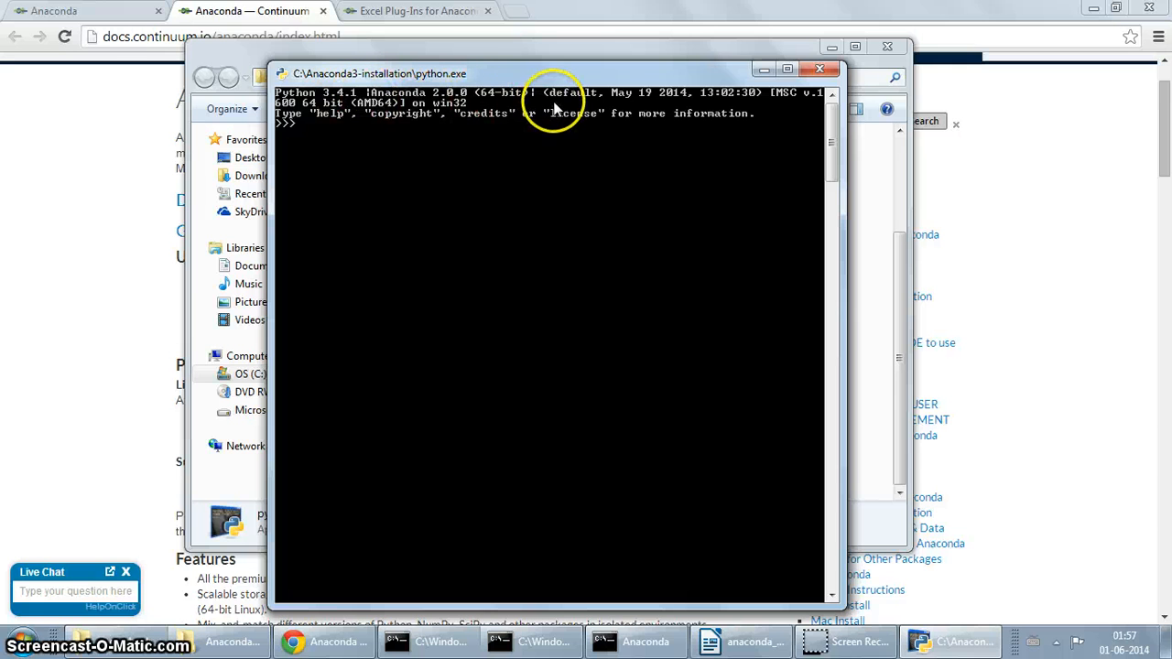
pyautogui.moveTo(555, 113)
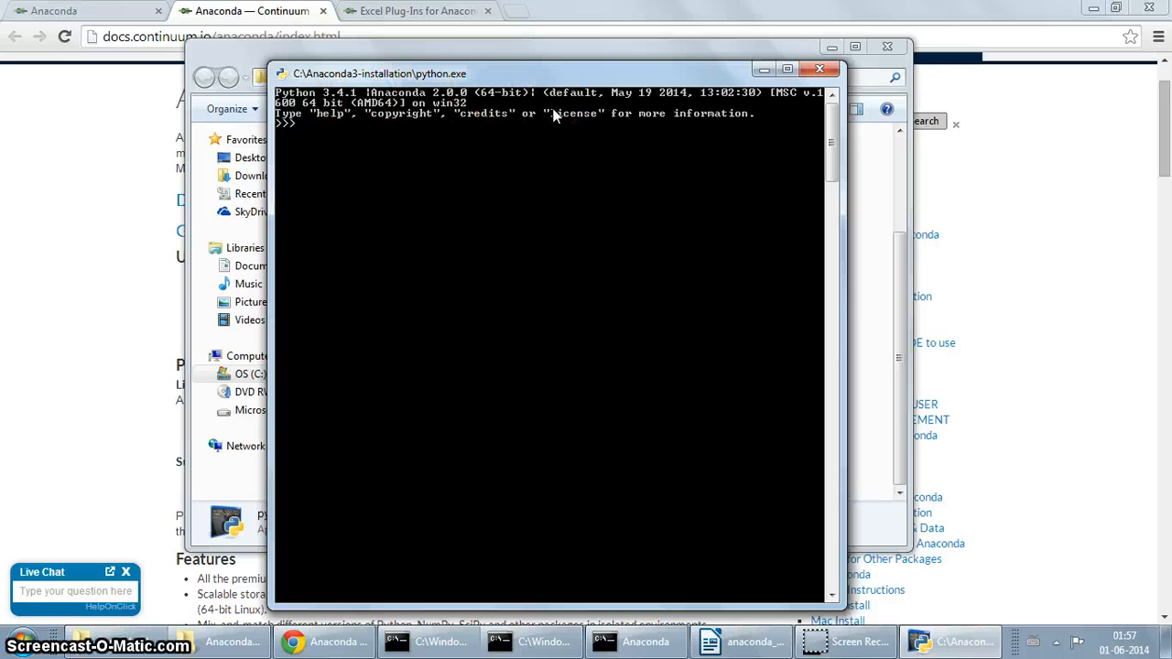
pyautogui.moveTo(763, 70)
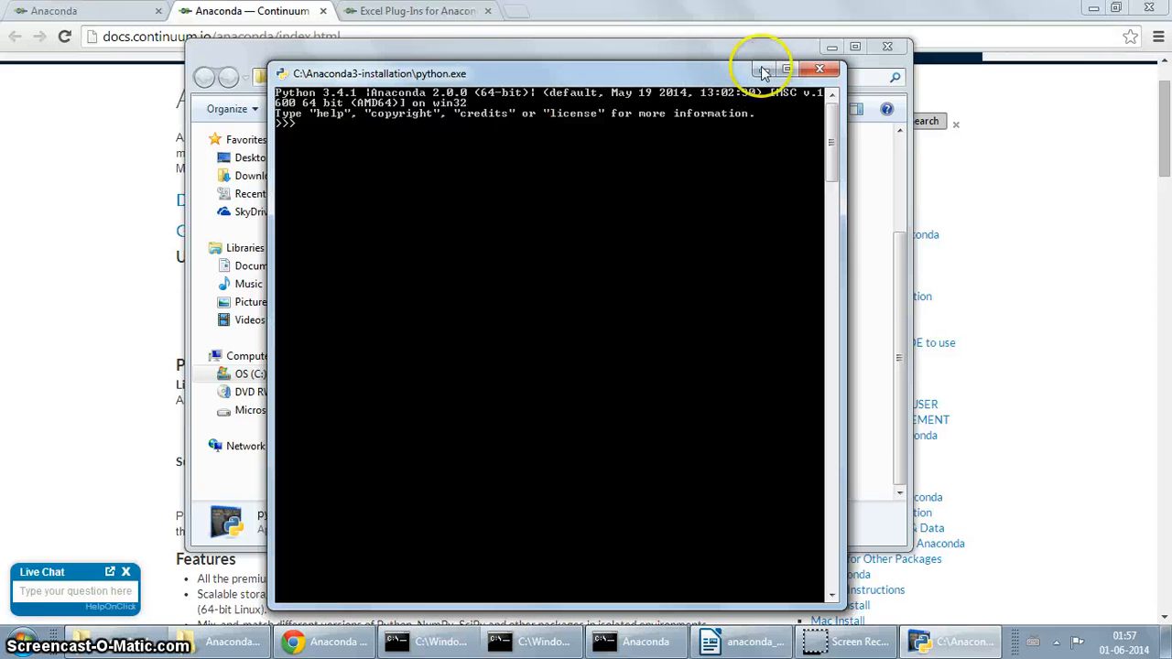
pyautogui.moveTo(749, 83)
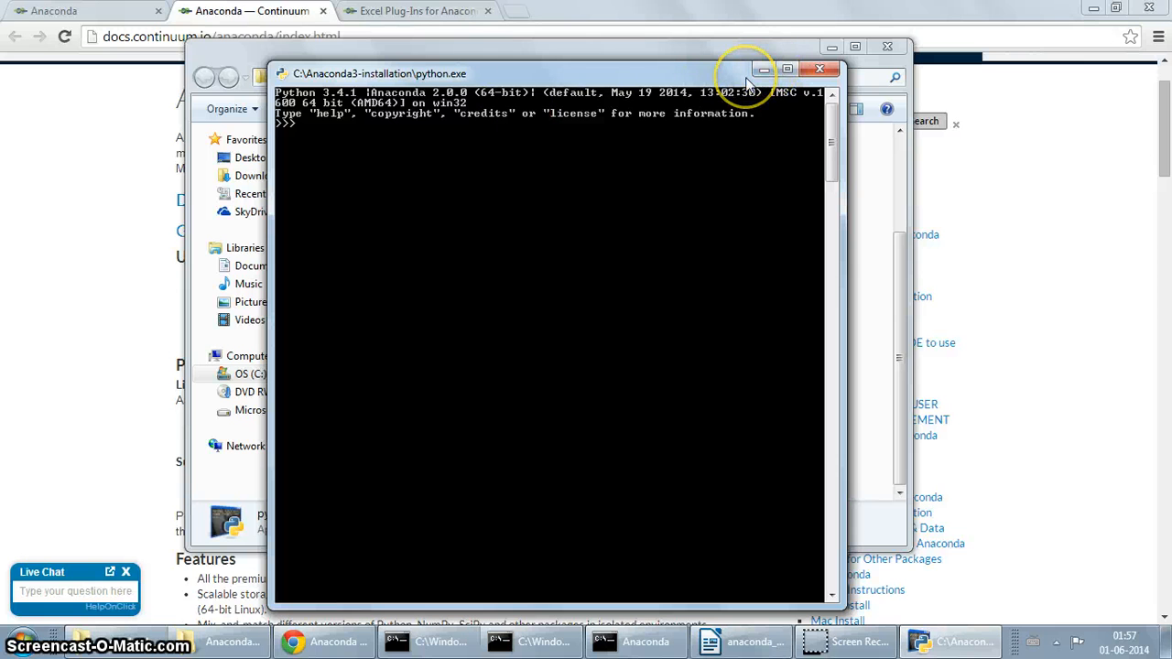
# Step: Import sys and print sys.path to show the Anaconda3-installation entries
pyautogui.write('import sys')
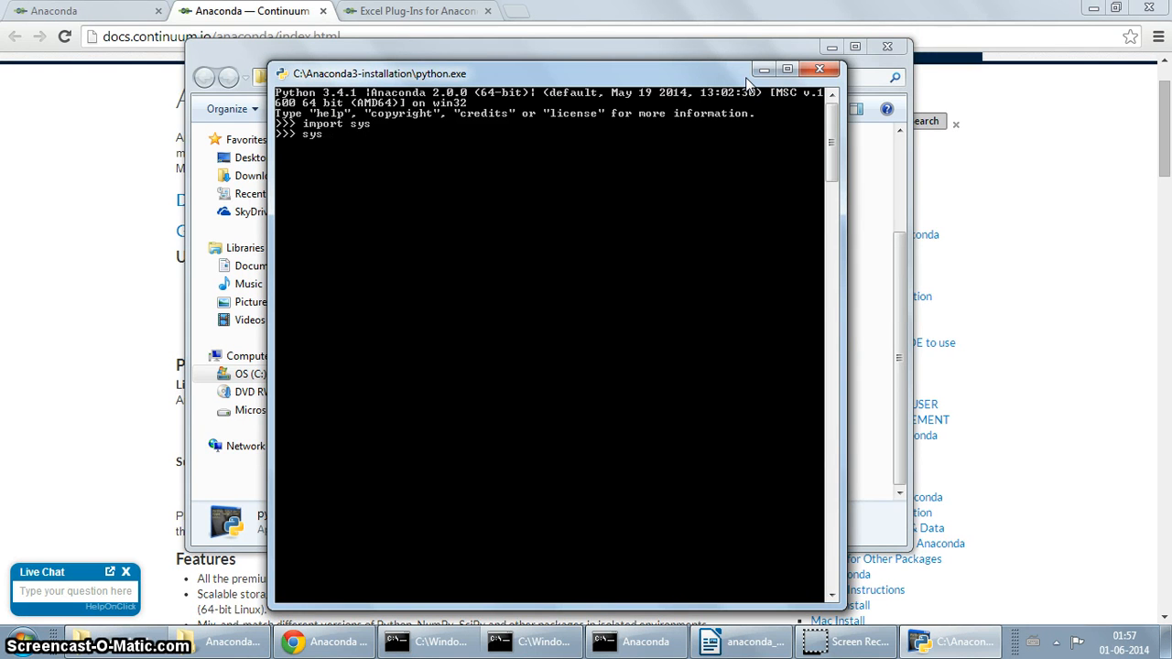
pyautogui.press('Return')
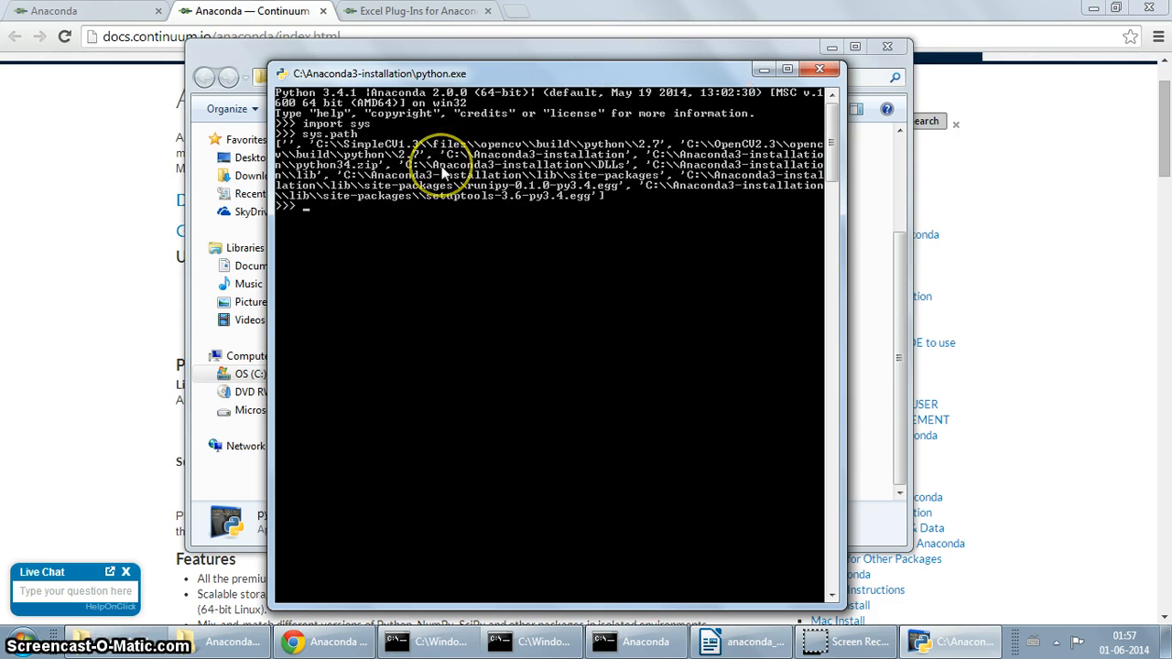
pyautogui.moveTo(622, 197)
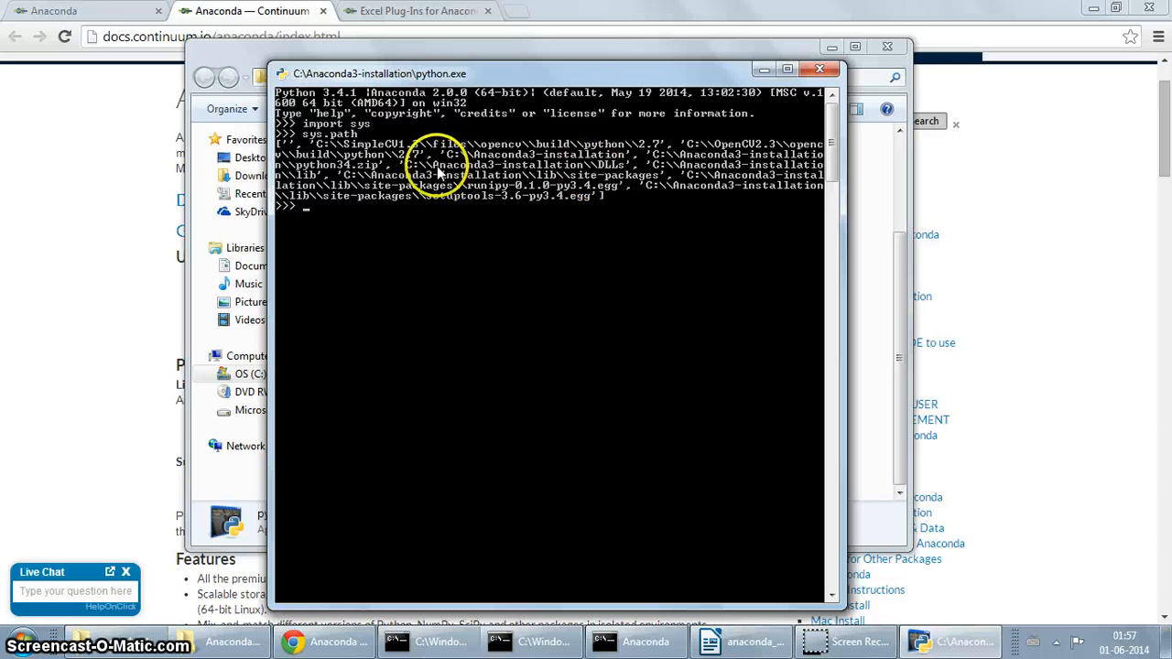
pyautogui.moveTo(710, 163)
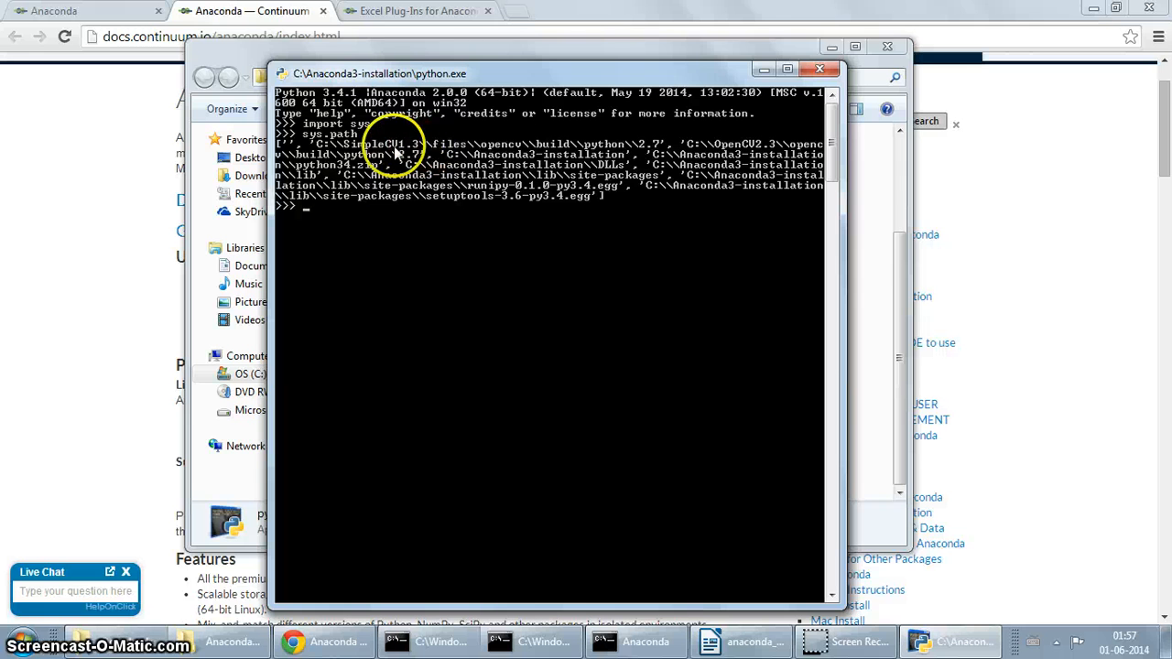
pyautogui.moveTo(394, 153)
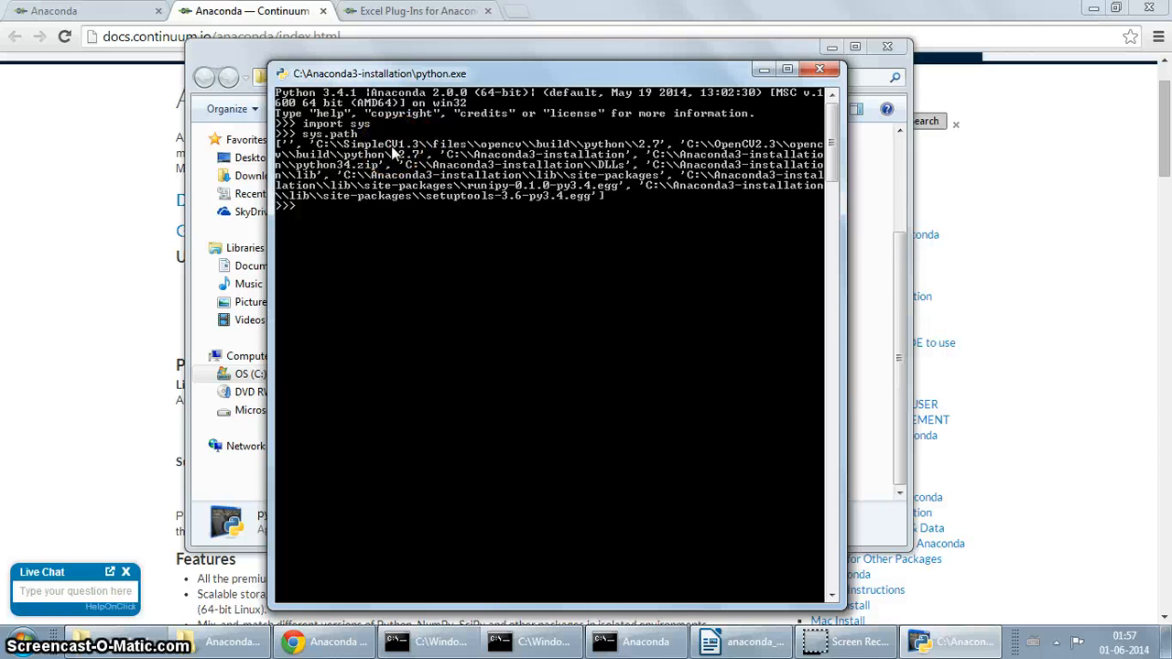
pyautogui.moveTo(534, 199)
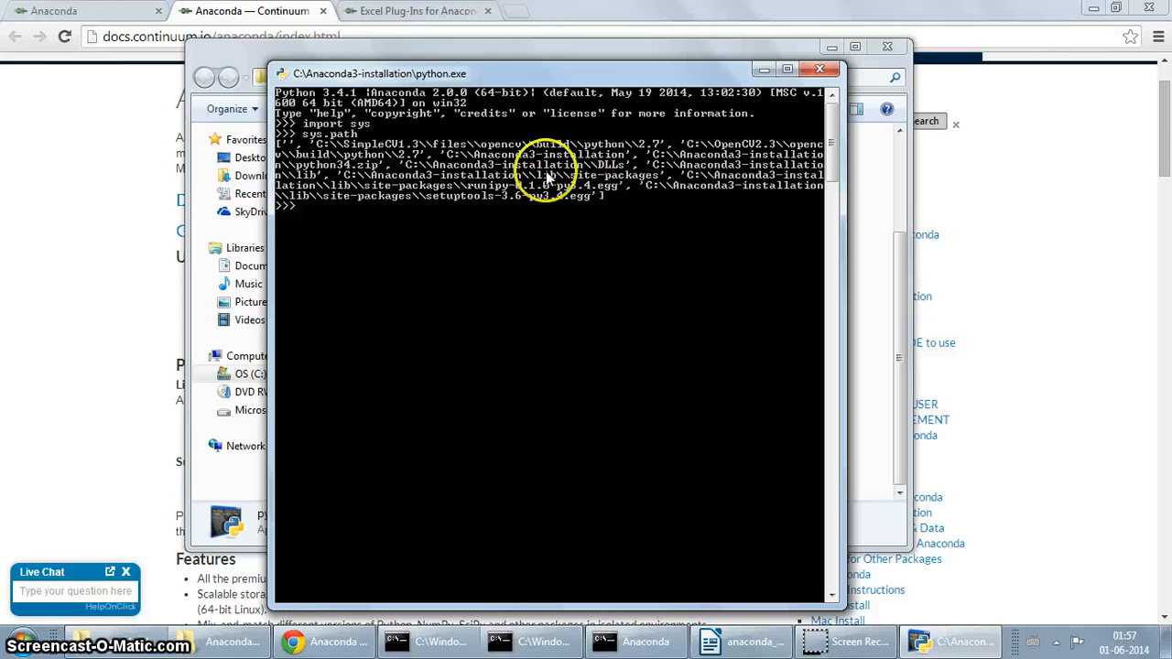
pyautogui.moveTo(701, 192)
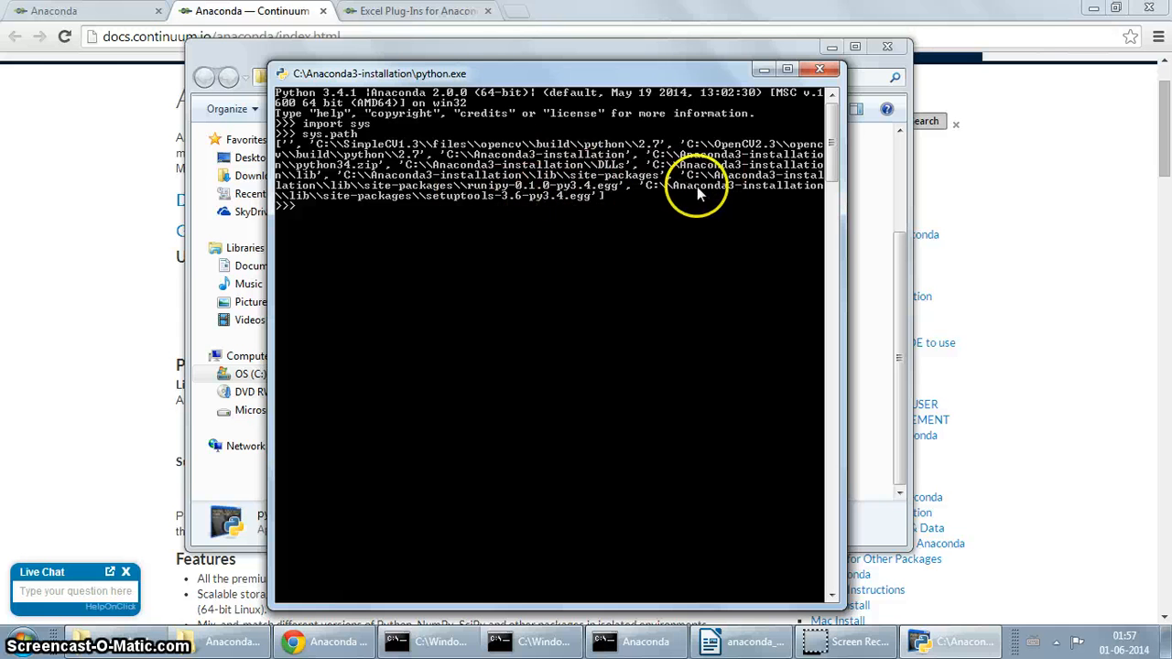
pyautogui.moveTo(593, 170)
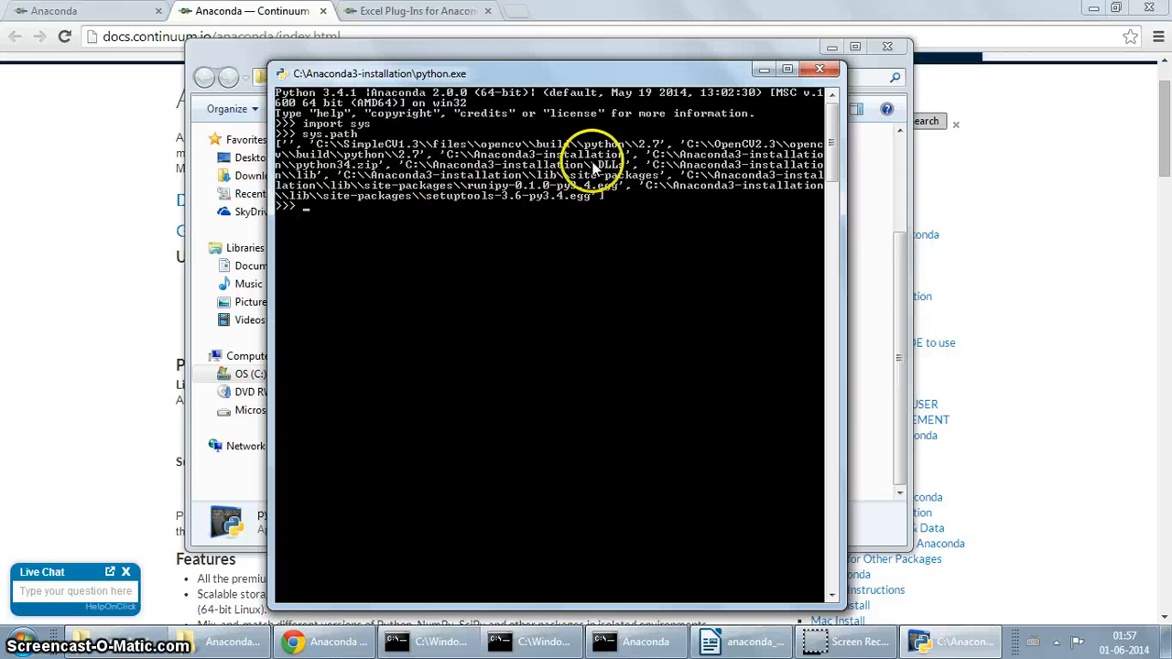
pyautogui.moveTo(715, 127)
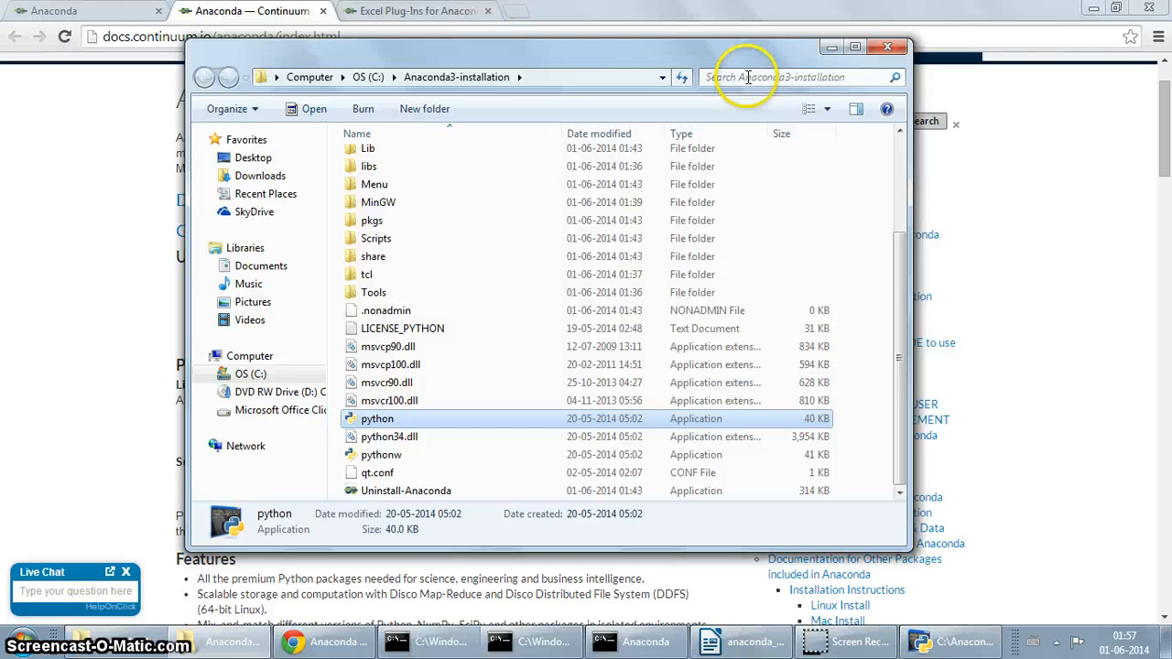
# Step: Open Lib\idlelib in the install folder and run the idle batch file
pyautogui.scroll(3)
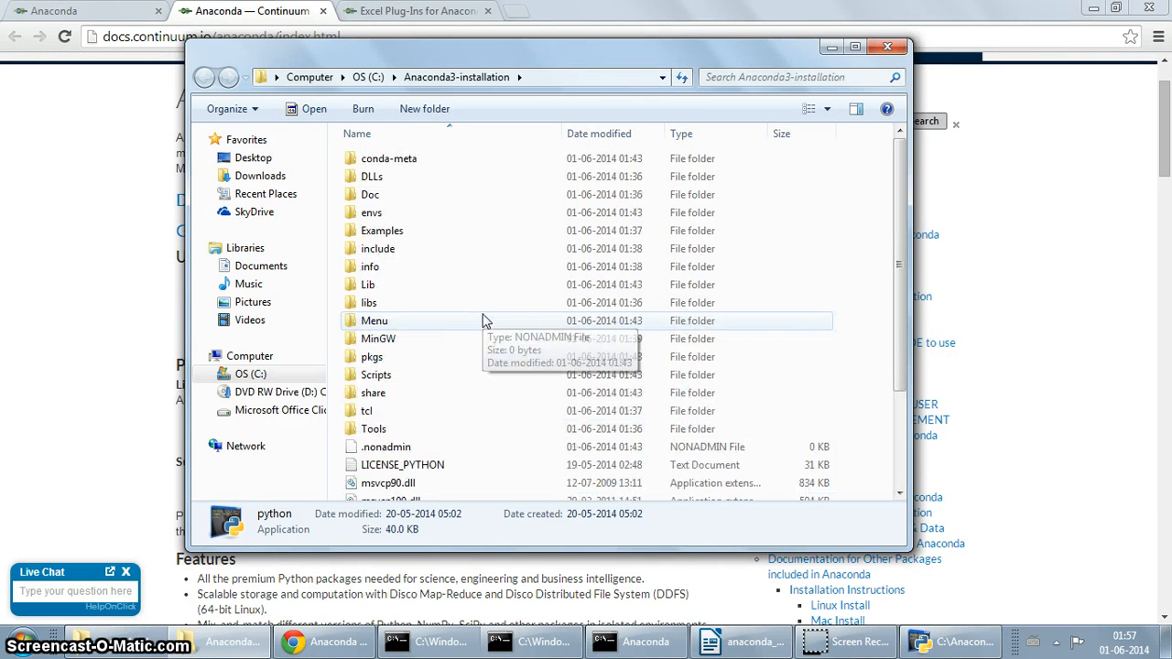
pyautogui.moveTo(476, 343)
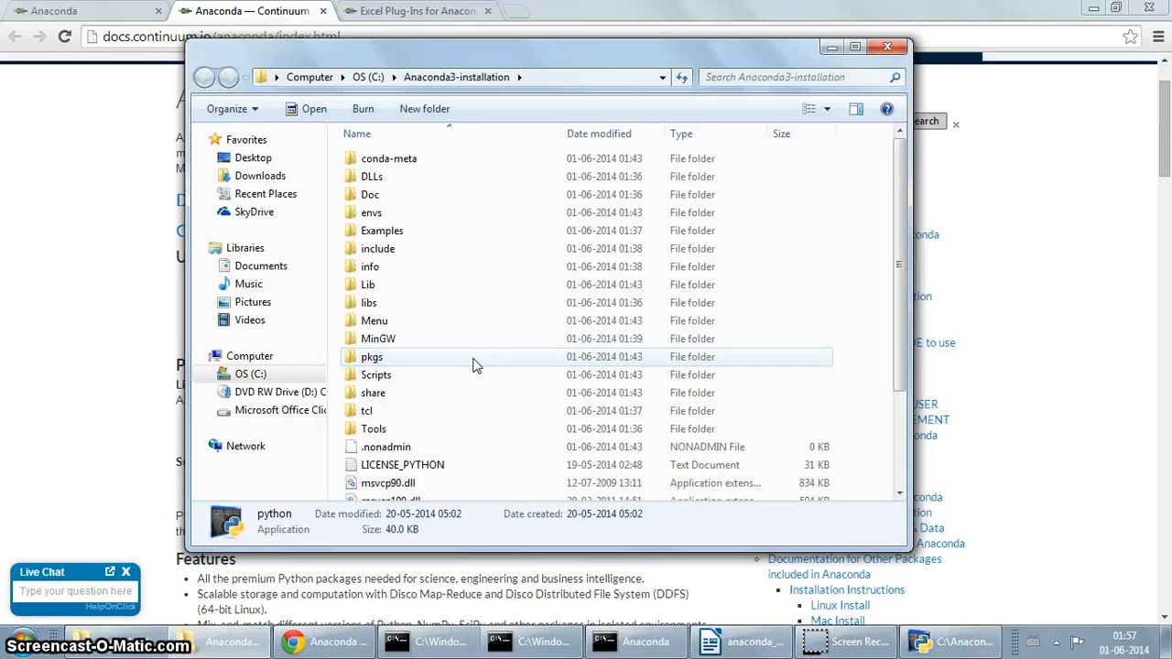
pyautogui.moveTo(368, 302)
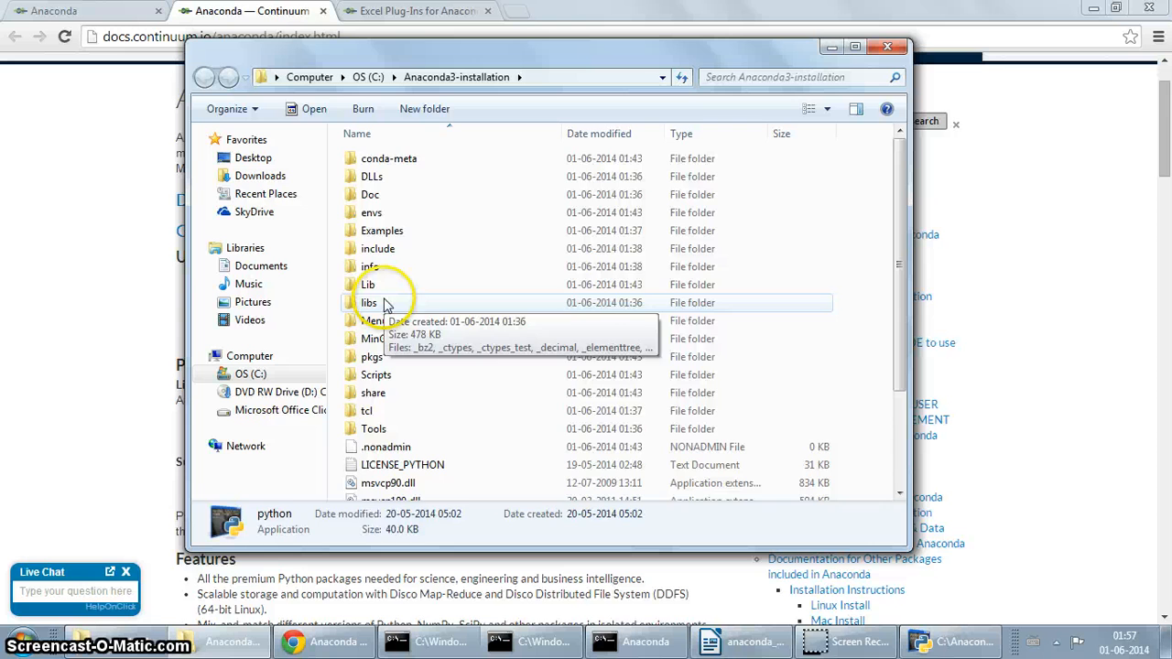
pyautogui.doubleClick(368, 284)
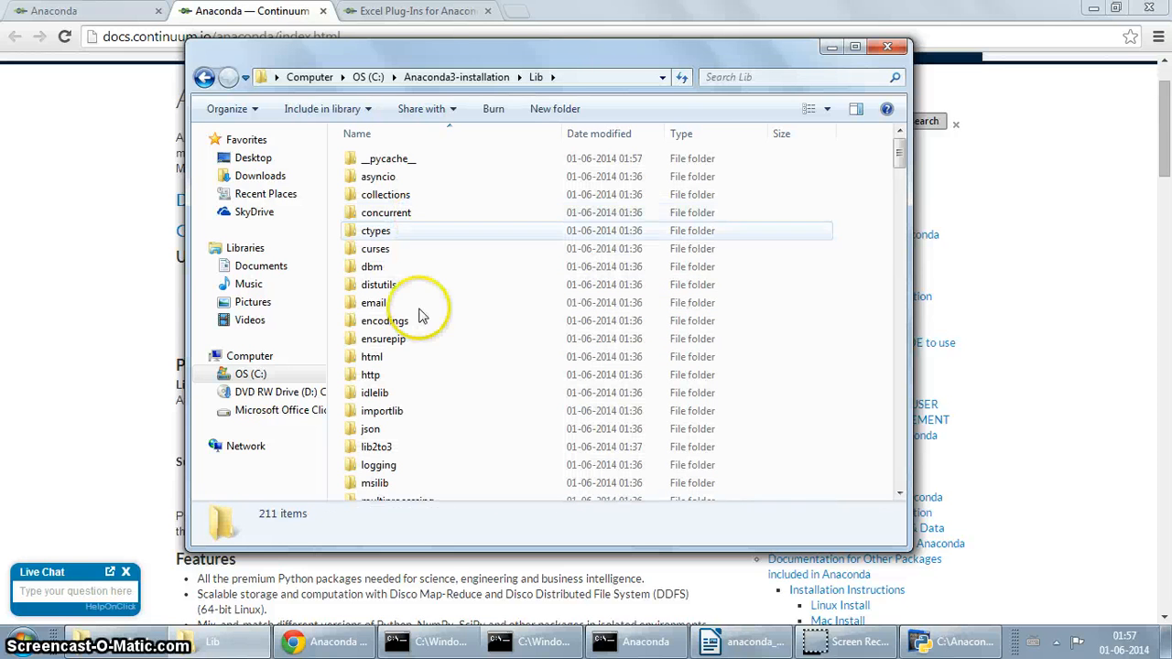
pyautogui.scroll(-3)
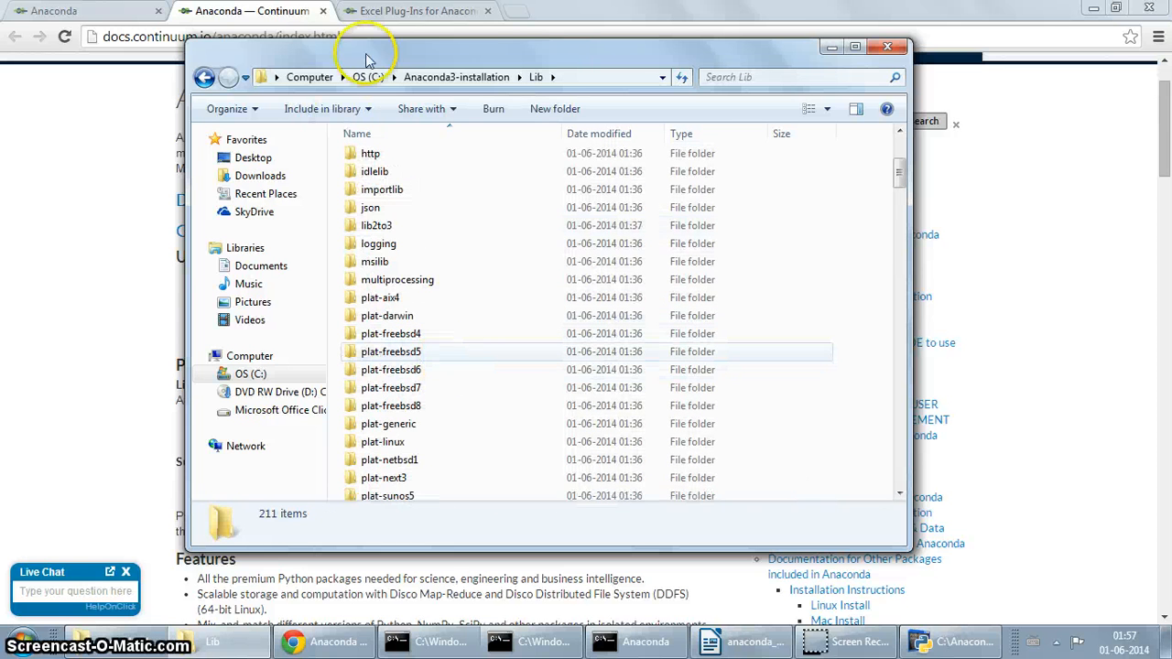
pyautogui.moveTo(374, 172)
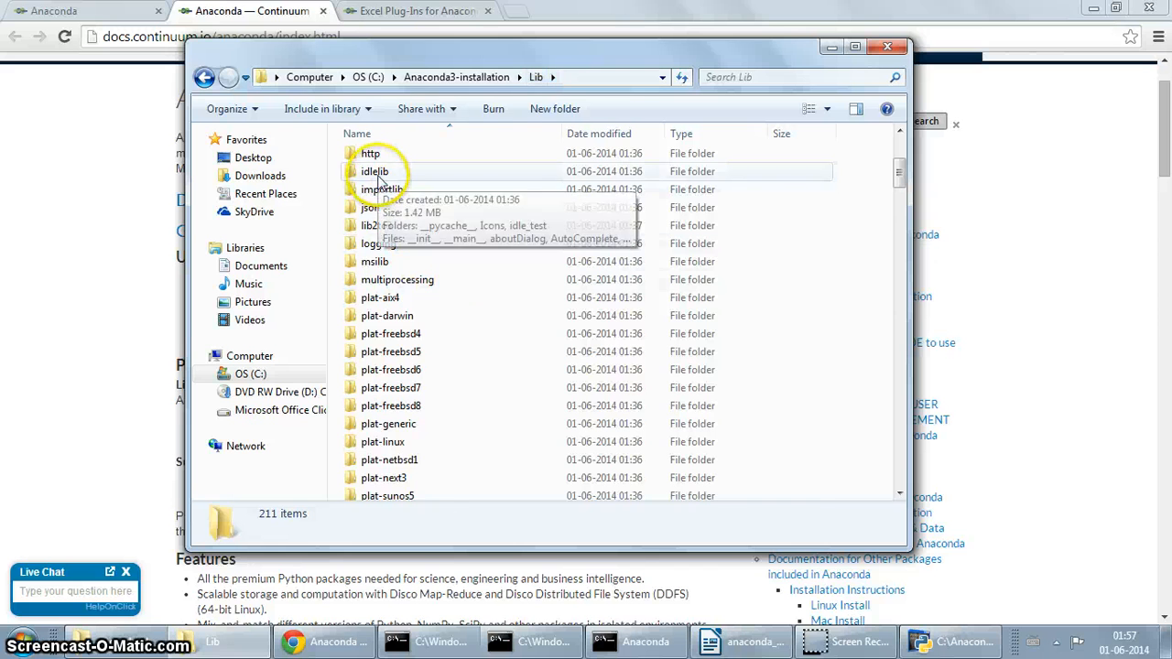
pyautogui.doubleClick(373, 171)
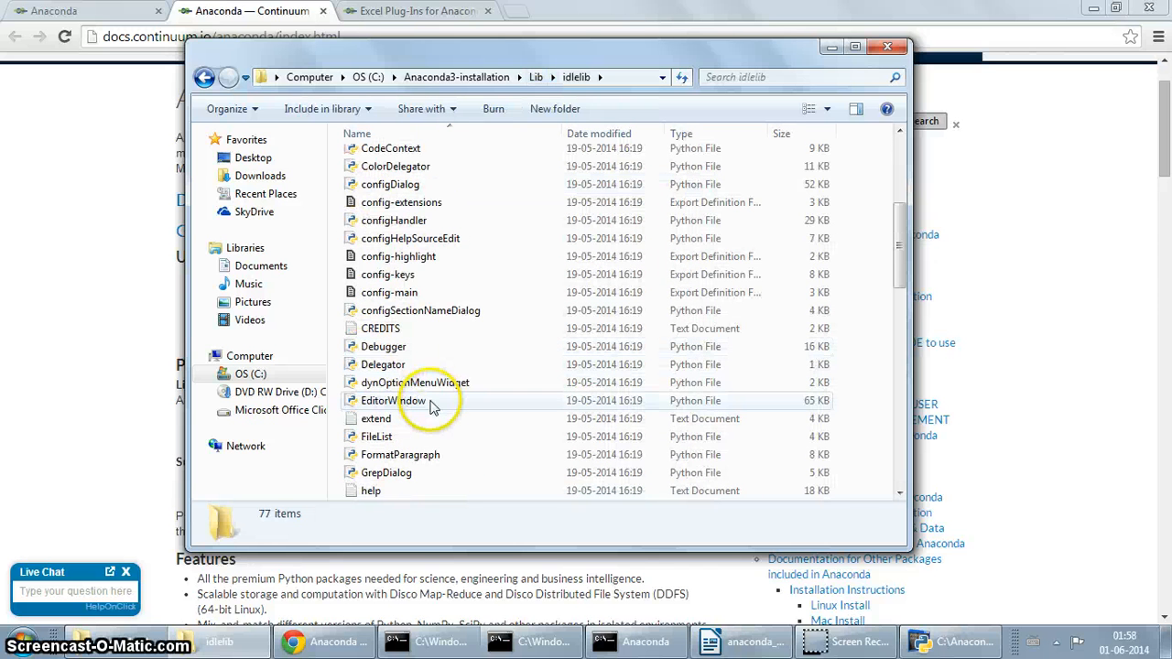
pyautogui.scroll(-3)
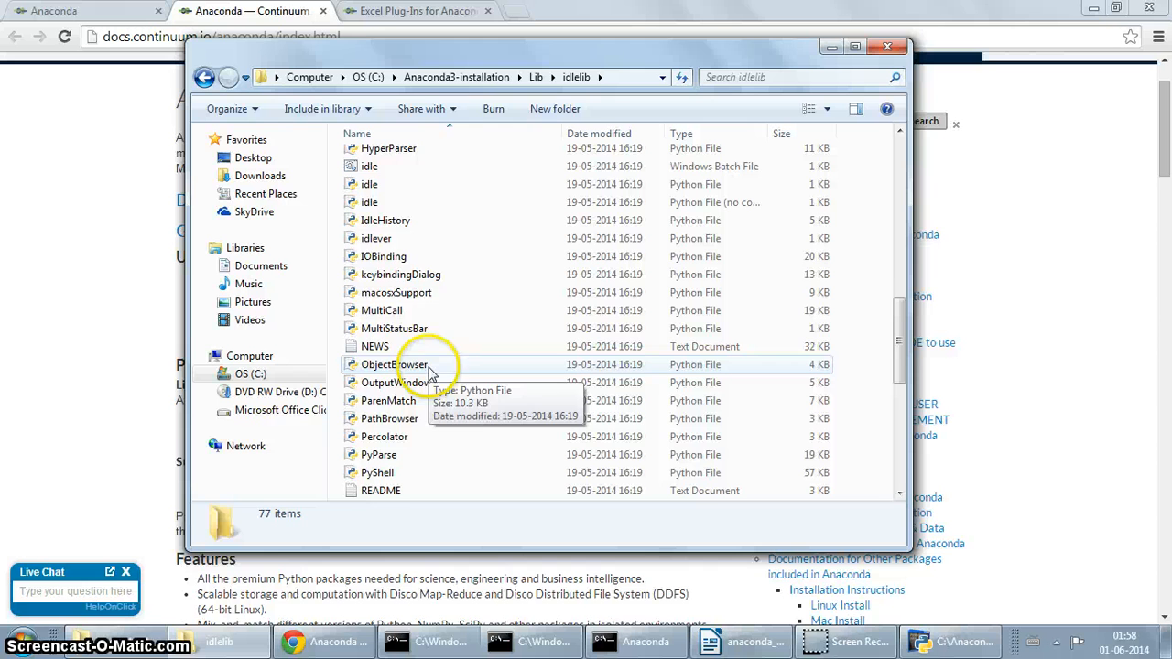
pyautogui.scroll(3)
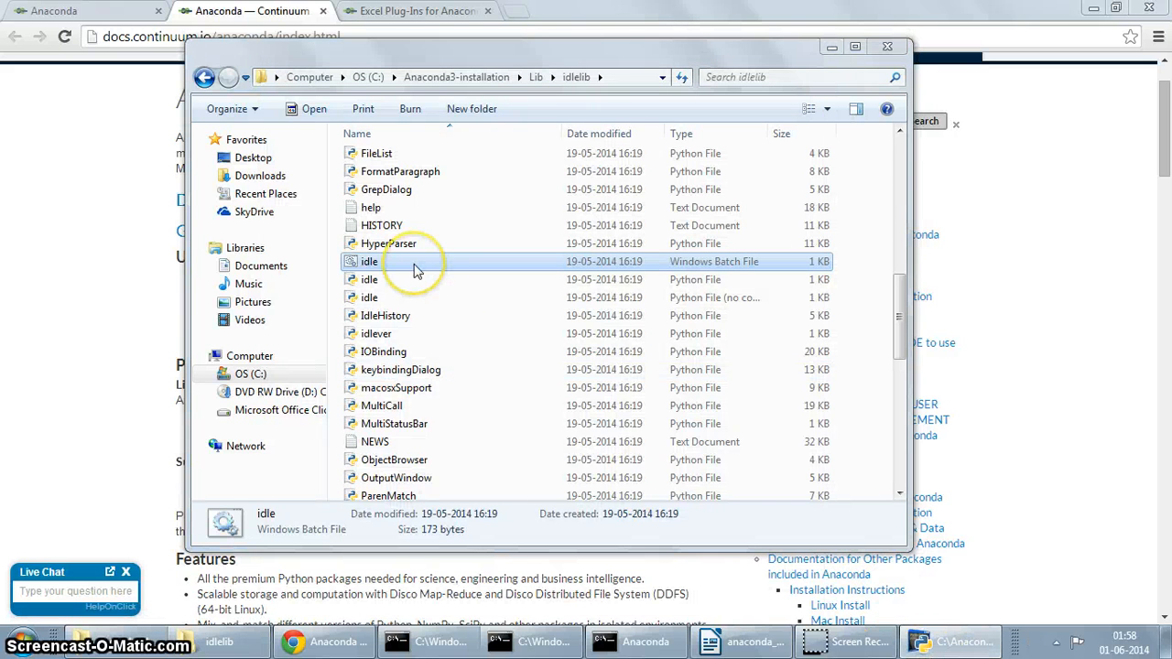
pyautogui.moveTo(415, 270)
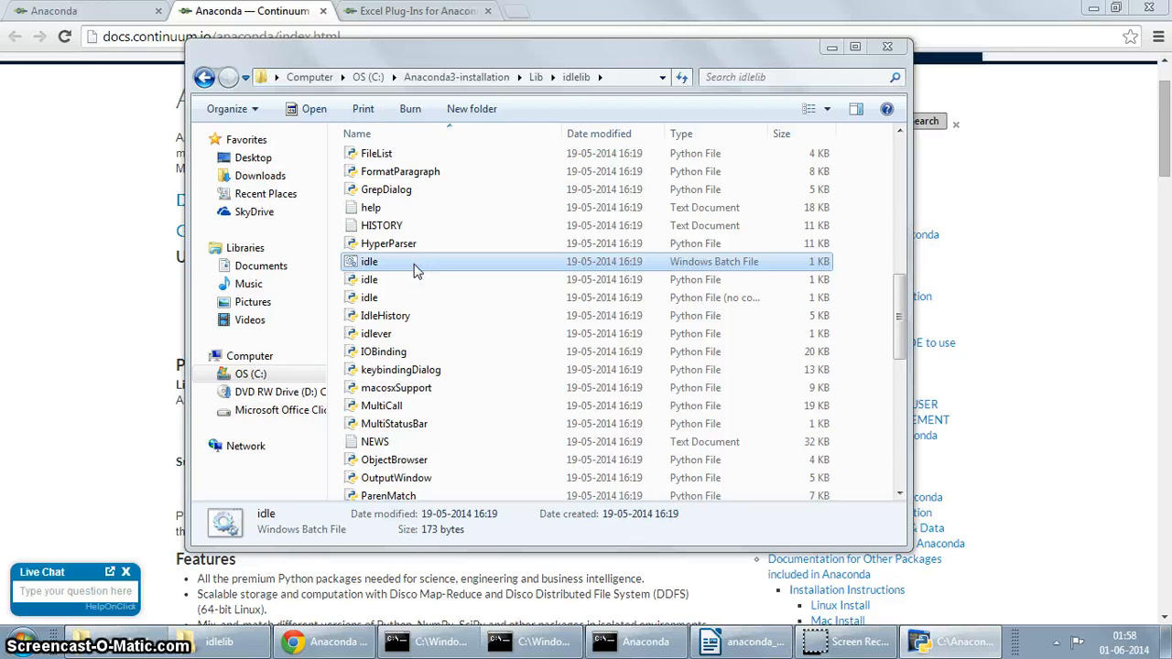
pyautogui.doubleClick(369, 261)
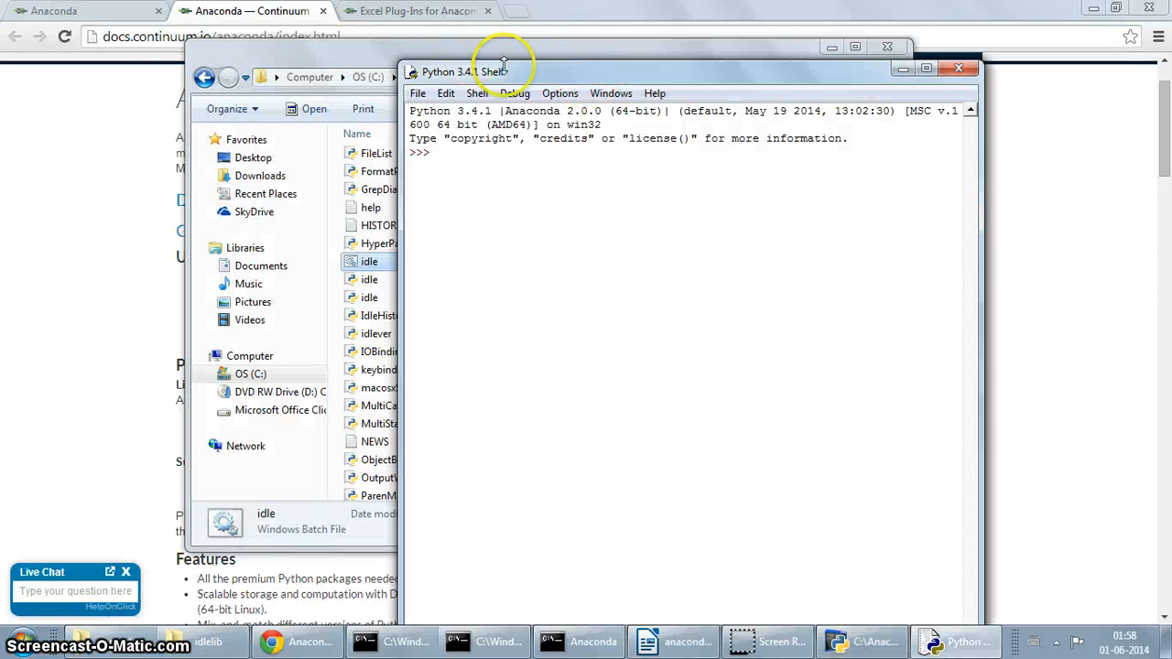
pyautogui.moveTo(417, 93)
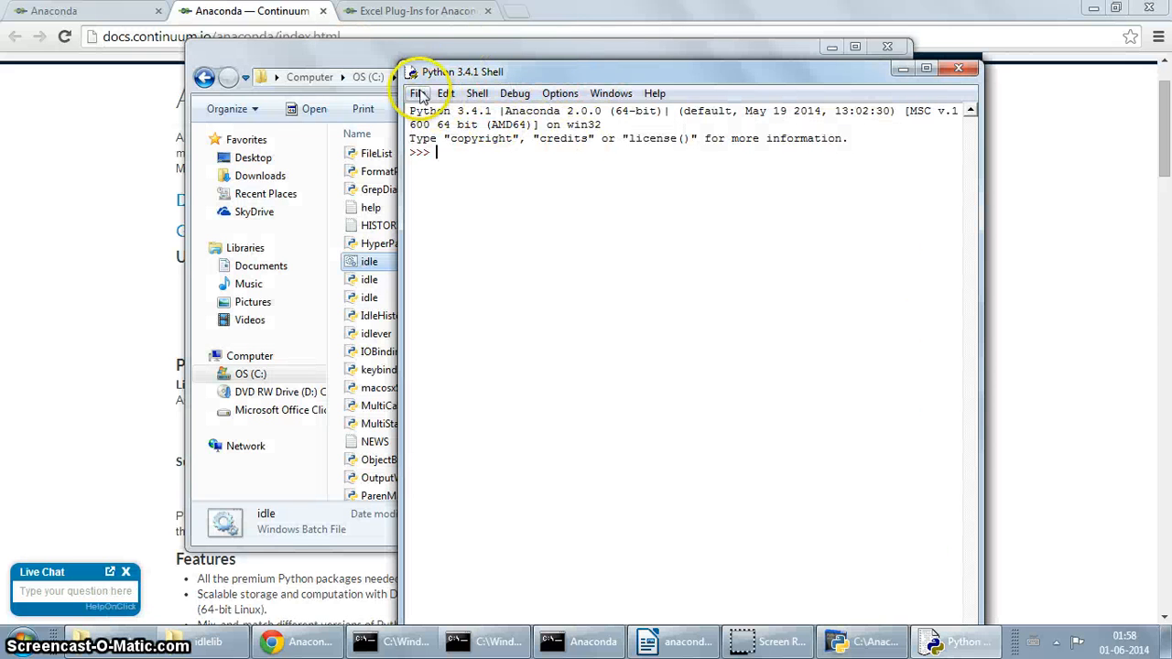
# Step: In a new editor window, write the line 'import matplotlib.pyplot as plt'
pyautogui.click(515, 92)
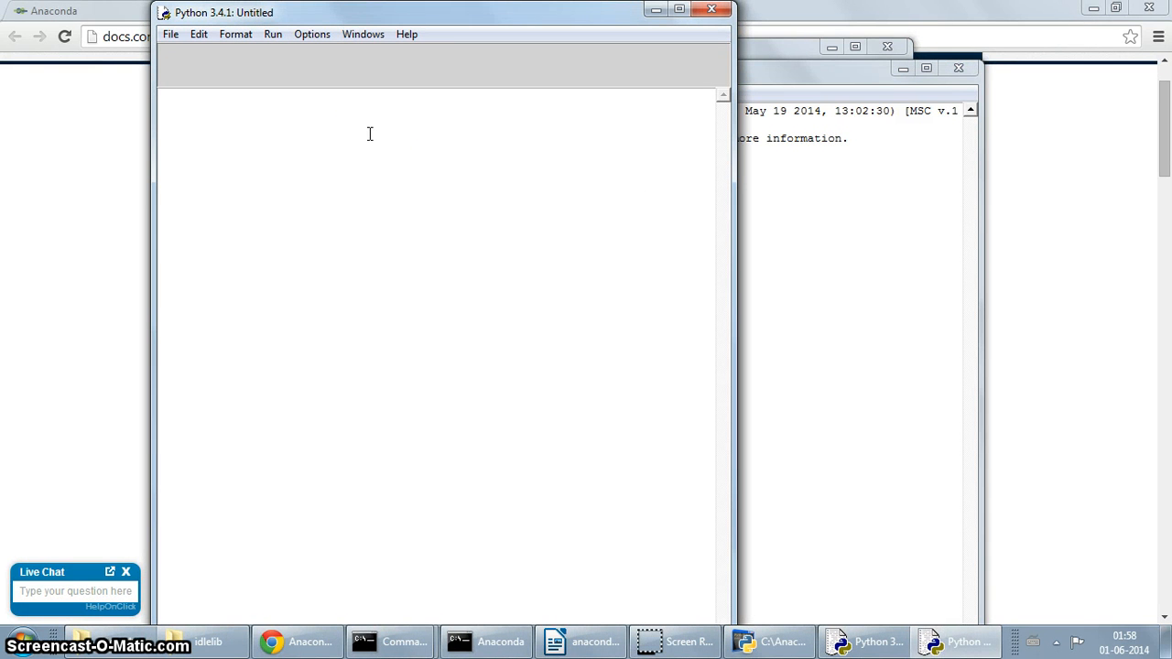
pyautogui.moveTo(641, 11)
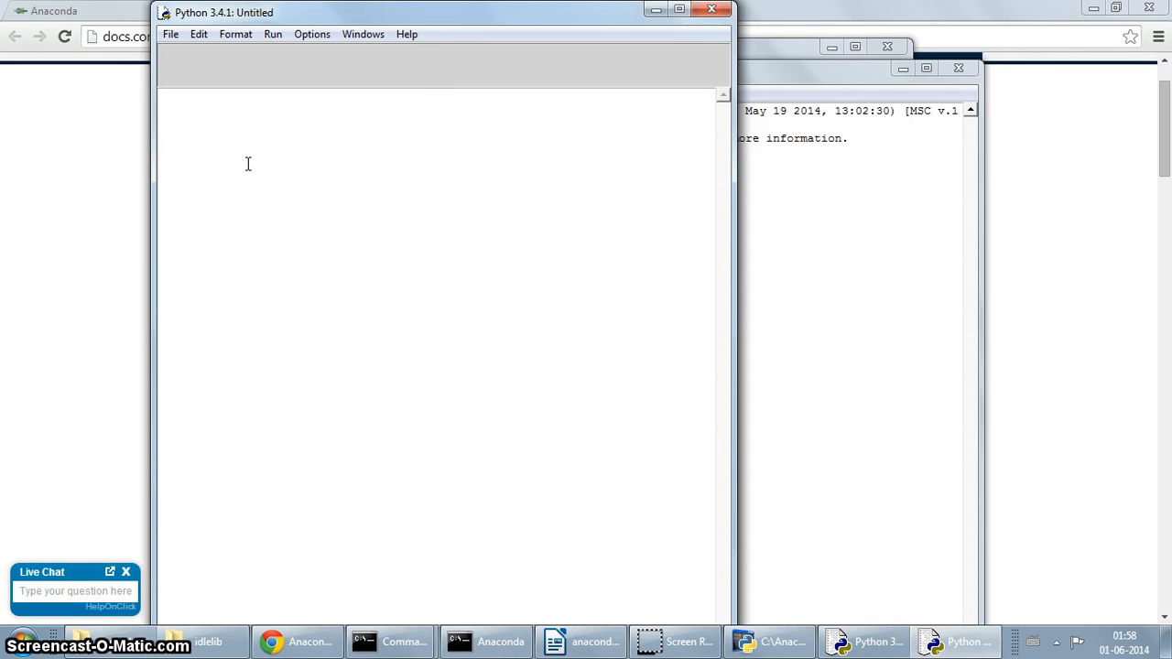
pyautogui.write('fr')
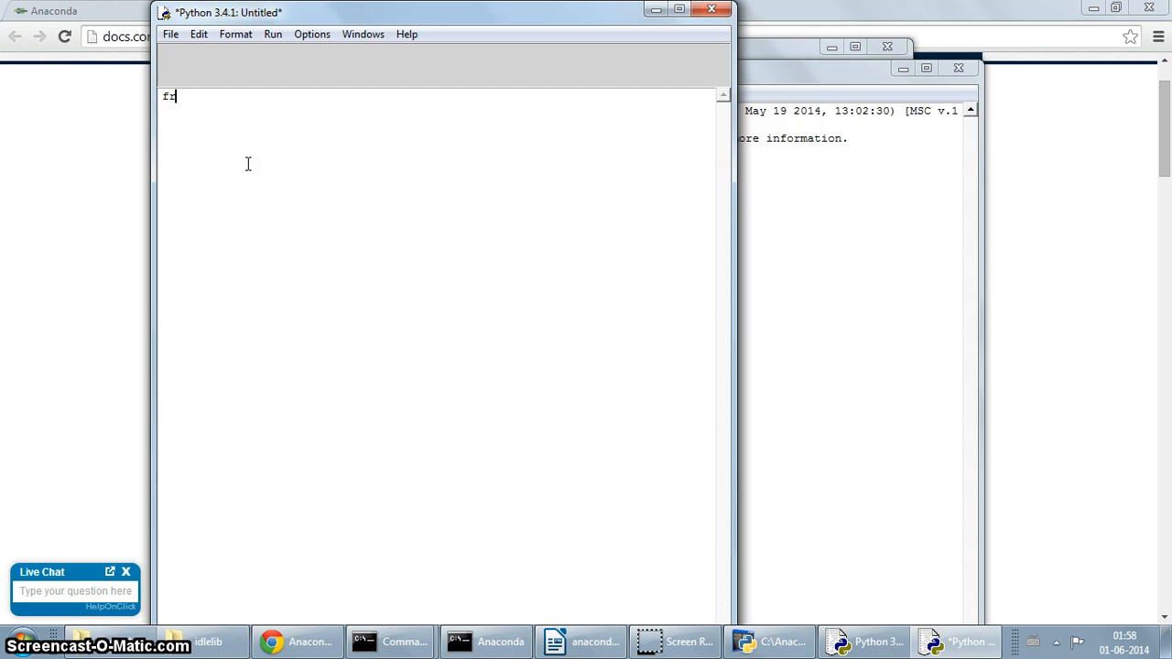
pyautogui.write('o')
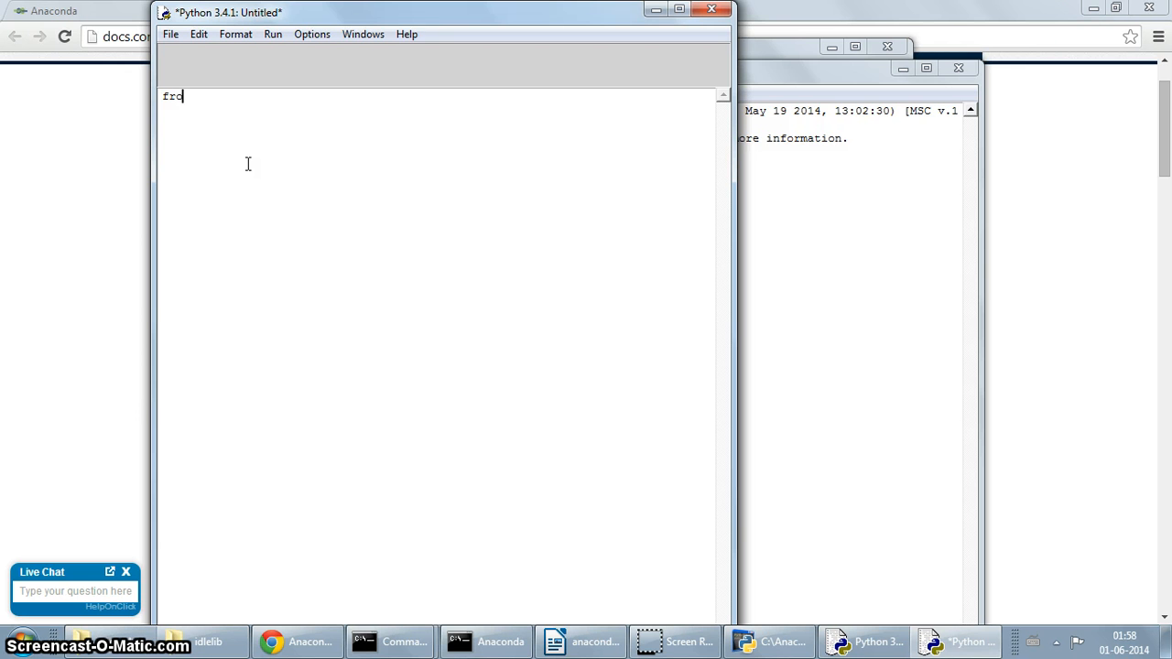
pyautogui.write('t')
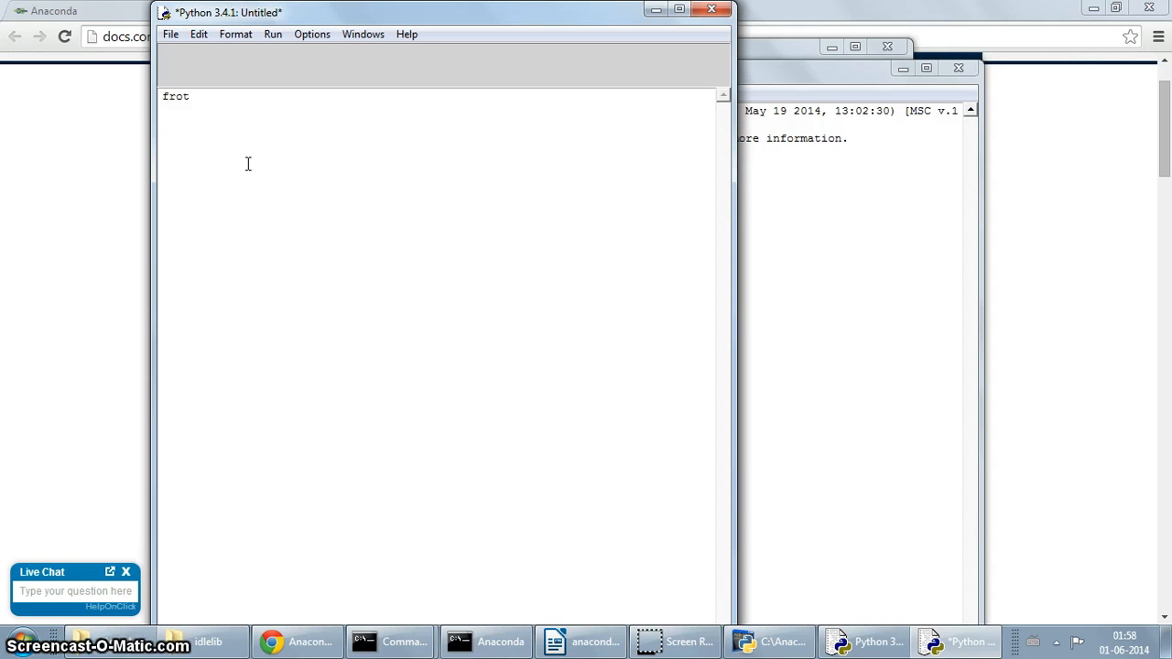
pyautogui.write('from')
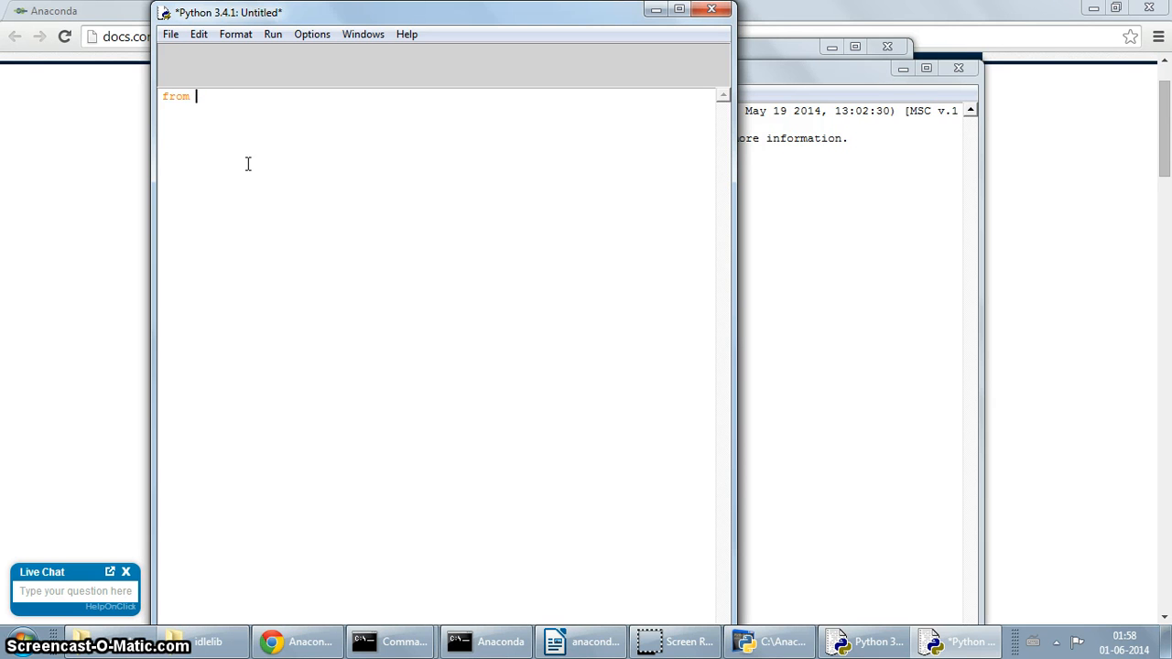
pyautogui.write('mat')
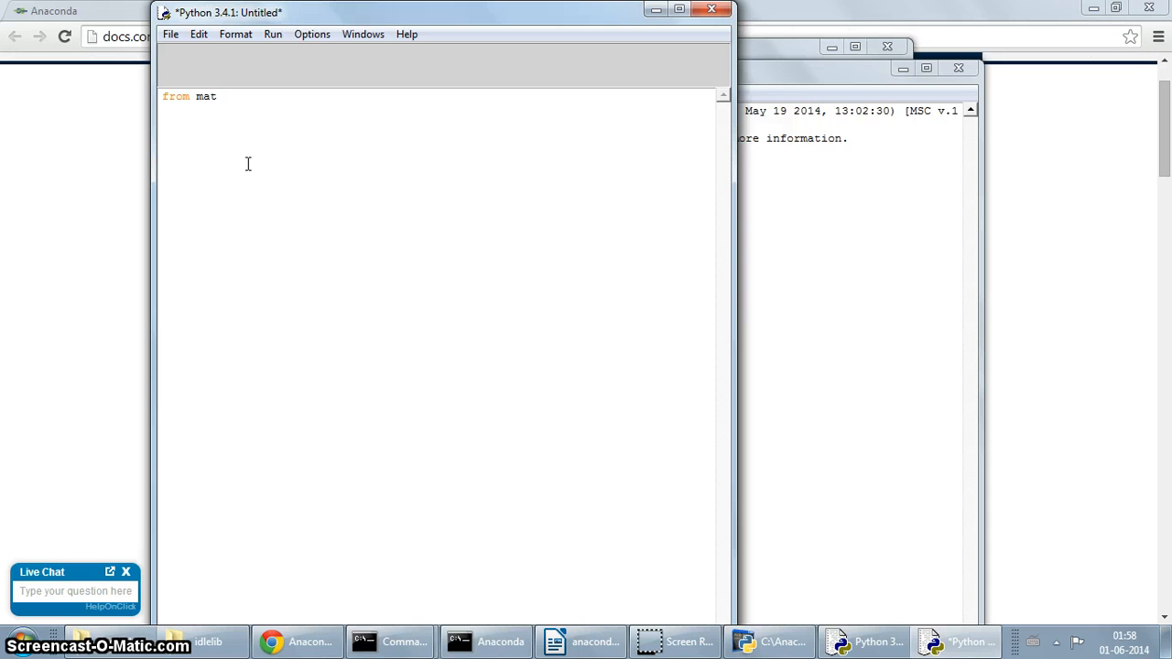
pyautogui.press('Backspace')
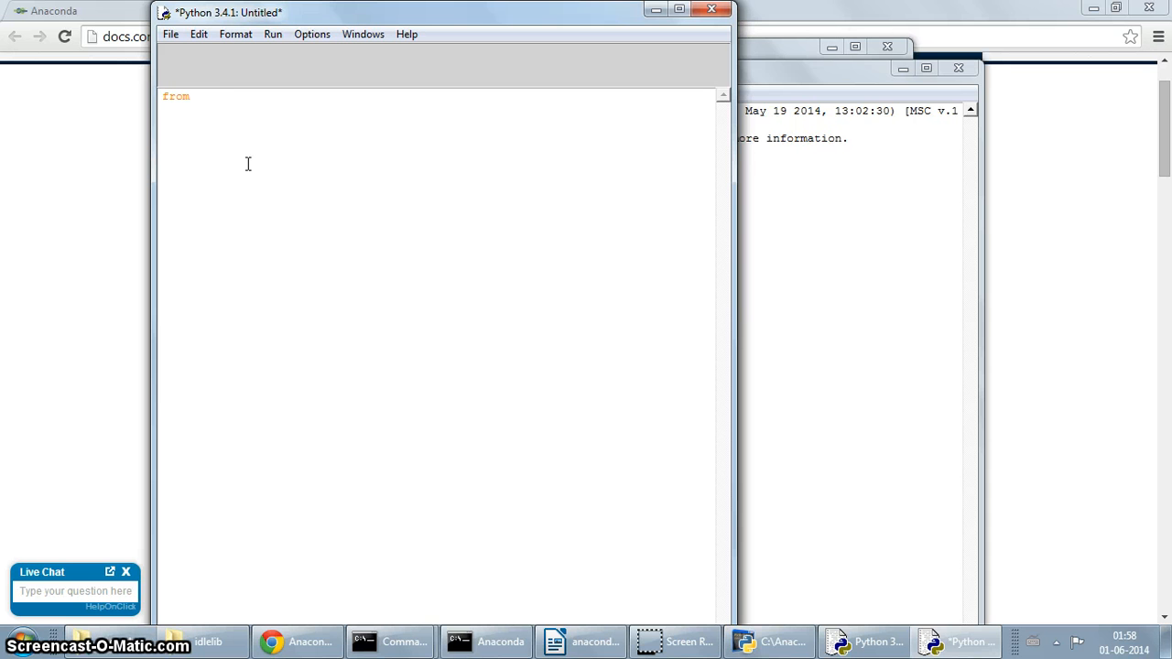
pyautogui.press('BackSpace')
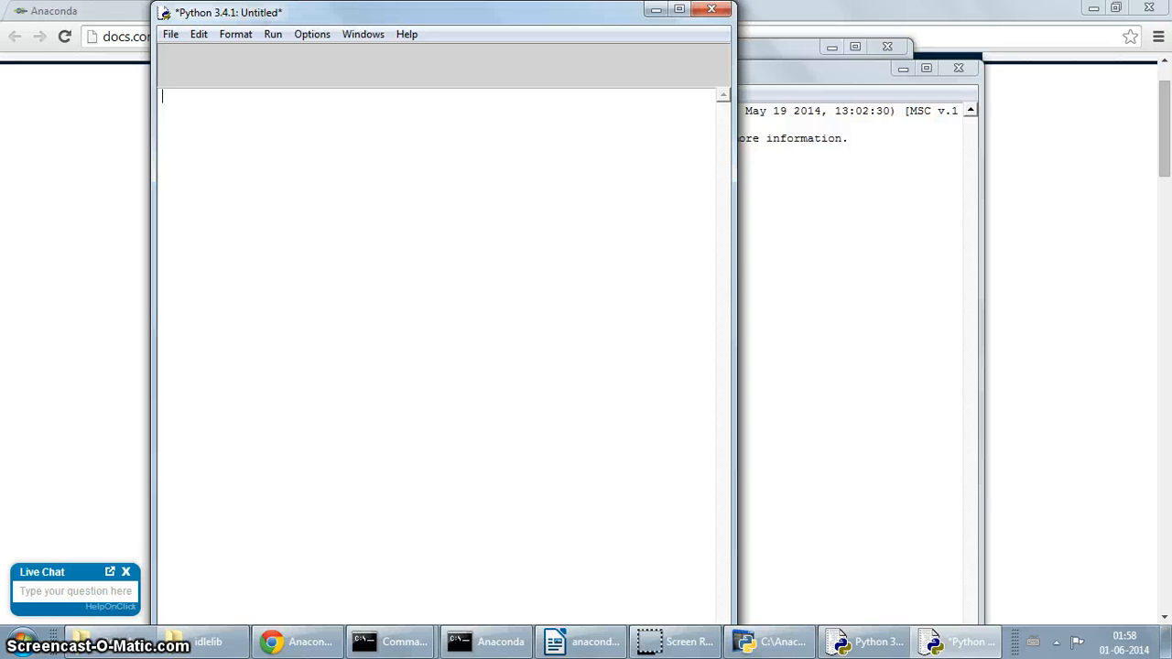
pyautogui.write('import matp')
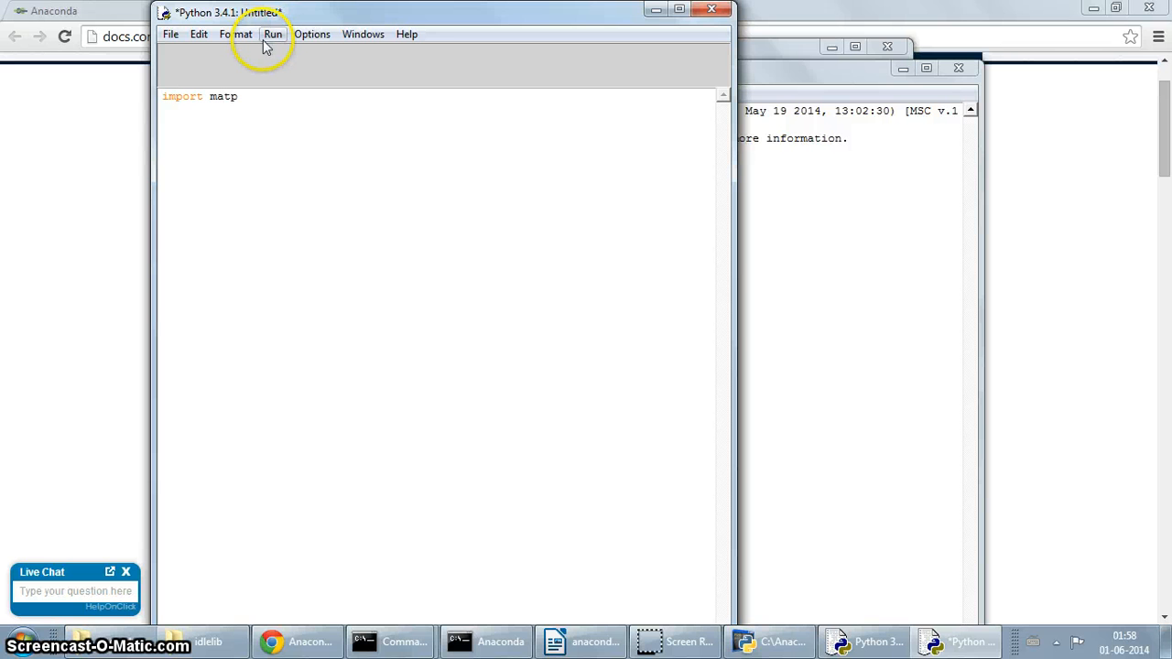
pyautogui.write('lot')
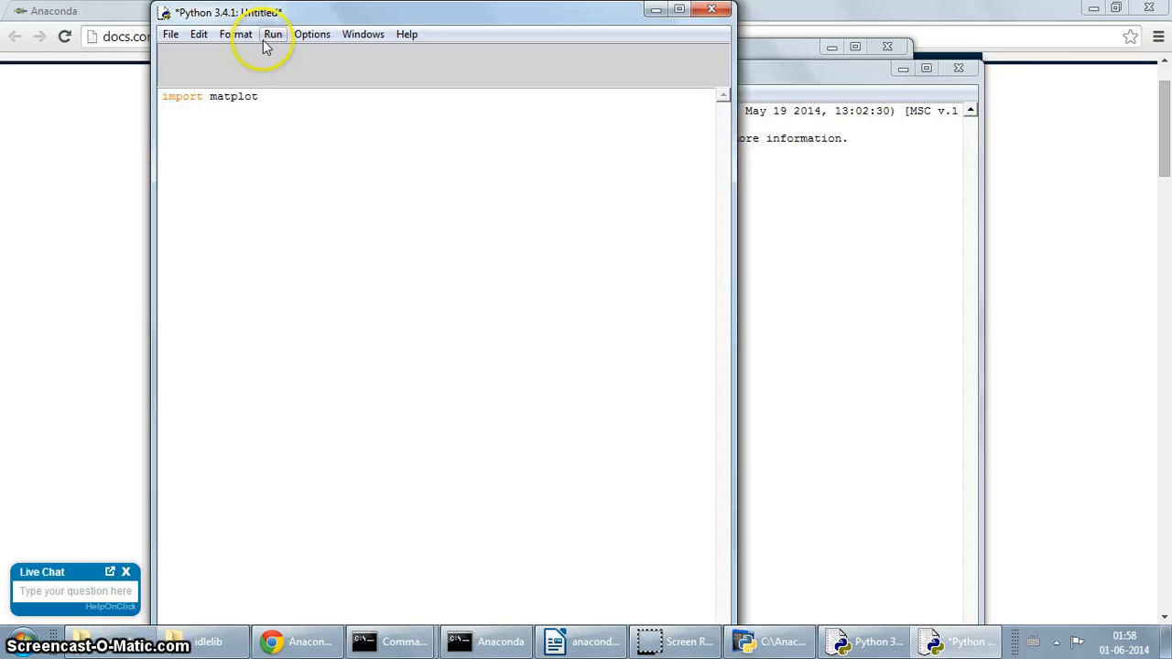
pyautogui.write('lib.pyplot as plt')
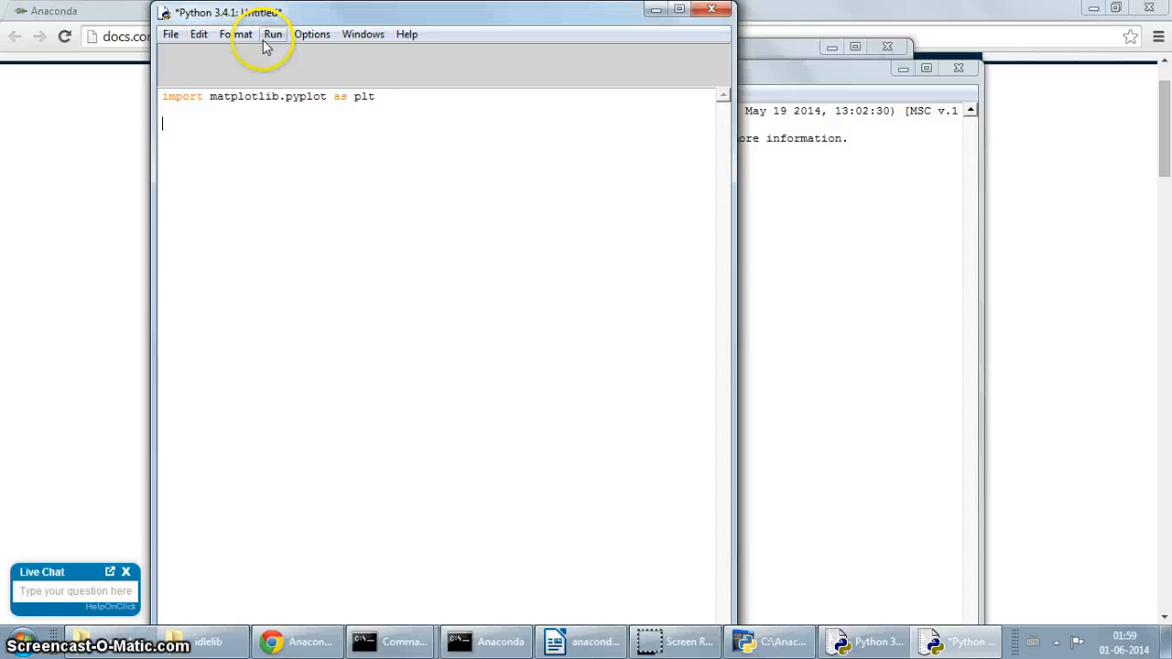
# Step: Add the lines 'plt.plot([1,2,3])' and 'plt.show()'
pyautogui.write('plt.plot([1,2,3])')
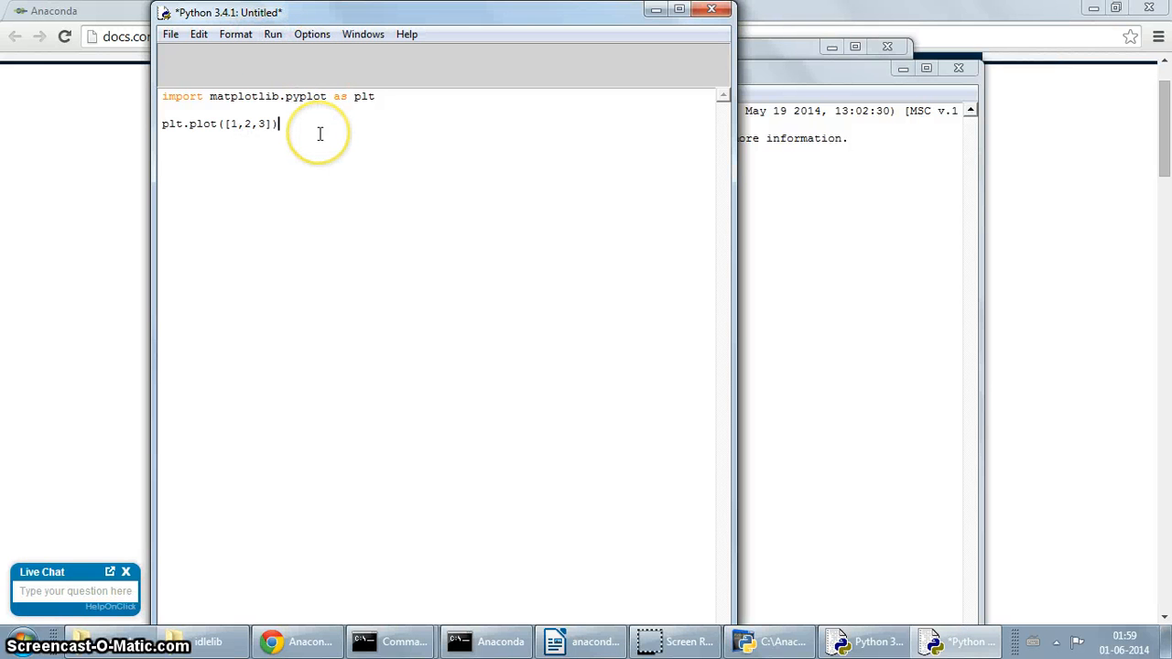
pyautogui.press('Return')
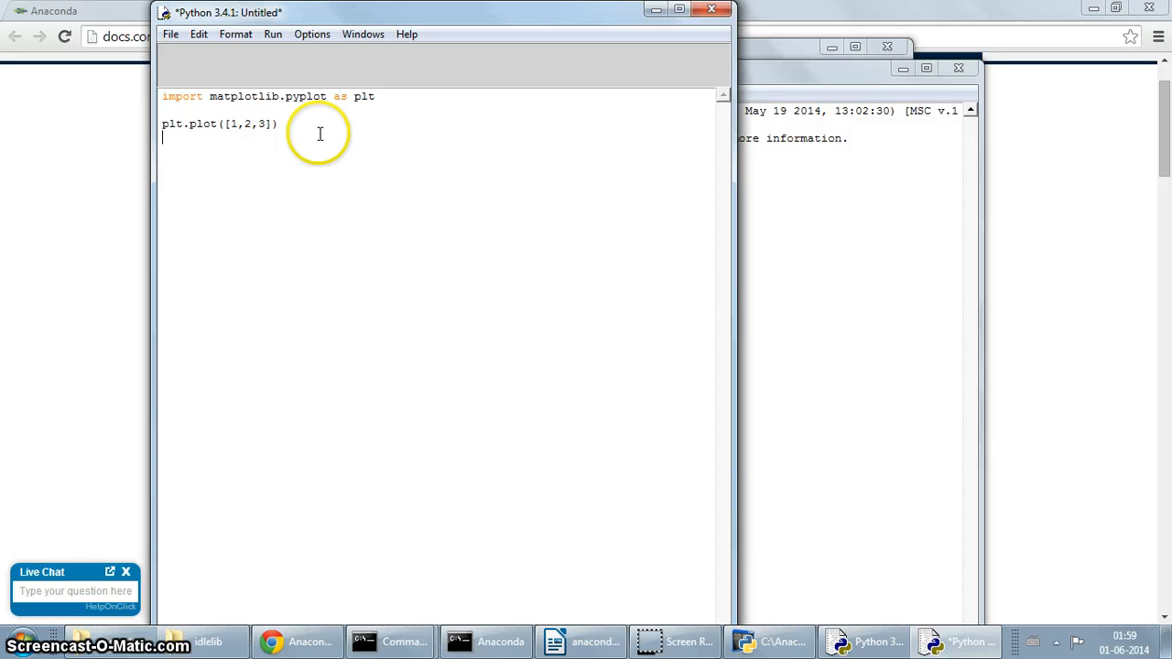
pyautogui.write('plt.show()')
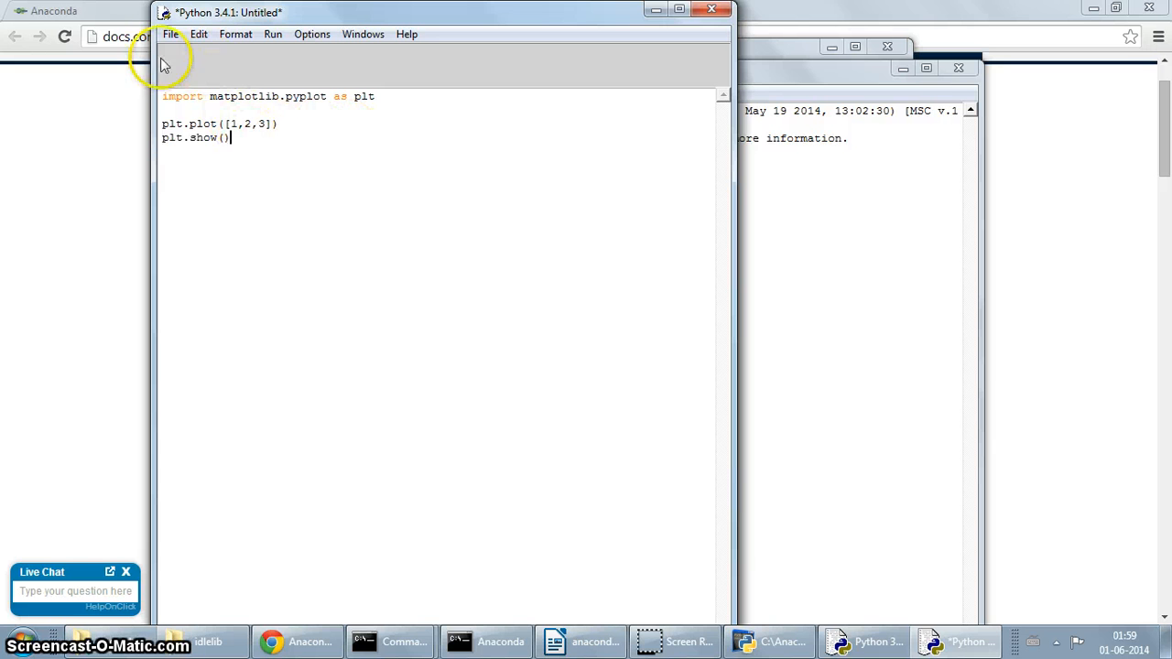
# Step: Save the script through Save As to the Desktop with the name plot.py
pyautogui.click(171, 34)
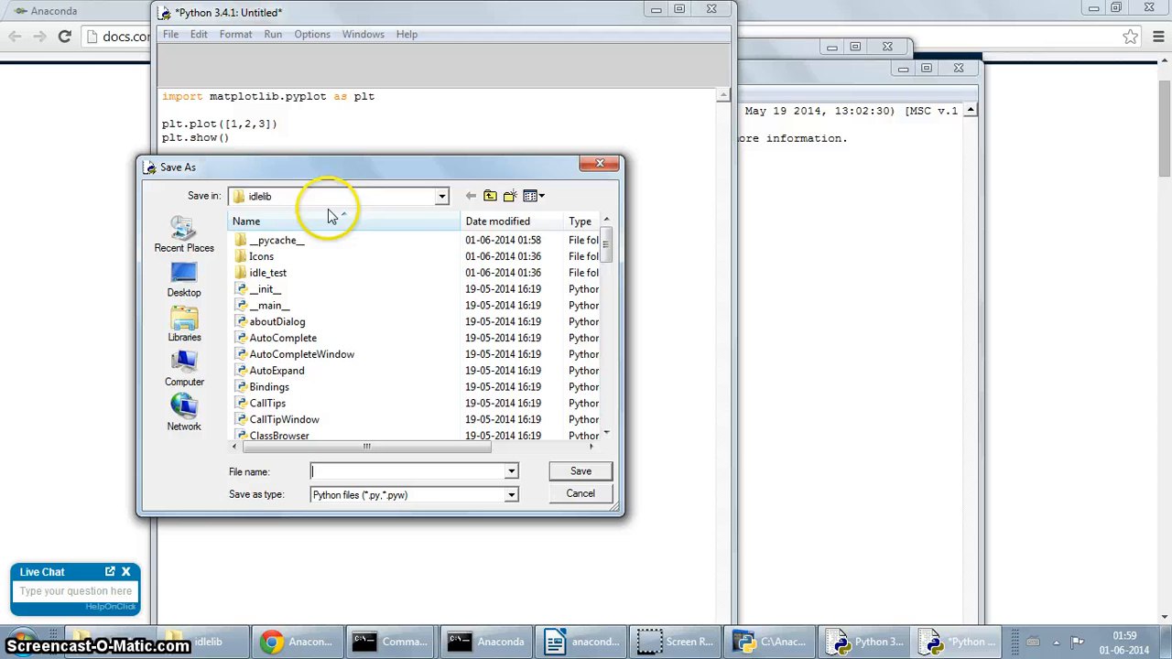
pyautogui.click(490, 196)
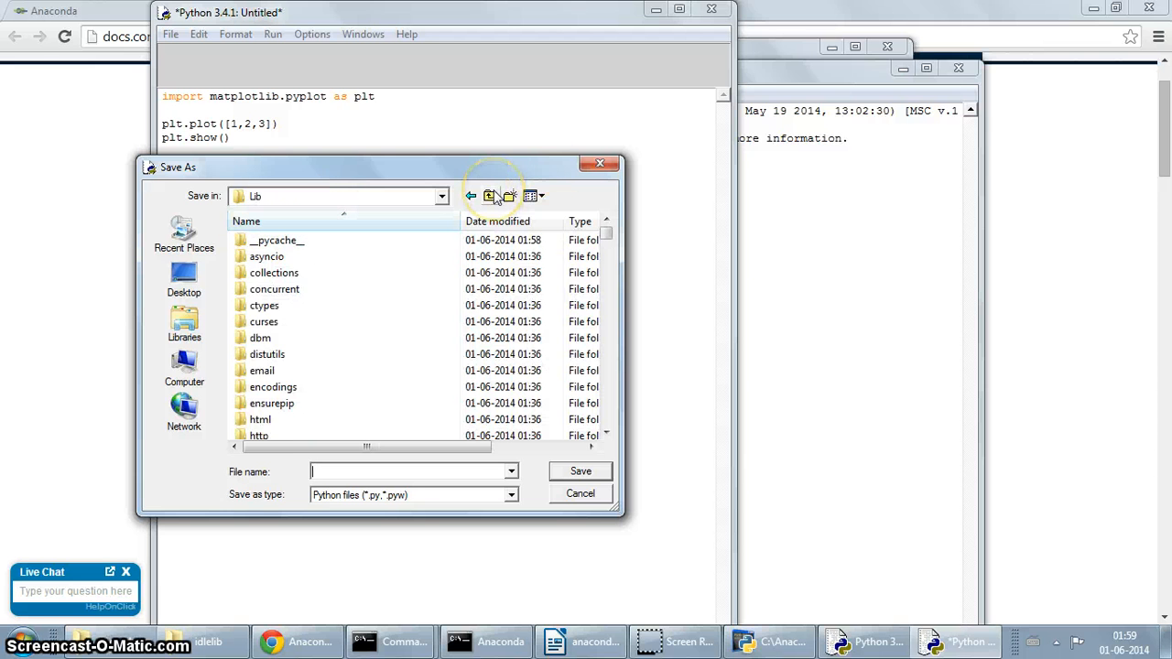
pyautogui.click(184, 279)
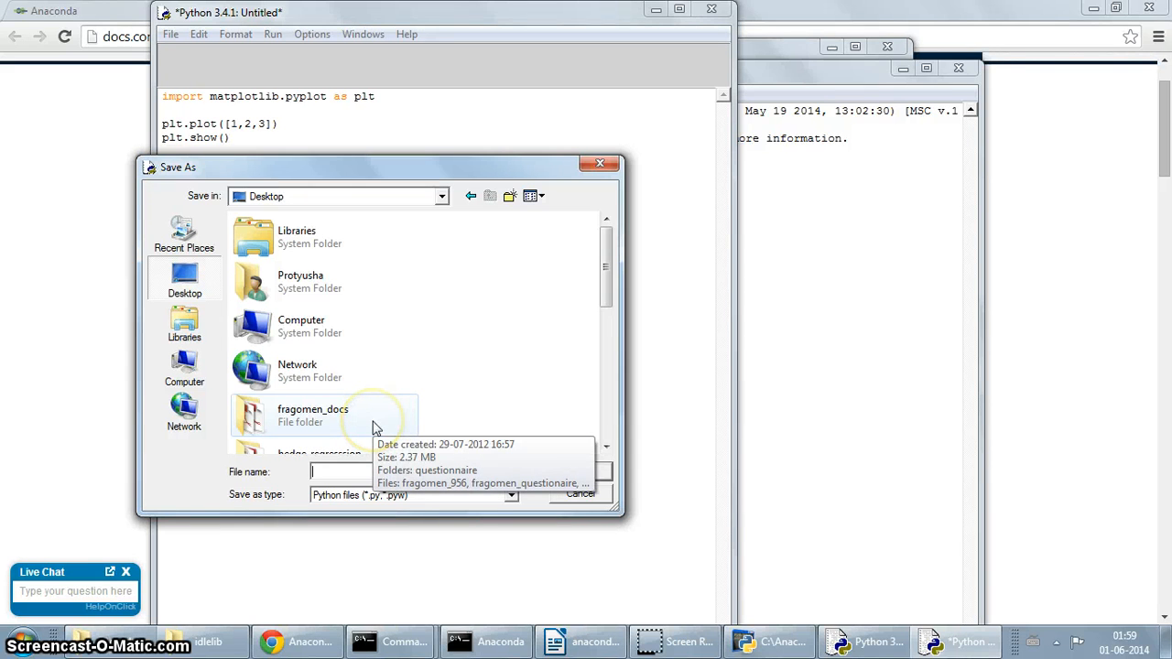
pyautogui.write('plot.p')
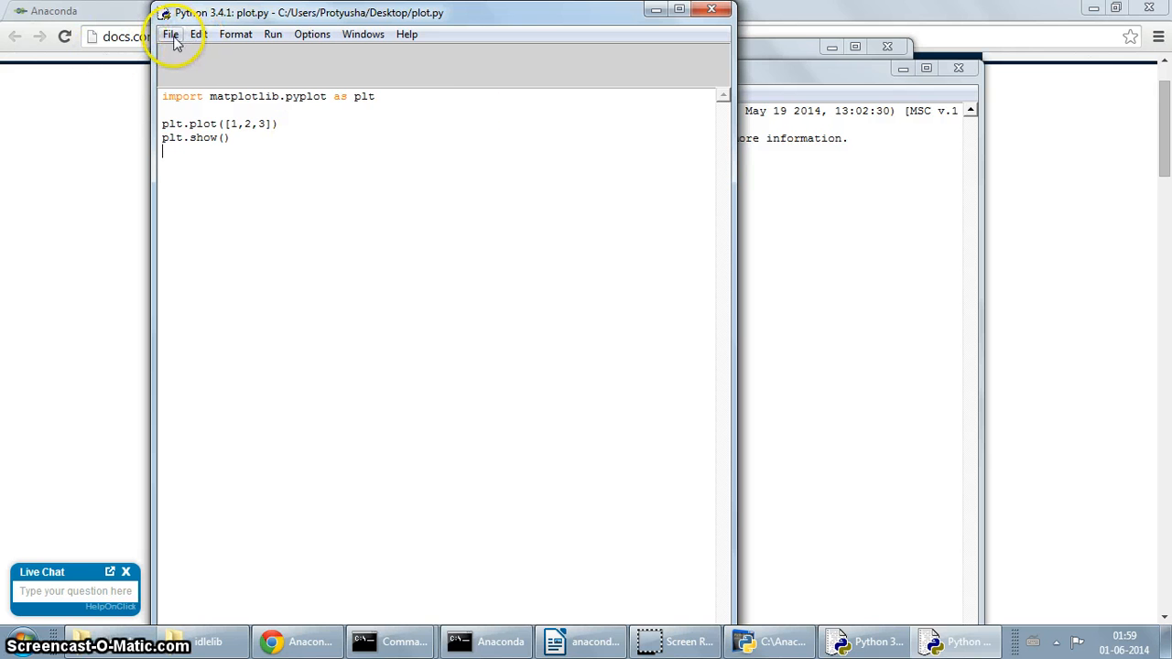
# Step: Run plot.py with Run Module, view the rising-line figure, then close it
pyautogui.click(273, 34)
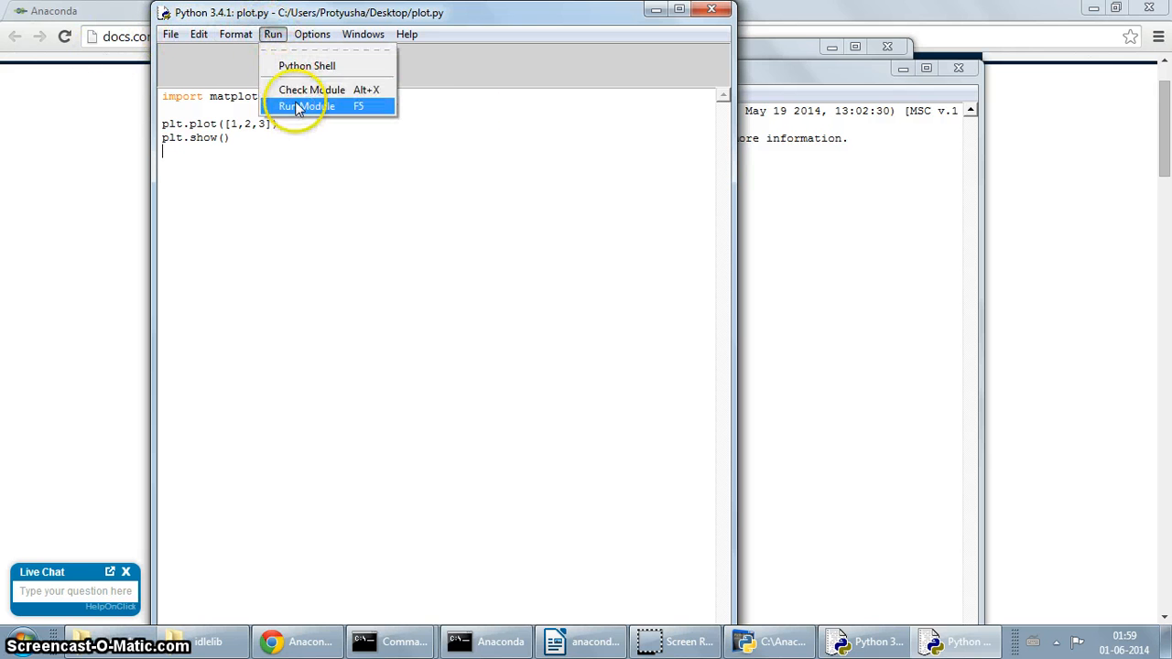
pyautogui.click(307, 106)
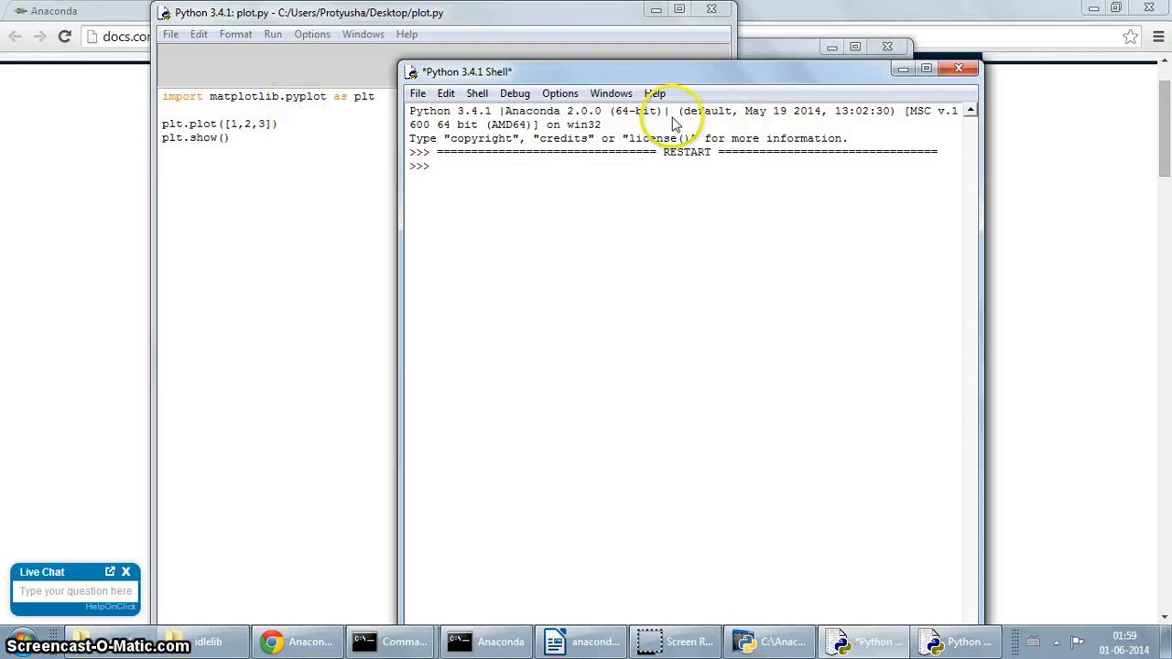
pyautogui.moveTo(611, 92)
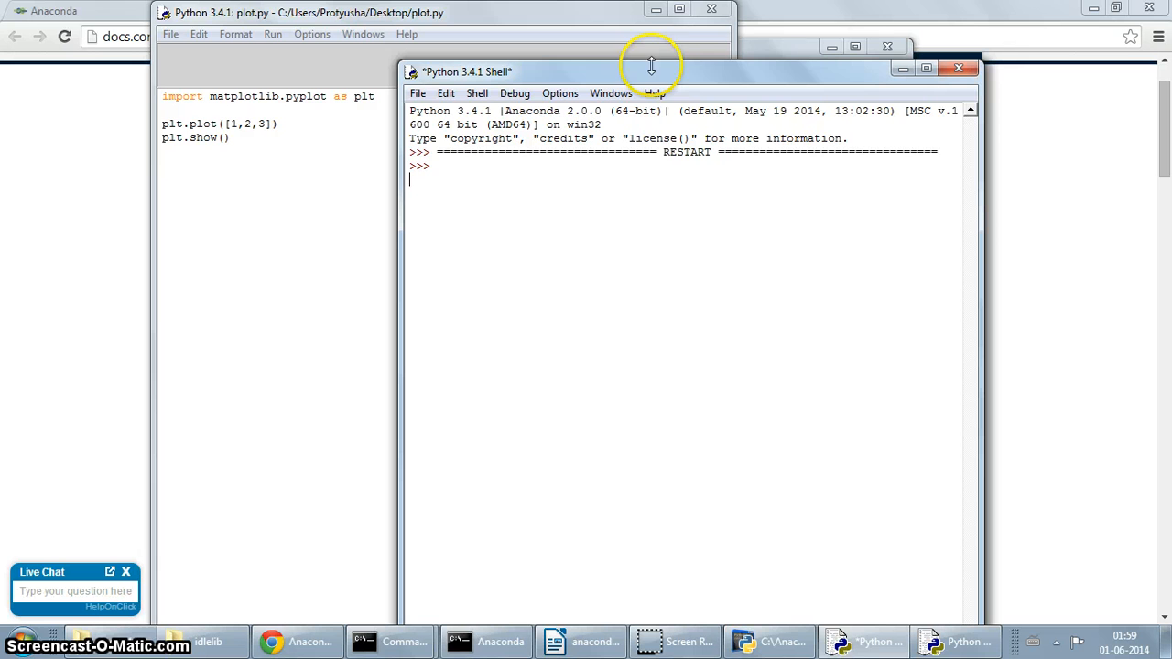
pyautogui.moveTo(683, 78)
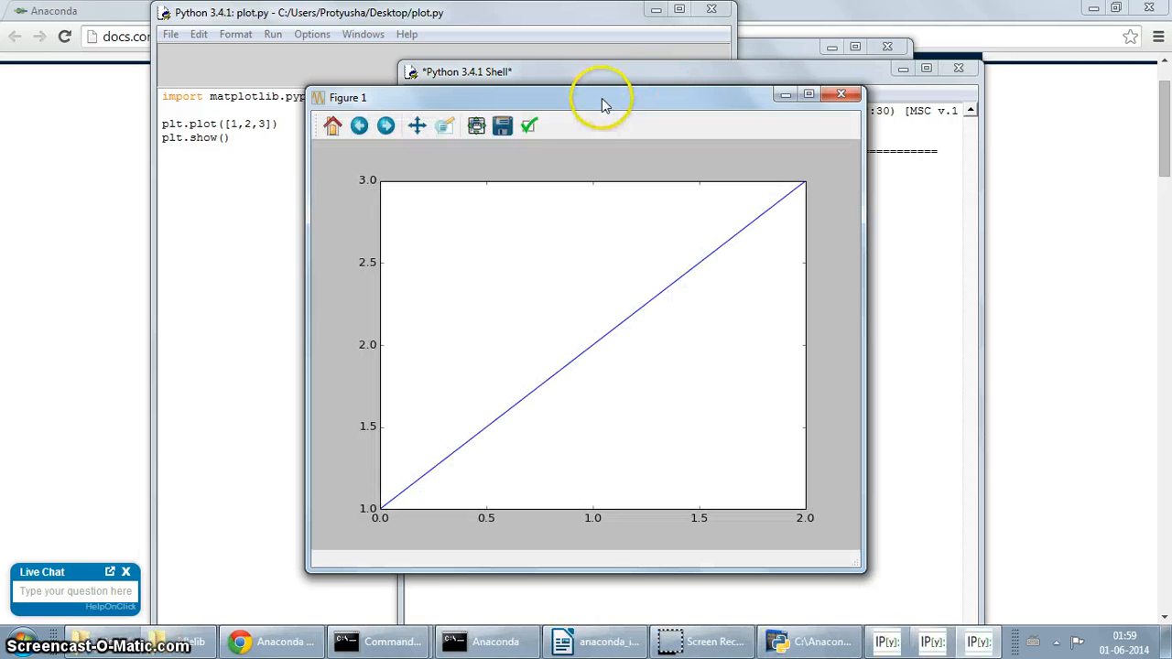
pyautogui.moveTo(522, 137)
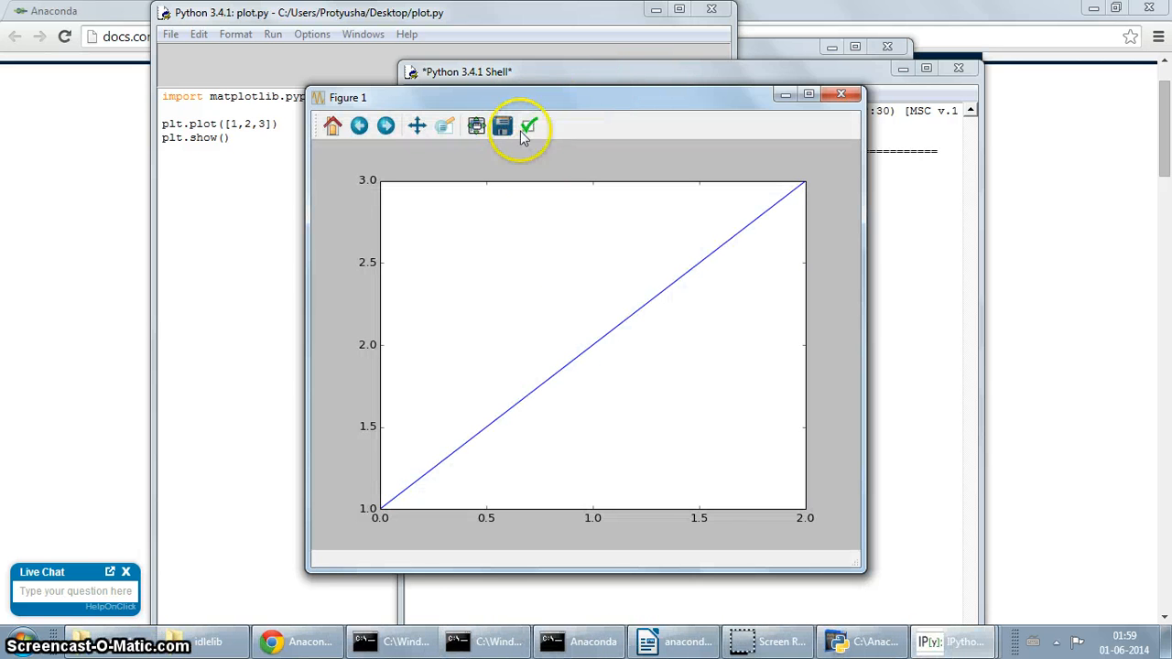
pyautogui.moveTo(535, 407)
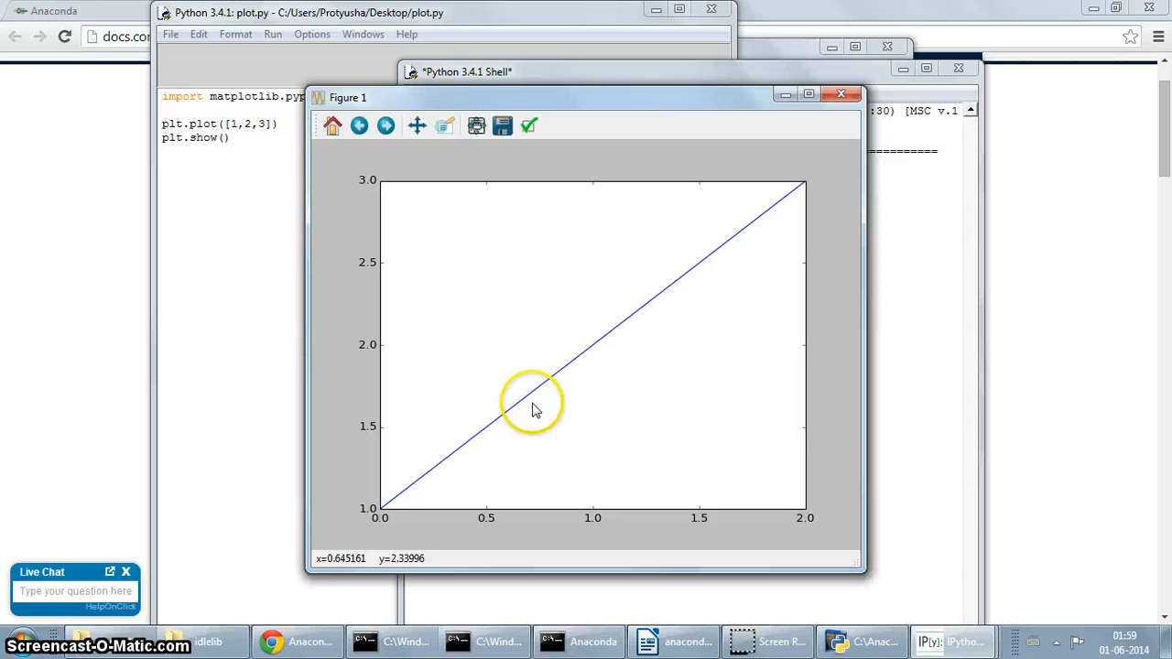
pyautogui.click(841, 93)
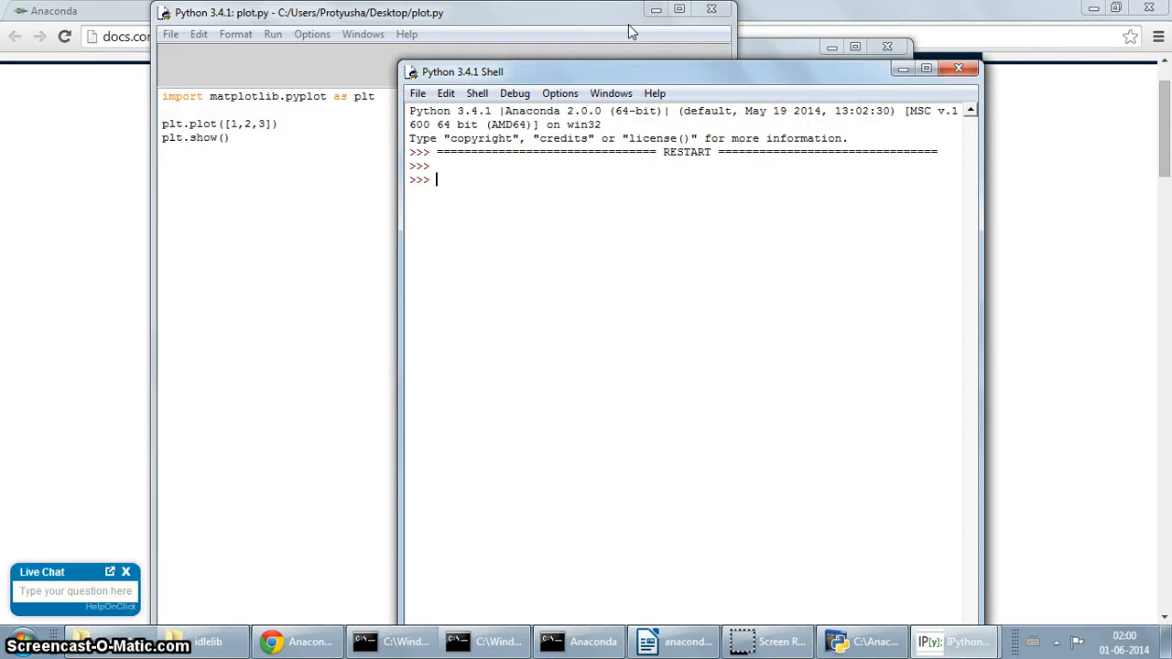
pyautogui.moveTo(686, 122)
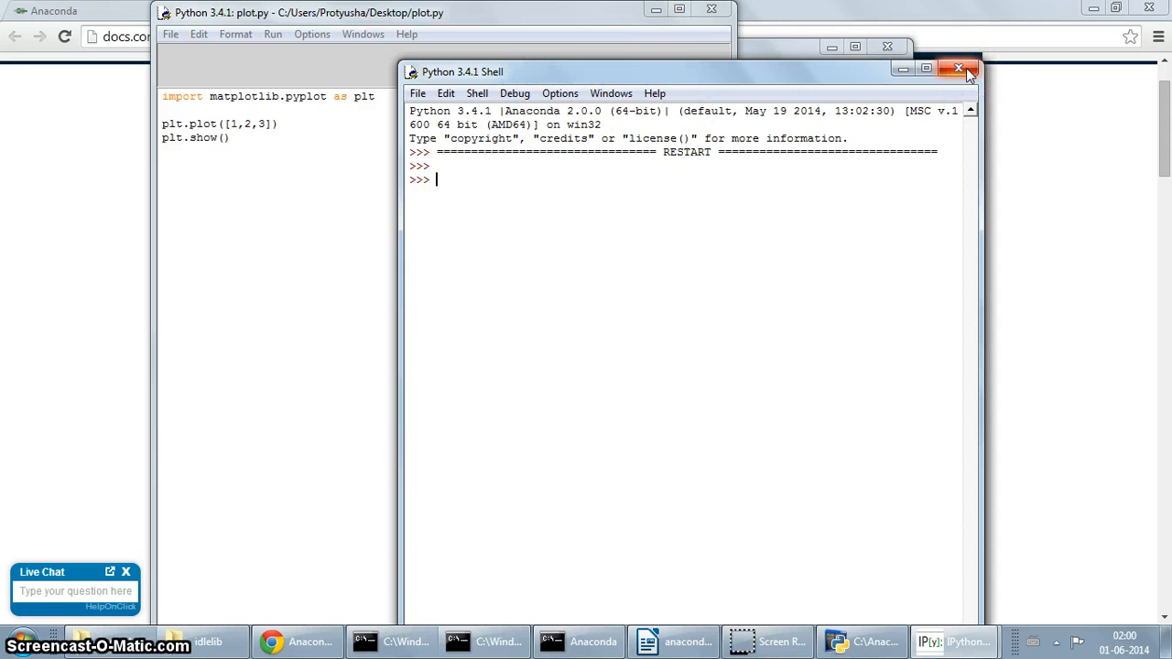
pyautogui.moveTo(959, 68)
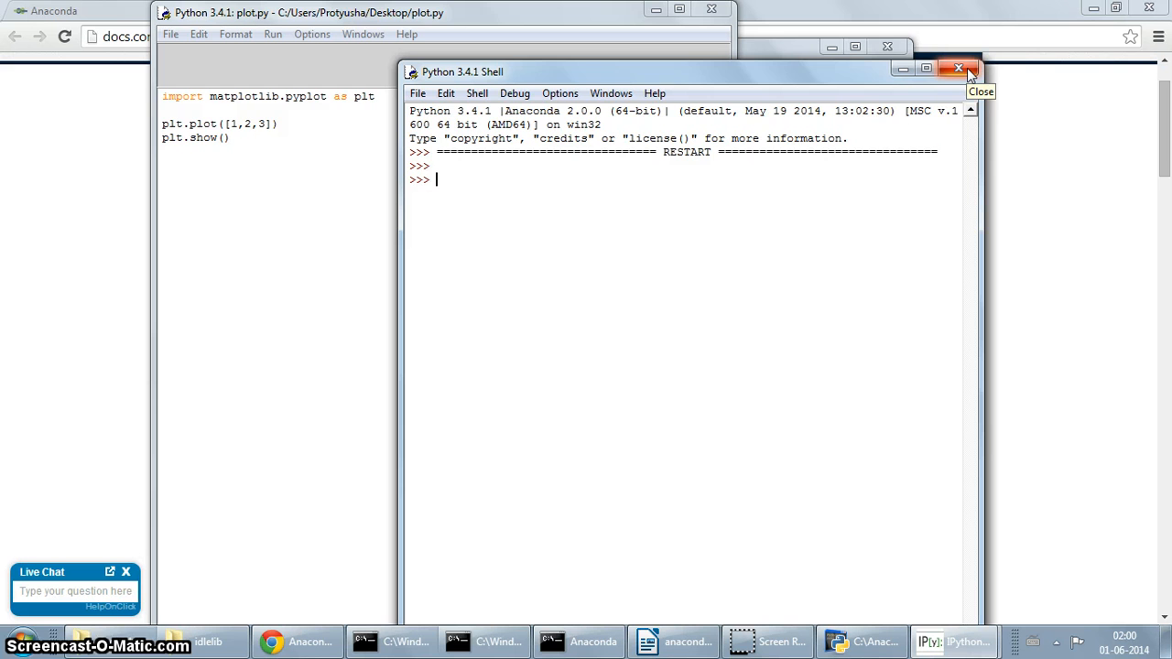